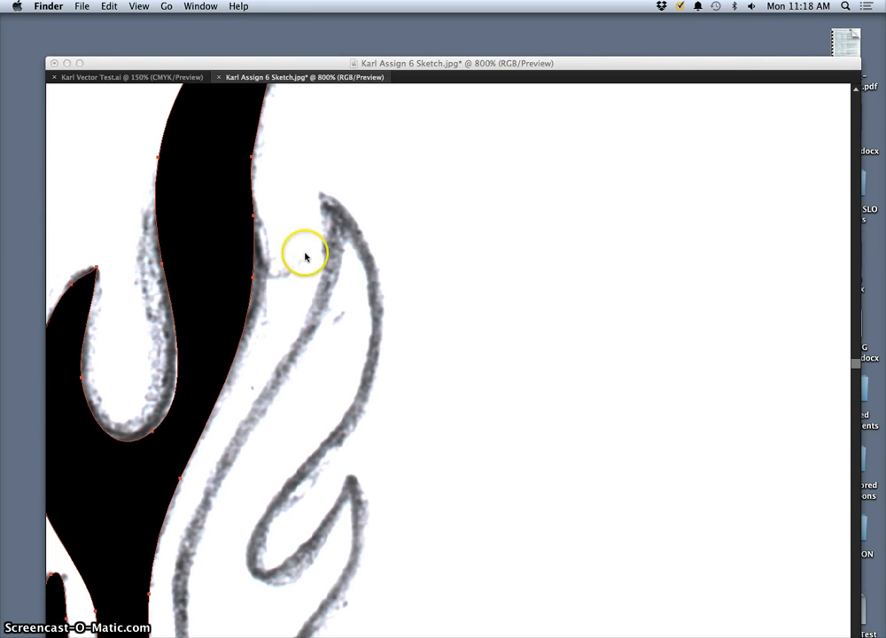
mouse_move(258, 305)
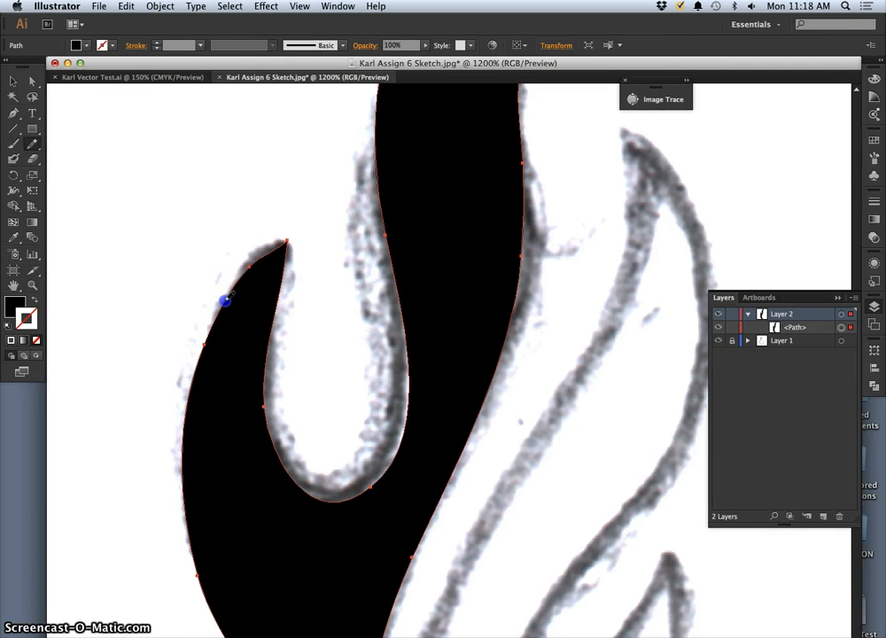
Drag the curl-tip anchor points and handles until the black flame's tip matches the sketch
left_click_drag(226, 301, 259, 252)
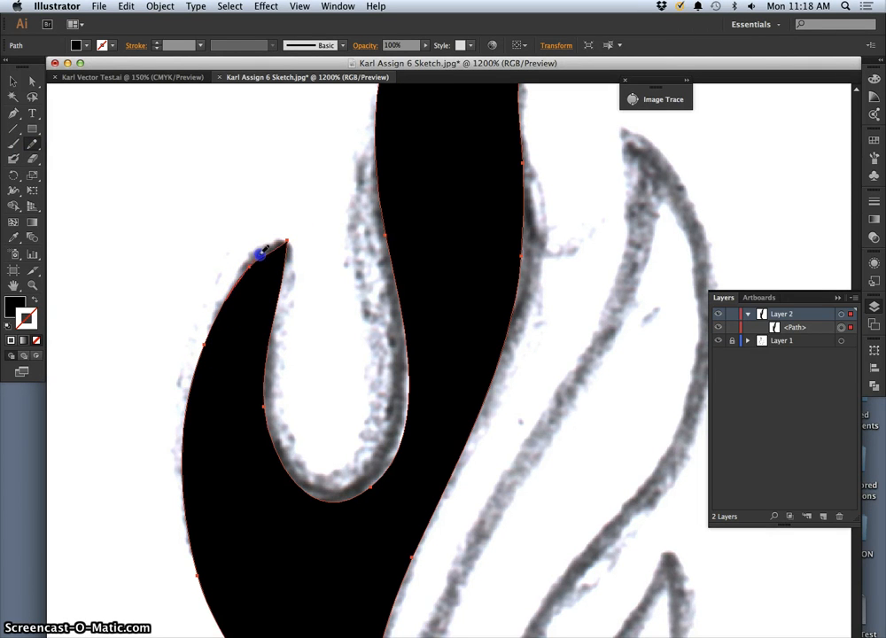
left_click_drag(262, 255, 284, 249)
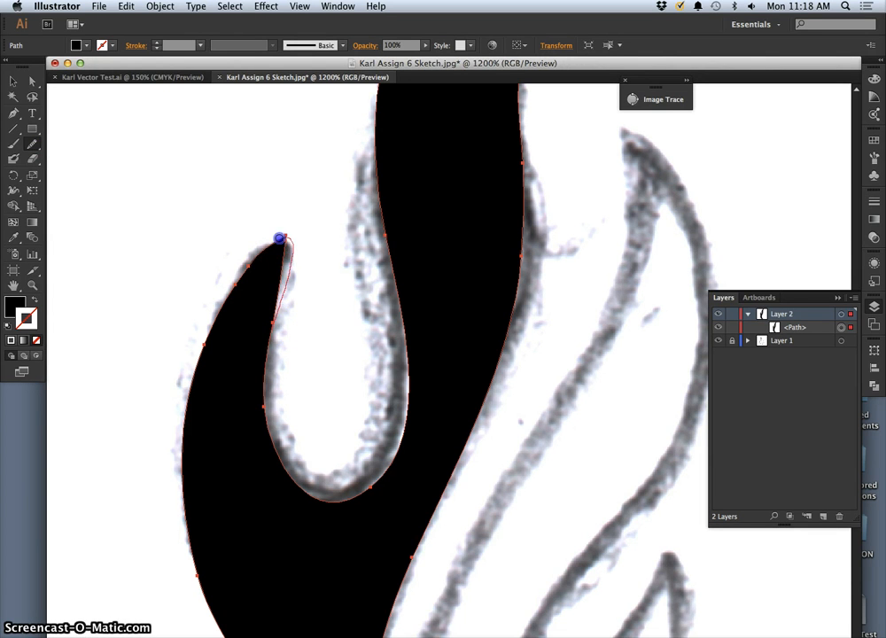
left_click_drag(281, 238, 237, 283)
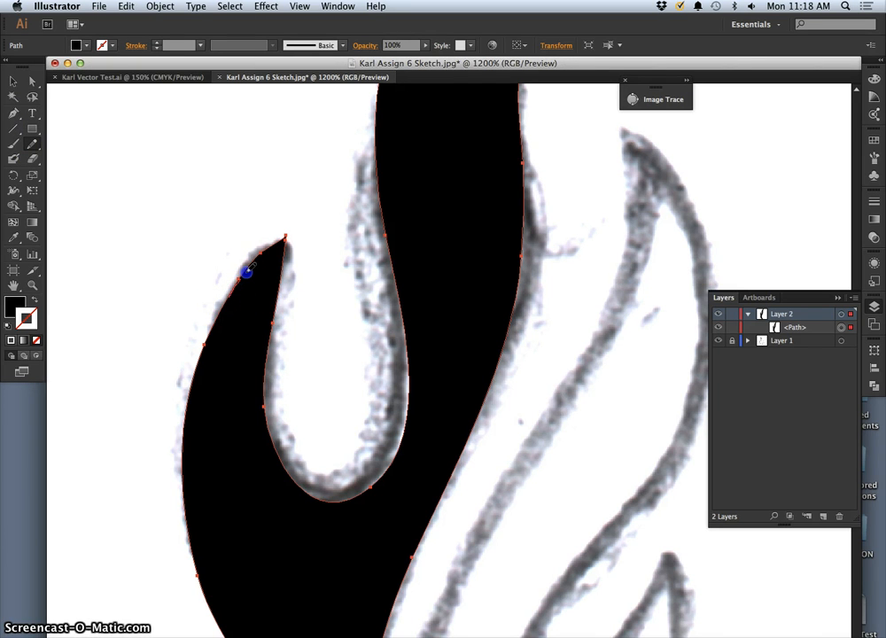
left_click_drag(248, 273, 283, 290)
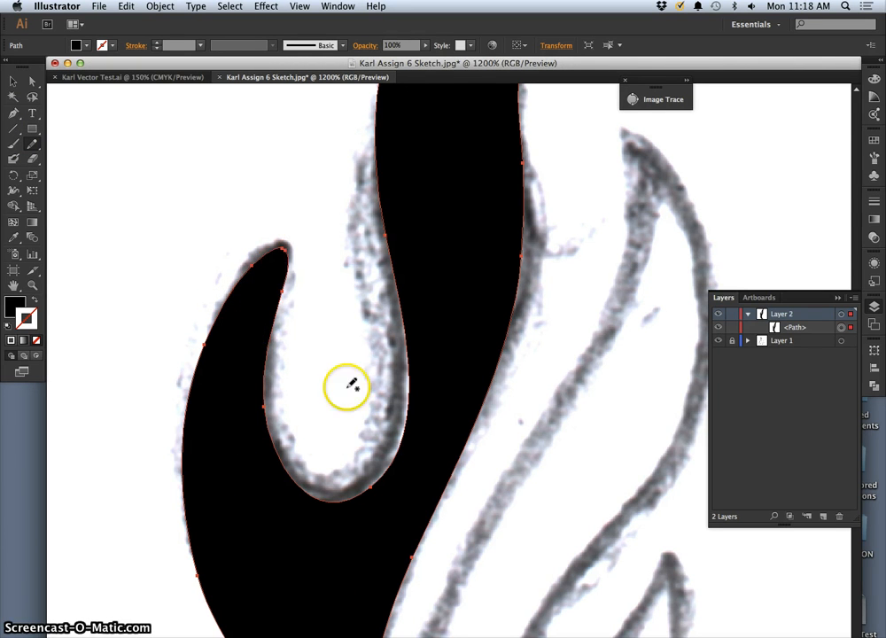
mouse_move(339, 408)
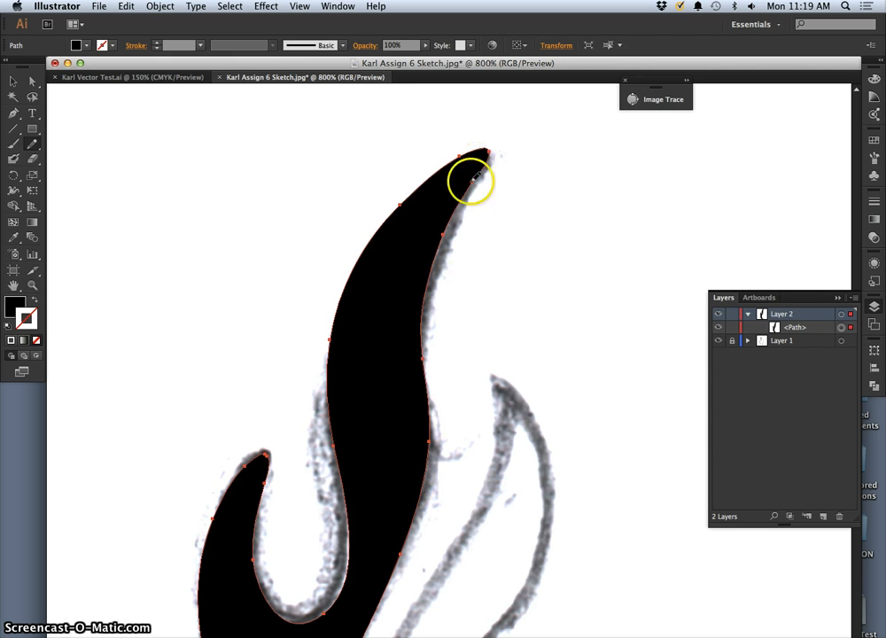
mouse_move(482, 394)
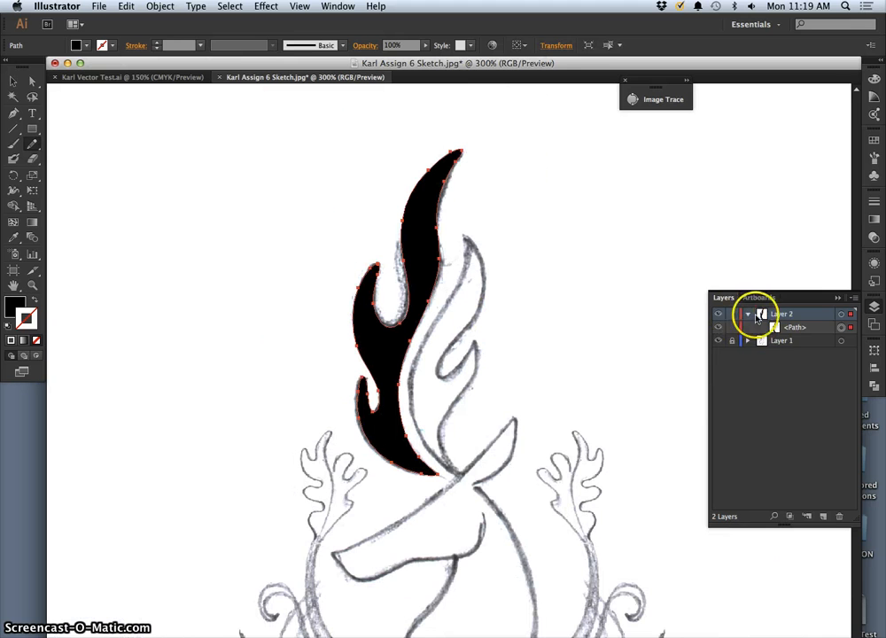
Hide Layer 1 to preview the flame alone, then show the sketch again
left_click(720, 340)
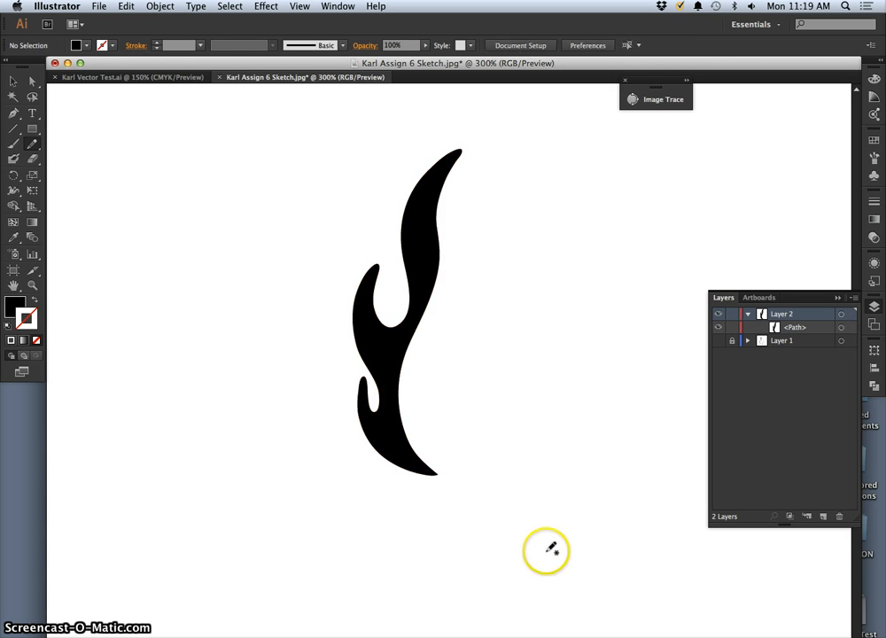
mouse_move(388, 298)
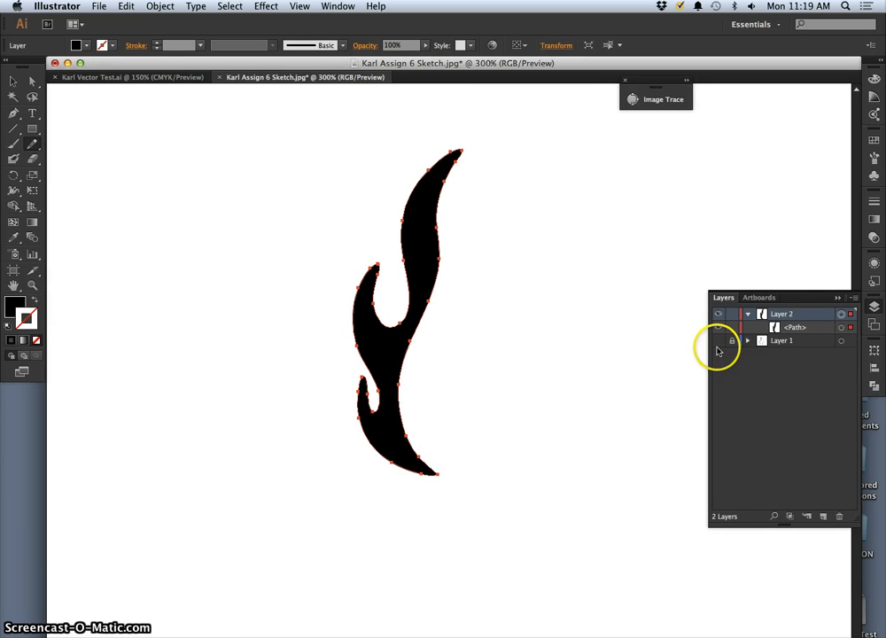
left_click(718, 340)
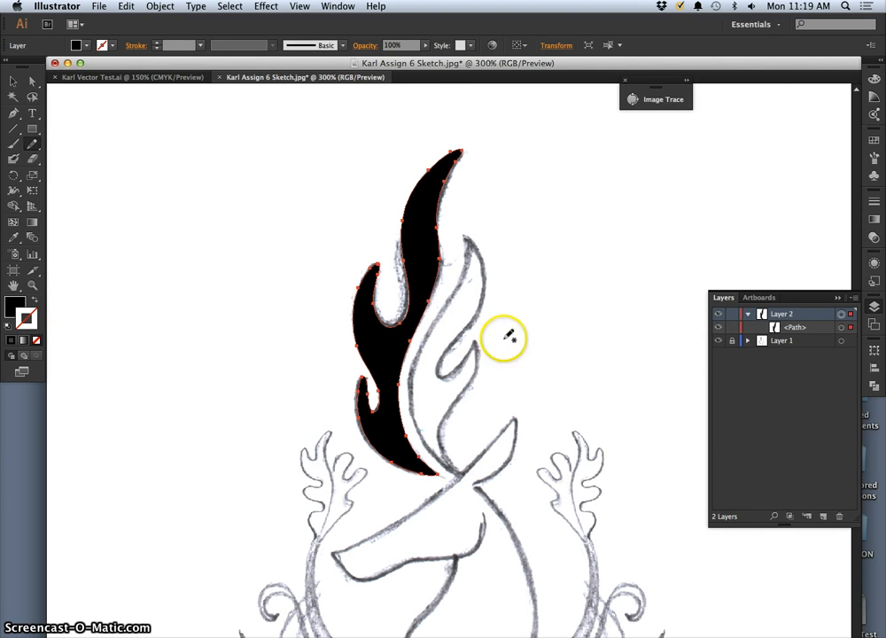
mouse_move(434, 280)
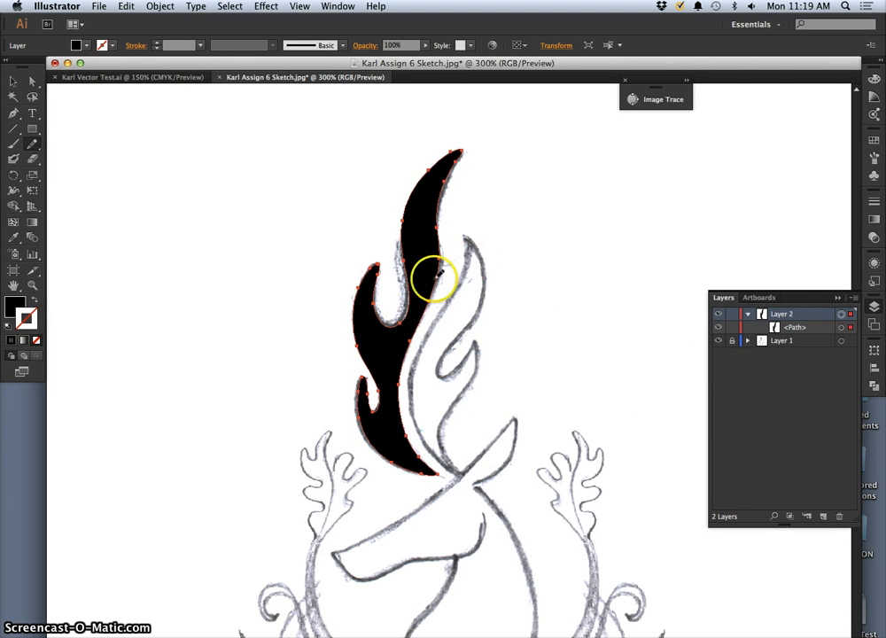
mouse_move(461, 424)
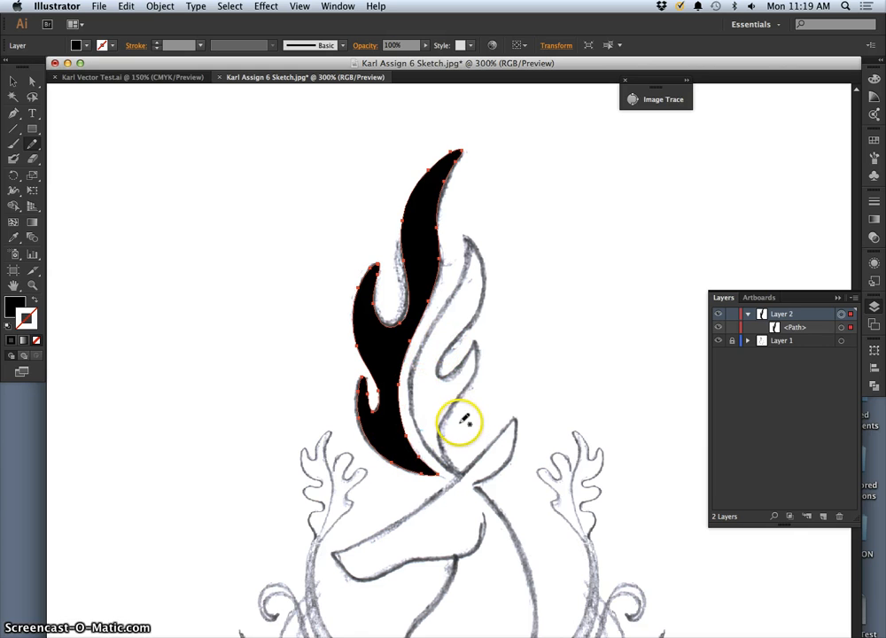
Save As 'Karl Assign 6 Vector Black and White' in Adobe Illustrator format on the Desktop
left_click(99, 7)
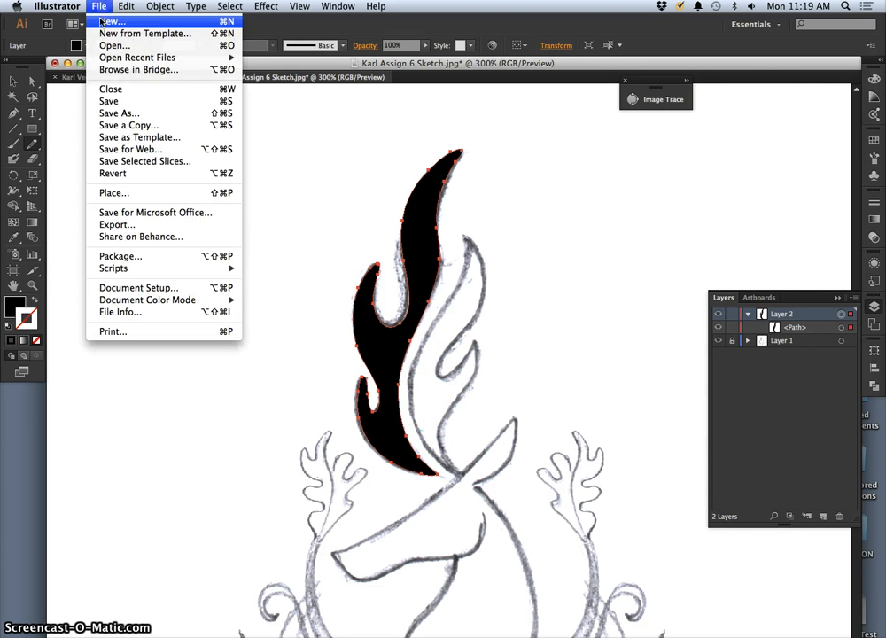
mouse_move(117, 113)
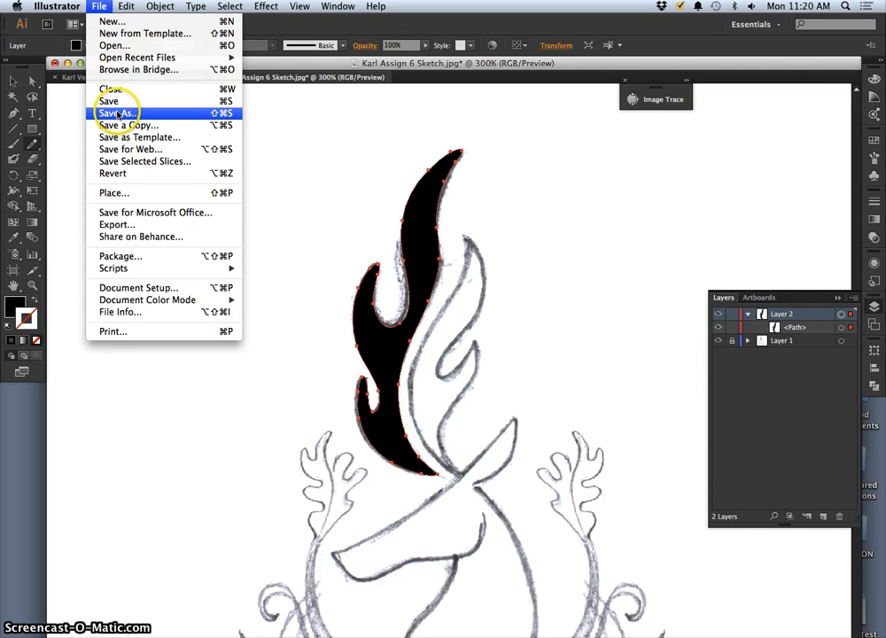
left_click(117, 113)
type("Karl Assign 6 Vector Black and White.ai")
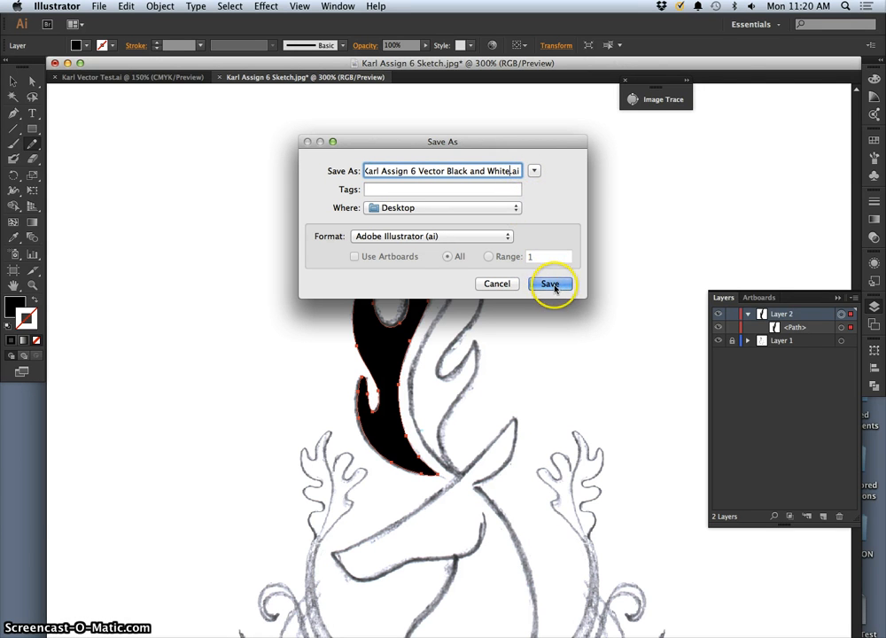
left_click(549, 283)
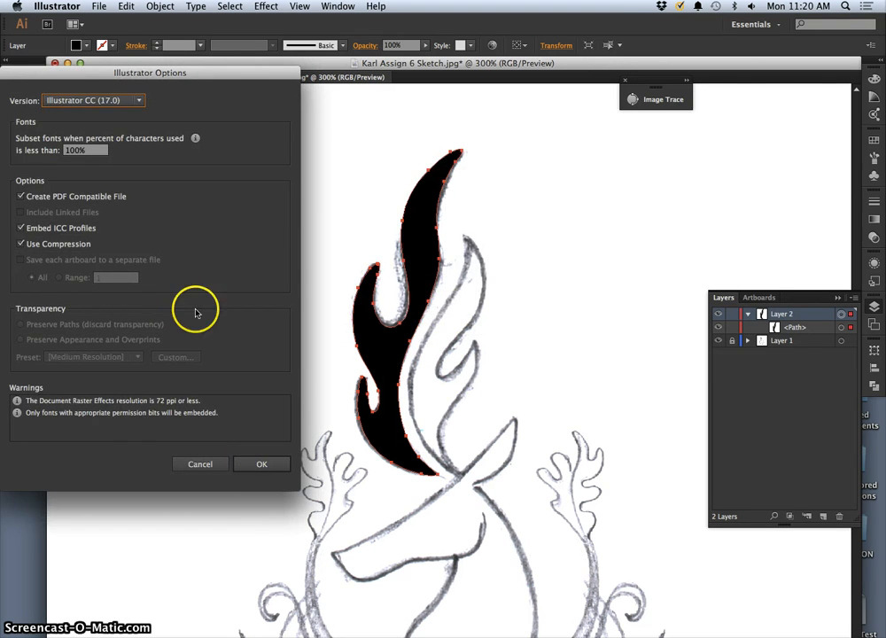
left_click(262, 465)
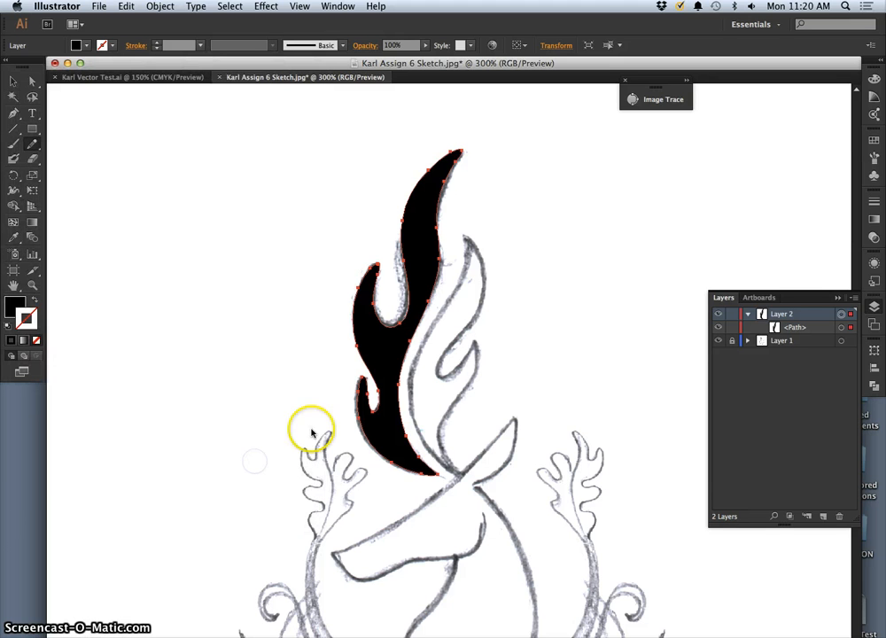
mouse_move(706, 338)
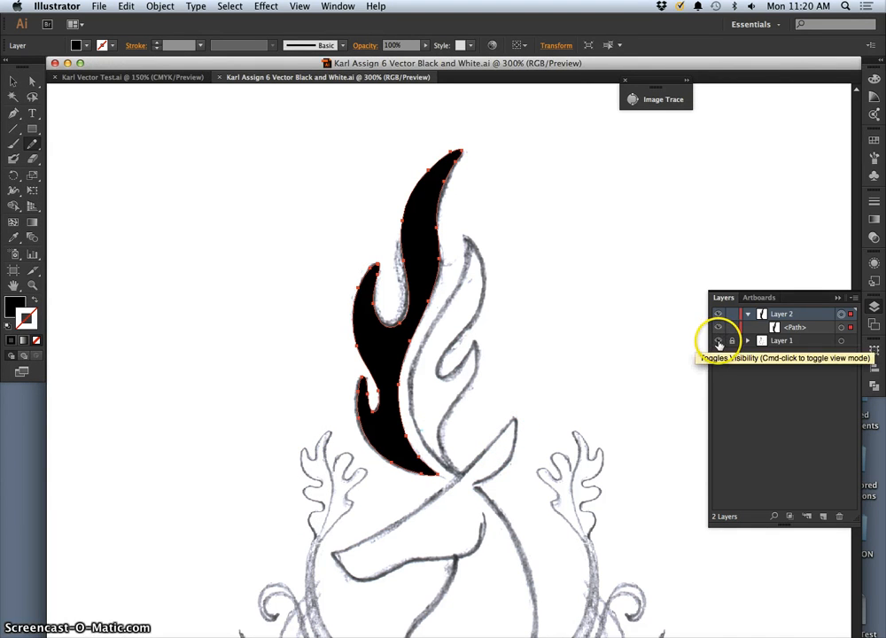
With the Pen tool, place the first curved anchors below the flame near the left antler base
left_click(718, 341)
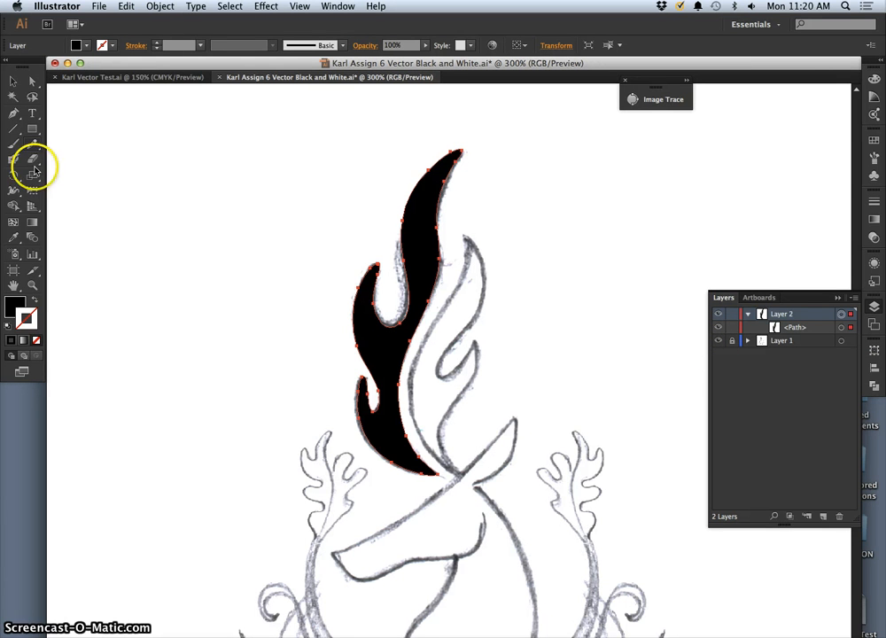
mouse_move(57, 211)
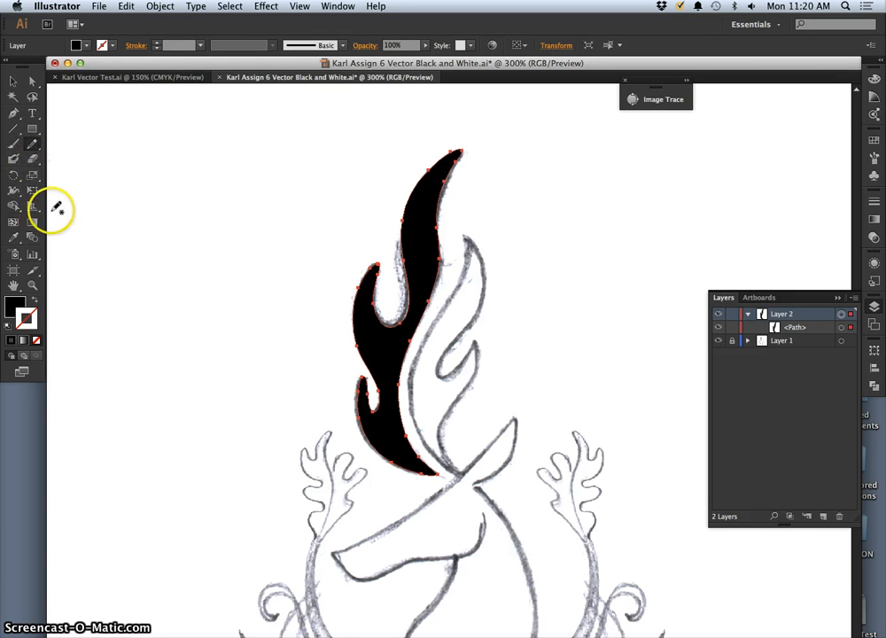
mouse_move(55, 237)
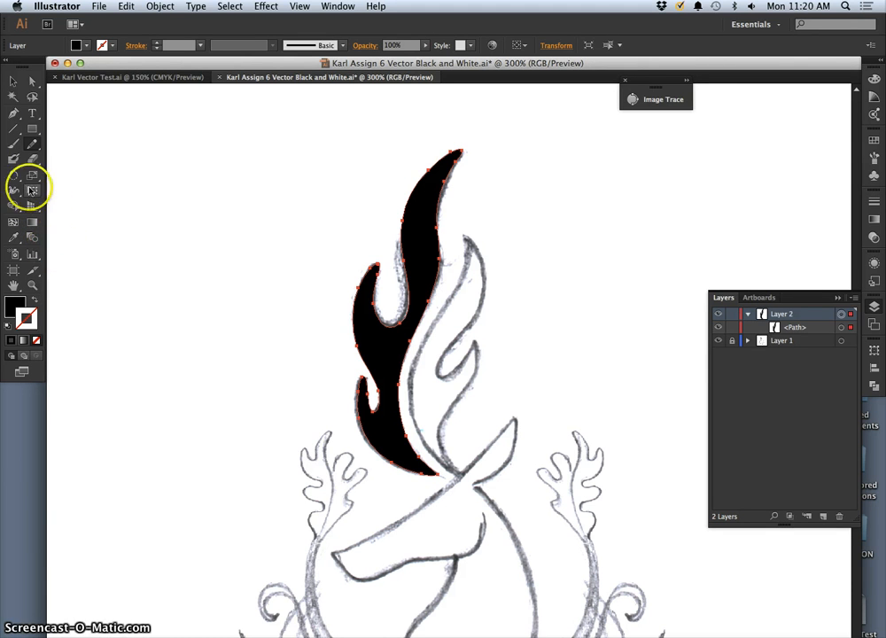
left_click(14, 113)
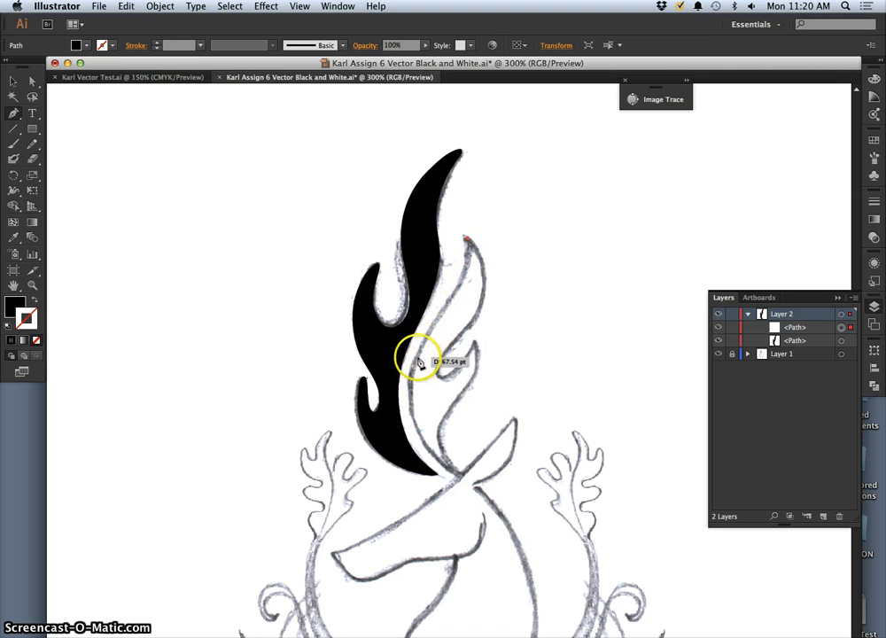
mouse_move(416, 367)
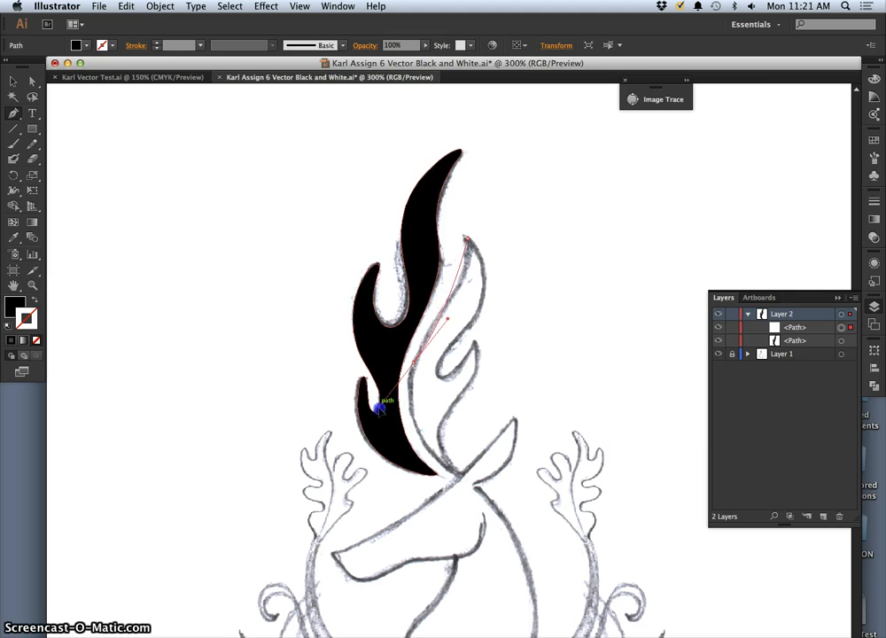
left_click_drag(379, 406, 346, 463)
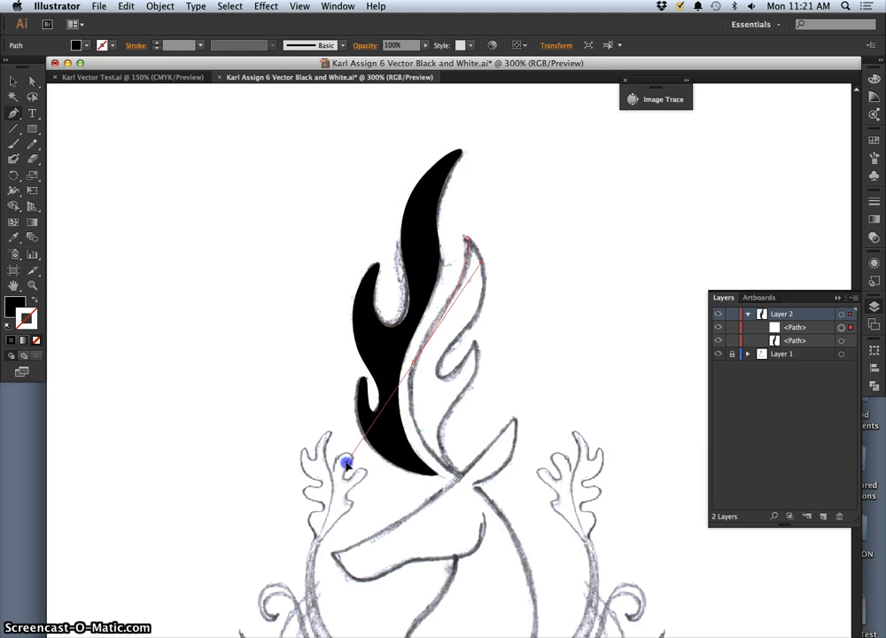
left_click_drag(346, 463, 345, 479)
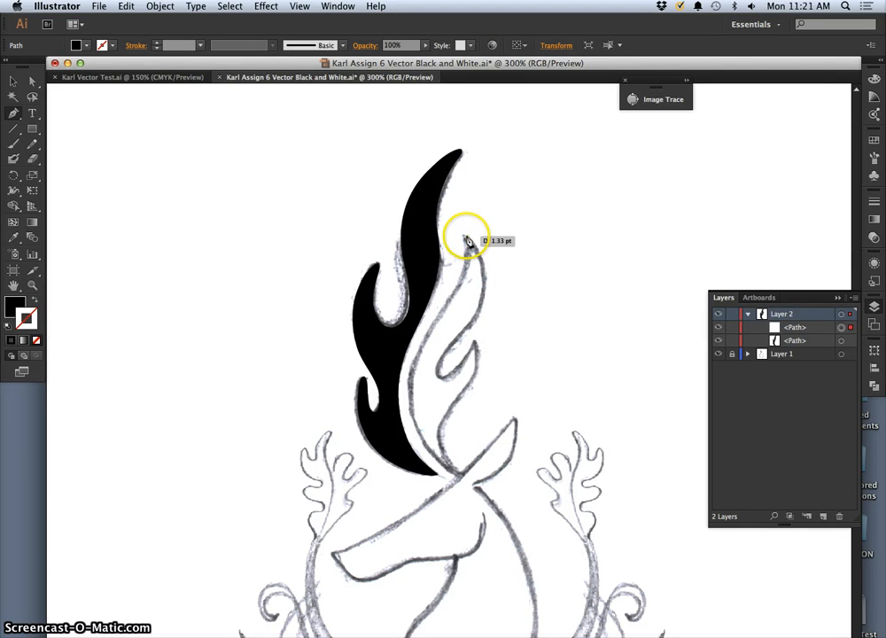
mouse_move(495, 295)
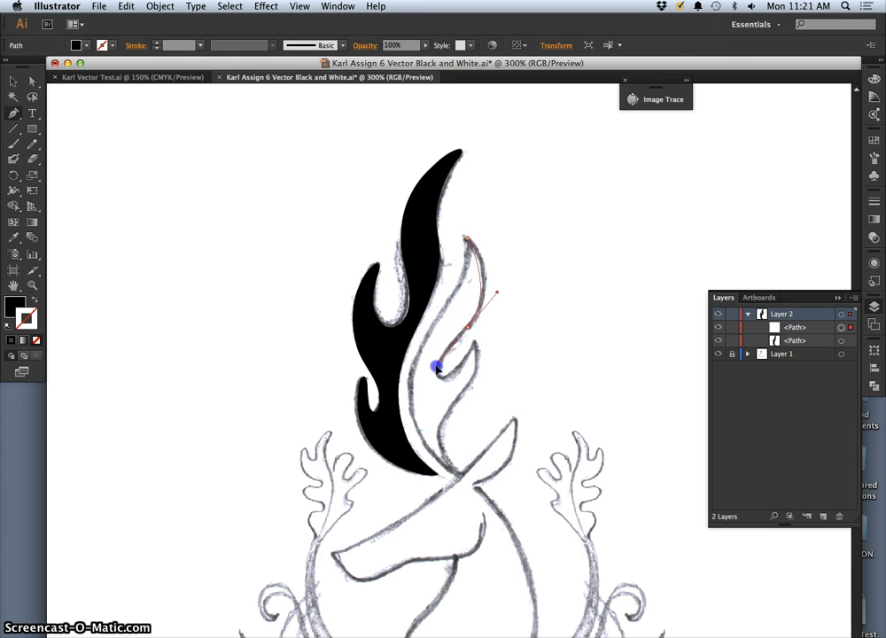
Add a curved point right of the flame and bend the segment along the deer's face line
left_click_drag(436, 365, 429, 383)
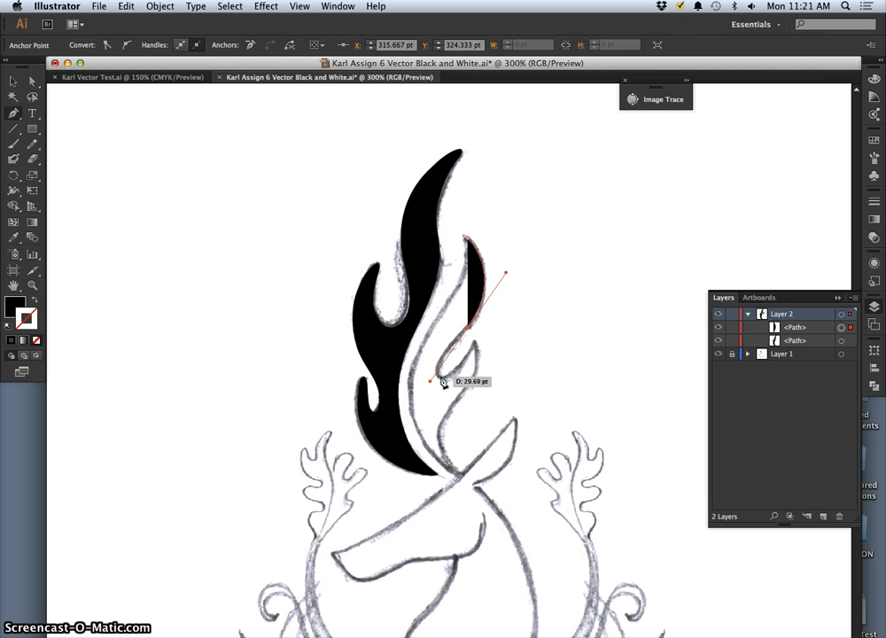
left_click_drag(433, 381, 443, 411)
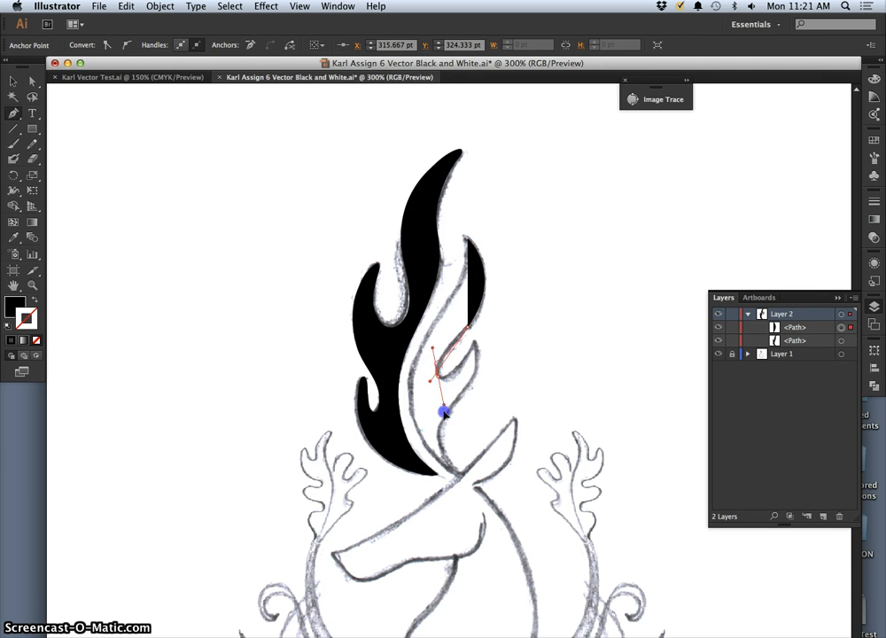
left_click_drag(443, 412, 450, 443)
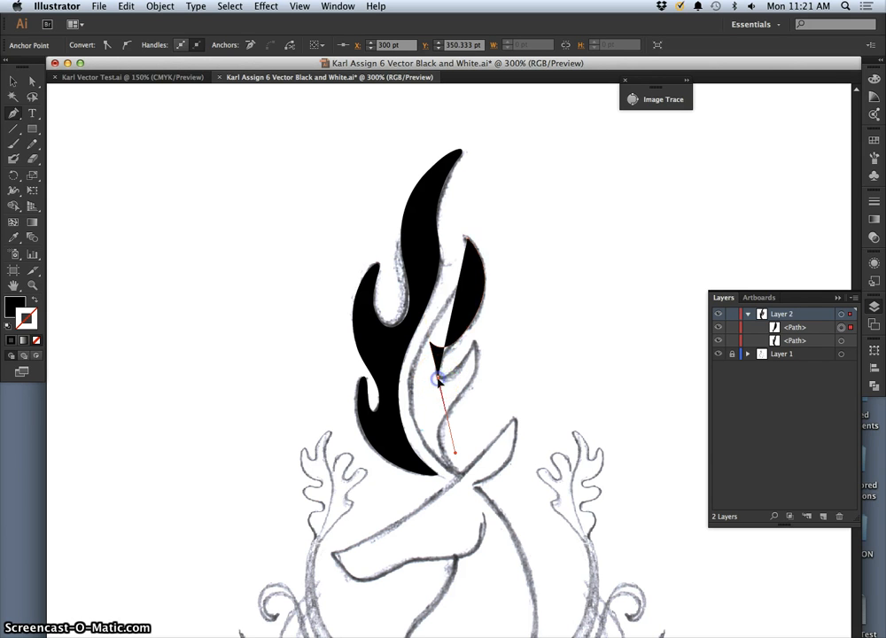
left_click_drag(433, 381, 439, 404)
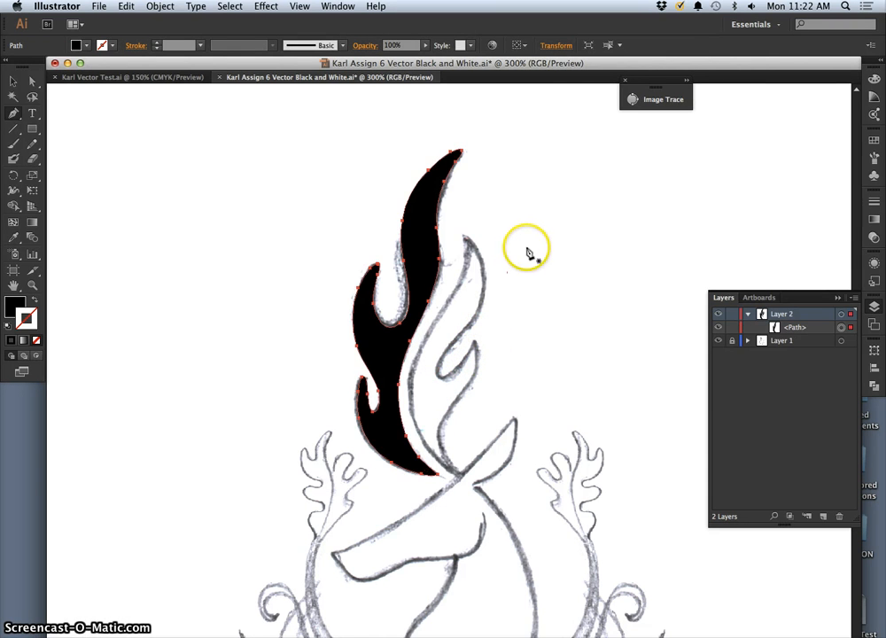
mouse_move(596, 176)
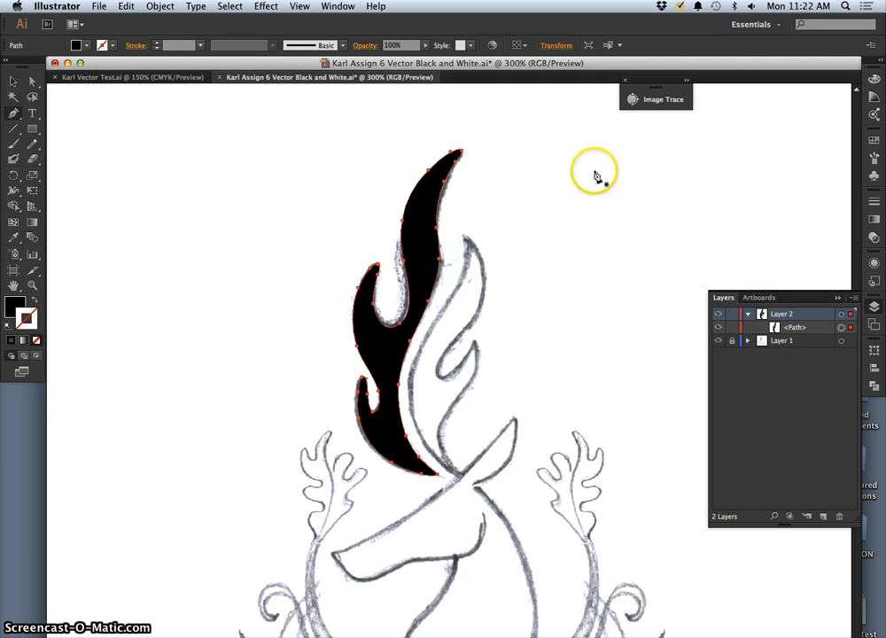
mouse_move(177, 169)
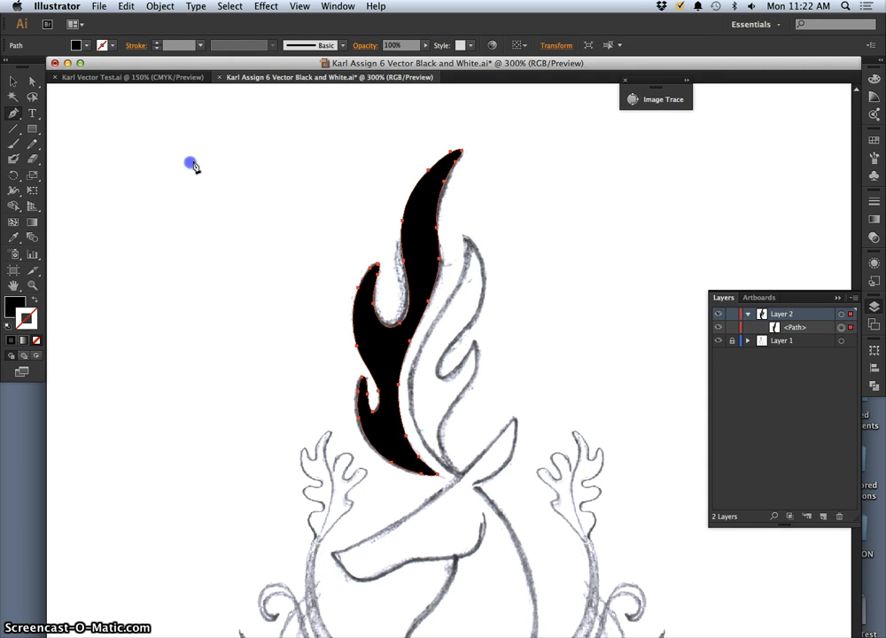
Draw a rounded practice blob on blank canvas, reshaping its curves as it extends down-left
left_click_drag(188, 163, 193, 341)
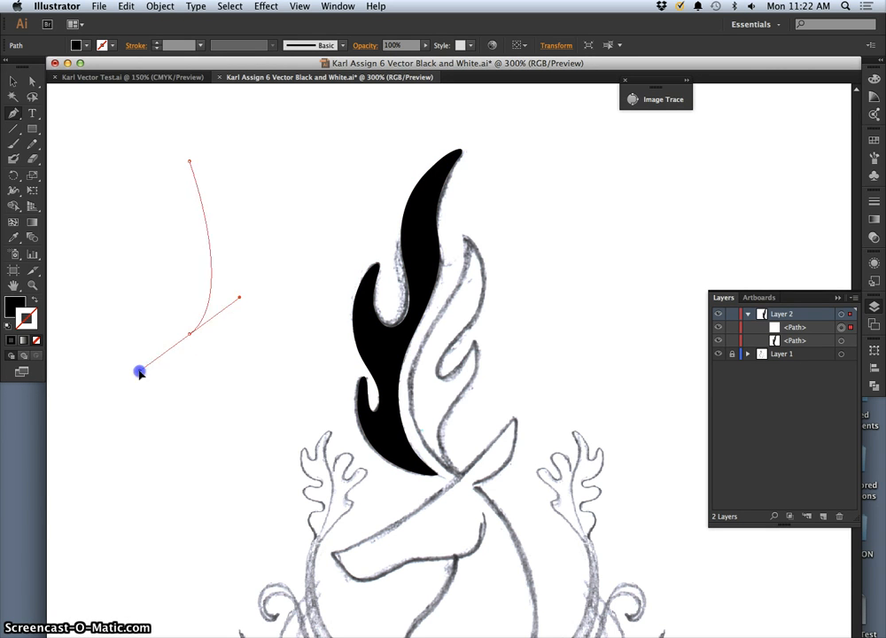
left_click_drag(138, 371, 110, 413)
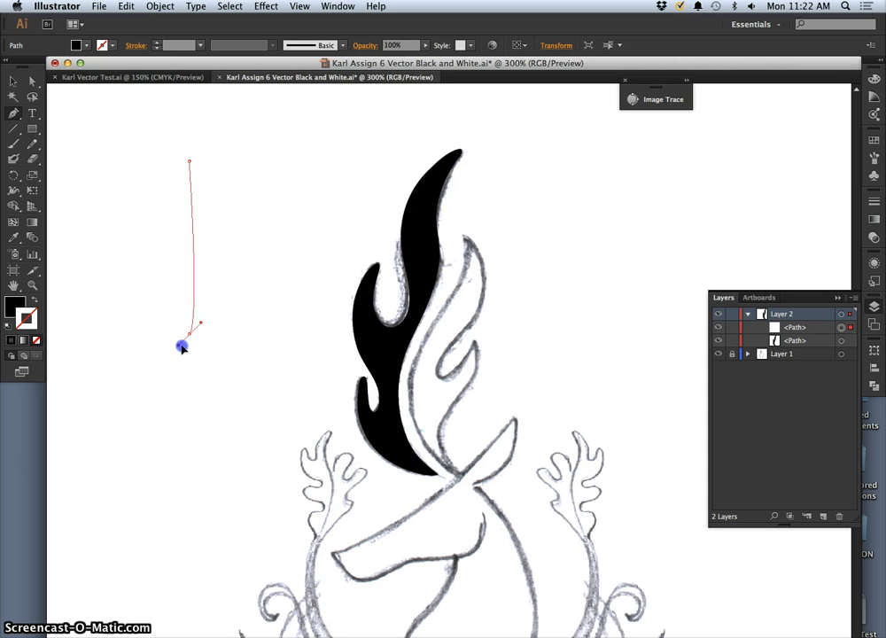
left_click_drag(181, 346, 131, 415)
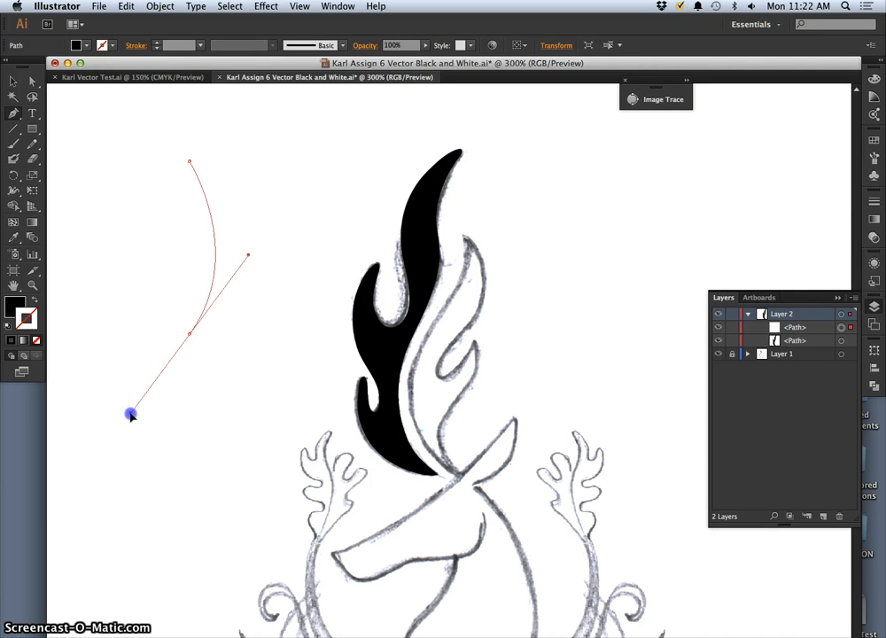
left_click_drag(132, 415, 124, 397)
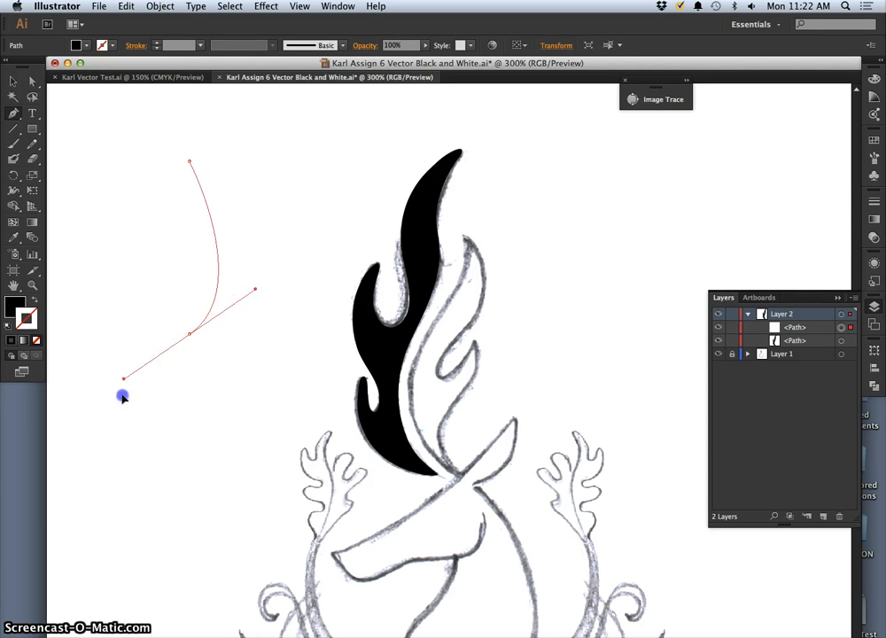
left_click_drag(124, 397, 120, 404)
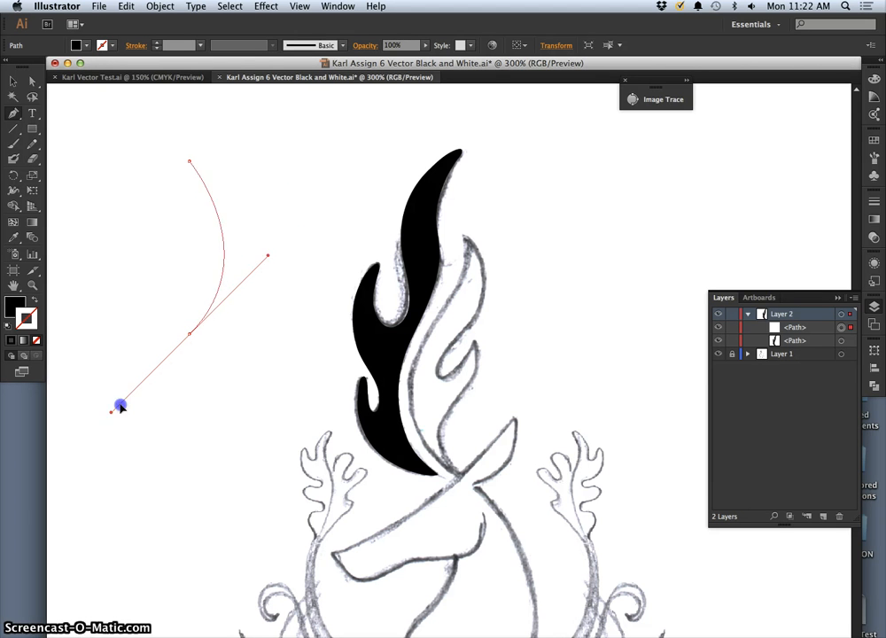
left_click_drag(120, 406, 63, 503)
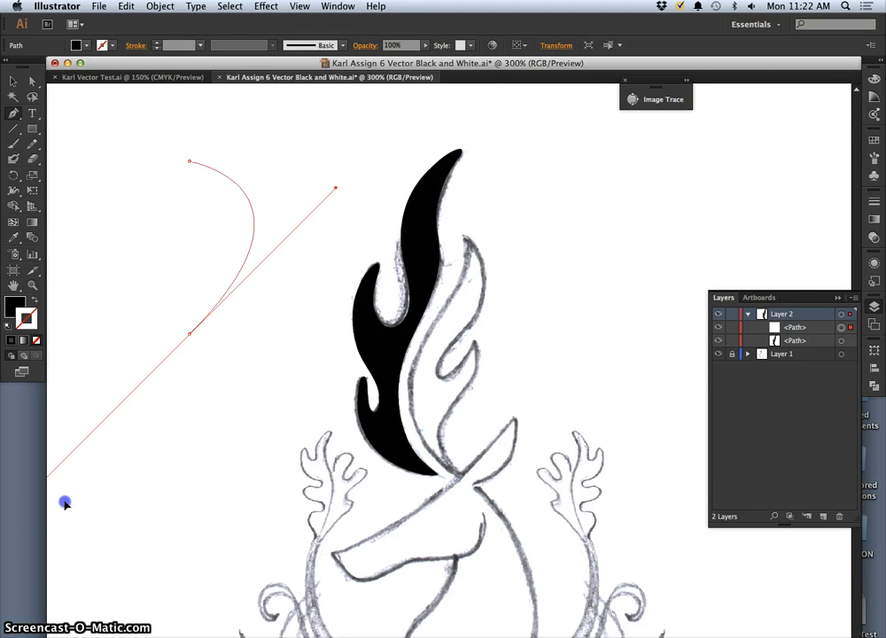
left_click_drag(63, 504, 74, 477)
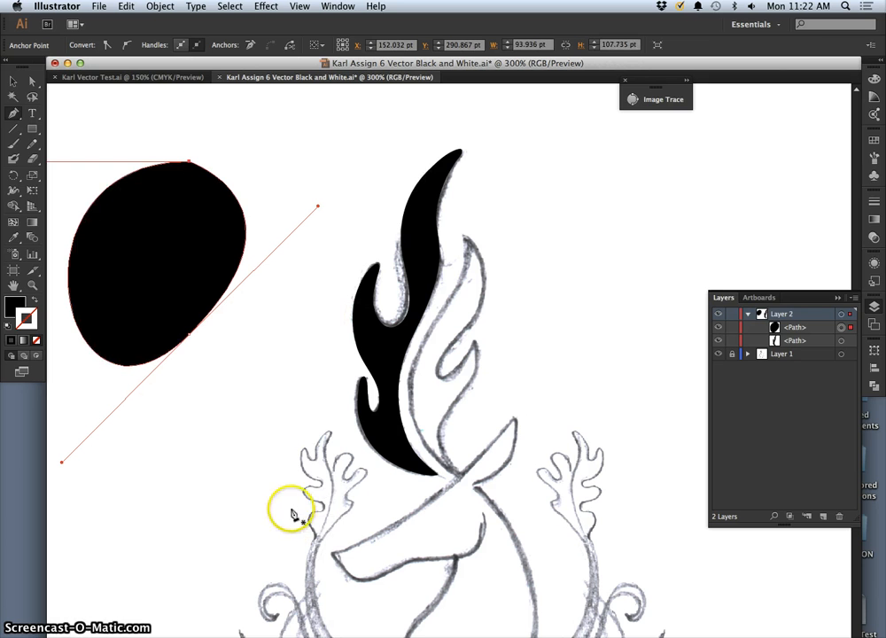
mouse_move(212, 422)
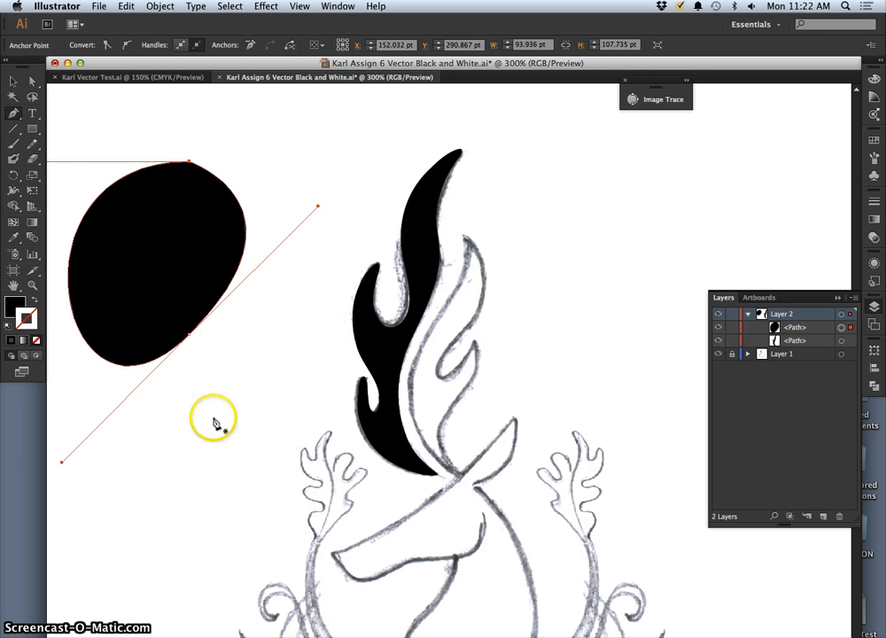
mouse_move(213, 280)
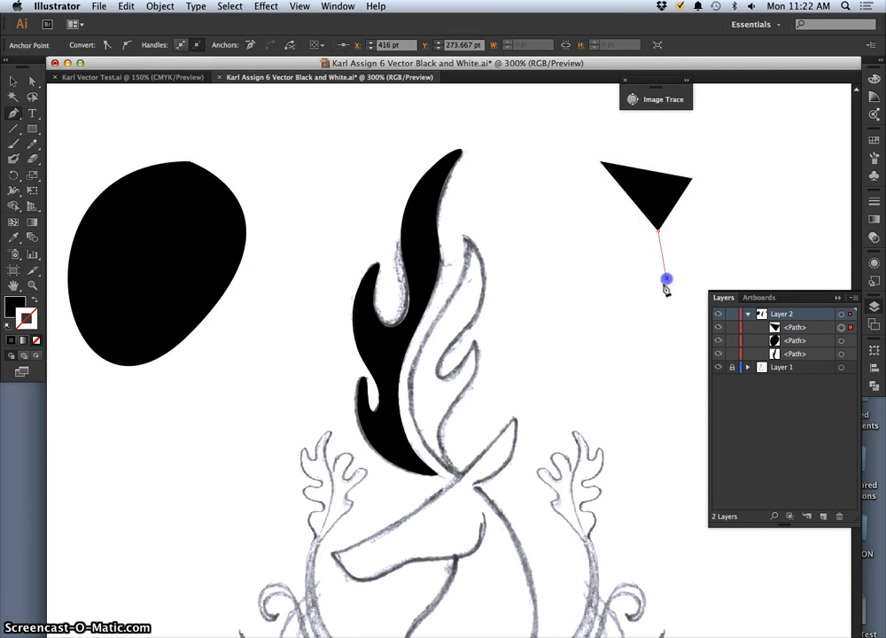
Add a point to the angular practice polygon beside the flame
left_click_drag(665, 281, 581, 317)
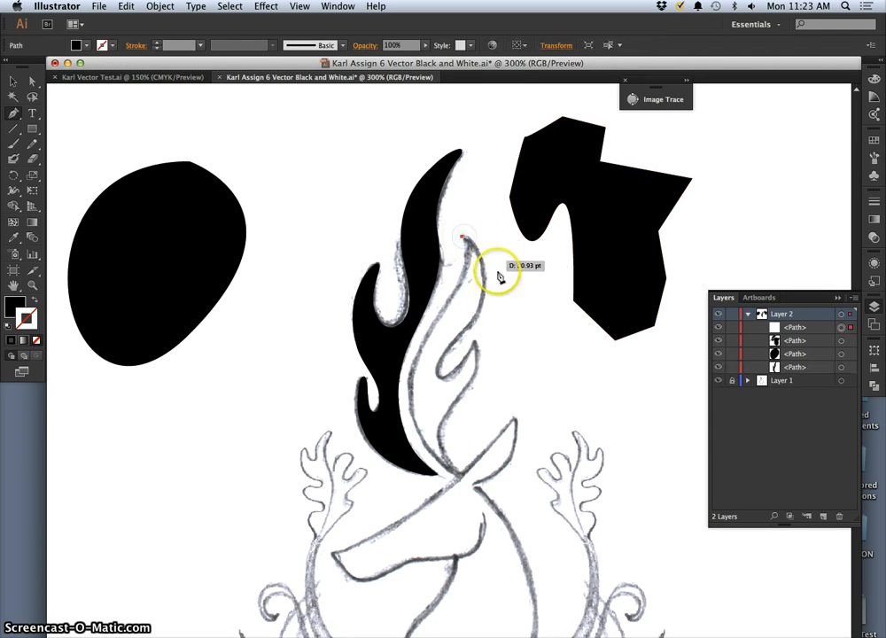
Start a path at the second flame's tip and curve it down the inner edge of the tongue
left_click_drag(463, 237, 468, 321)
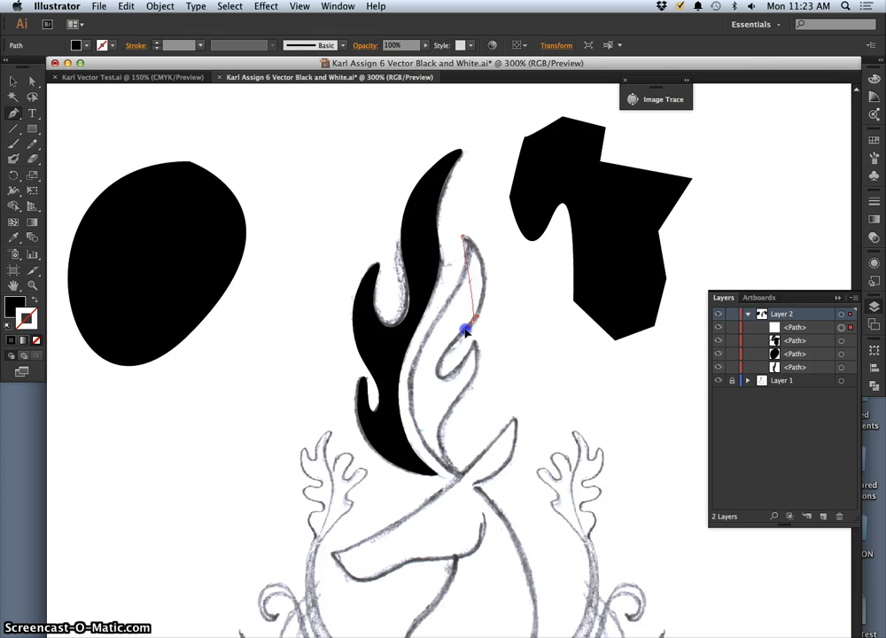
left_click_drag(464, 328, 440, 387)
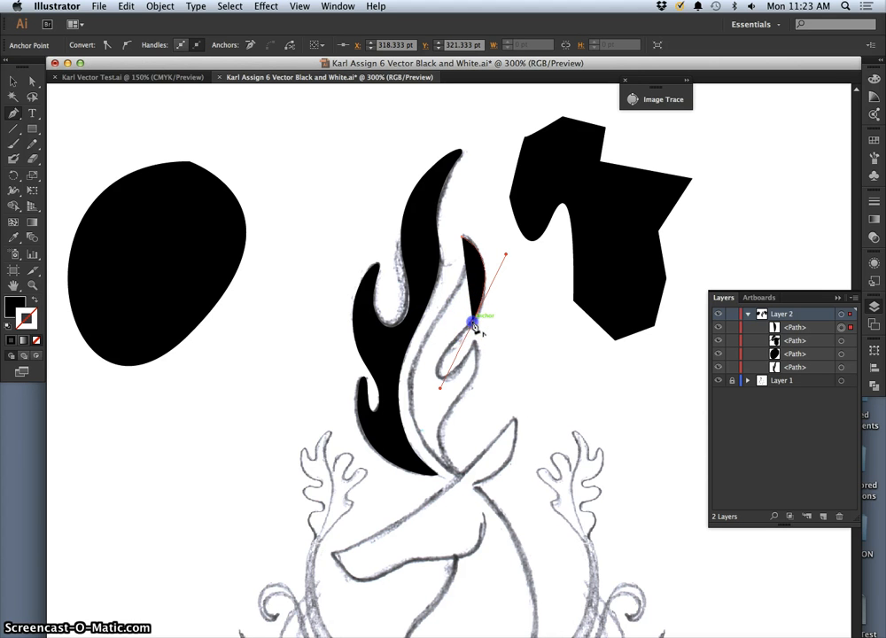
left_click_drag(470, 323, 435, 367)
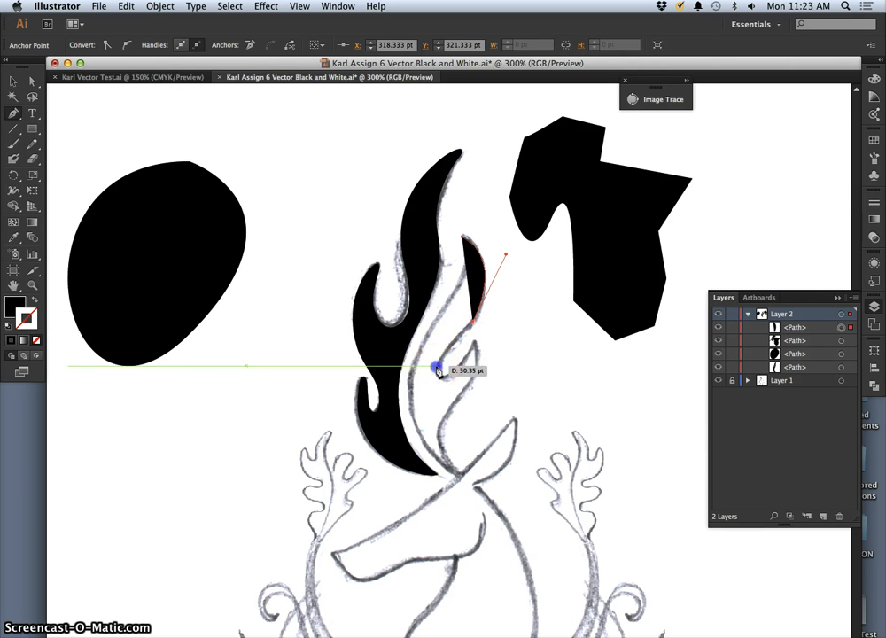
left_click_drag(435, 367, 440, 370)
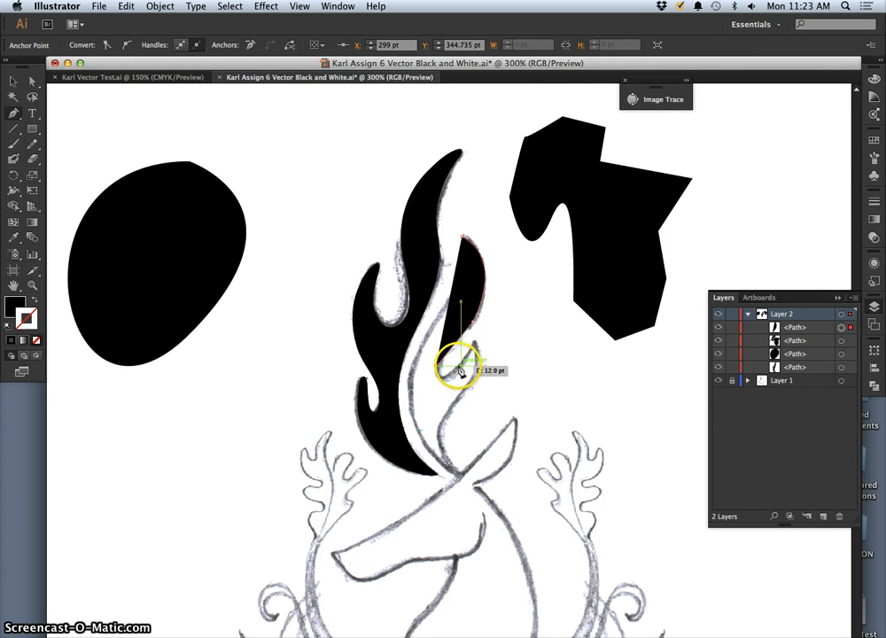
left_click_drag(469, 346, 461, 367)
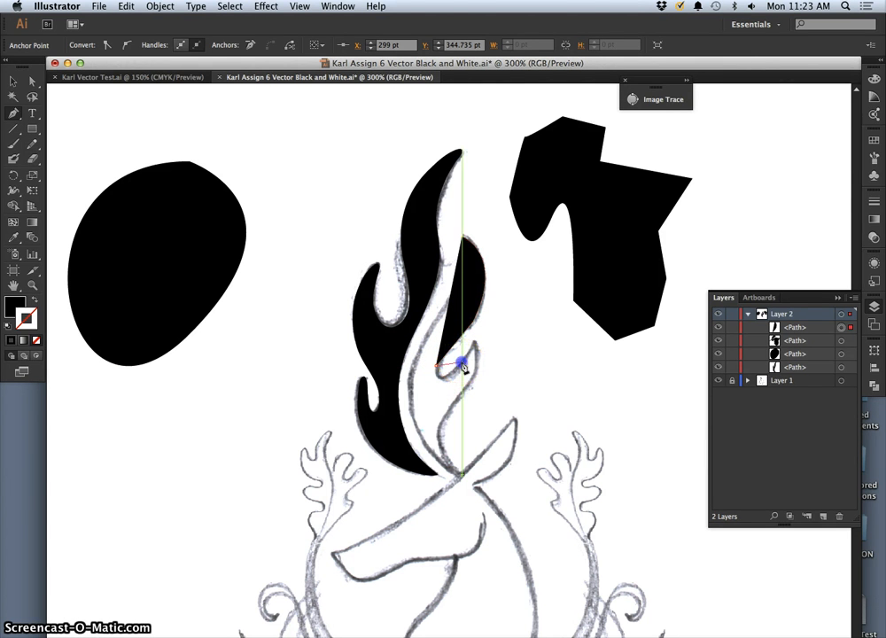
left_click_drag(461, 367, 489, 321)
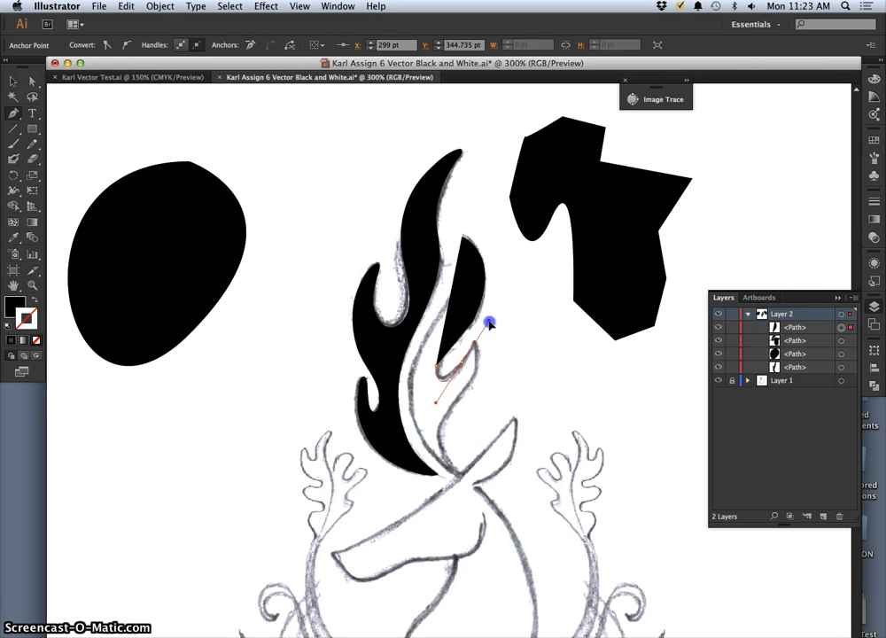
left_click_drag(489, 323, 493, 333)
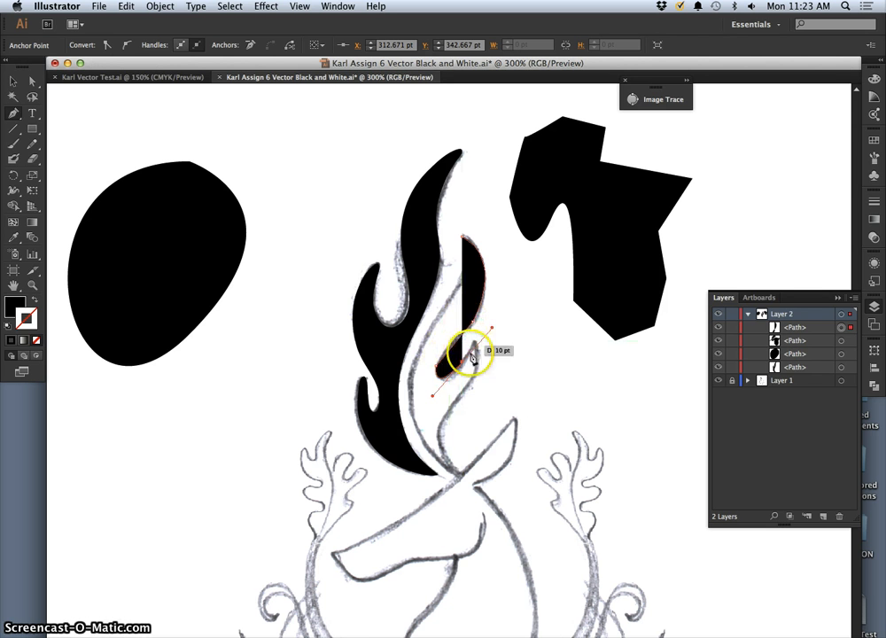
left_click_drag(475, 351, 691, 341)
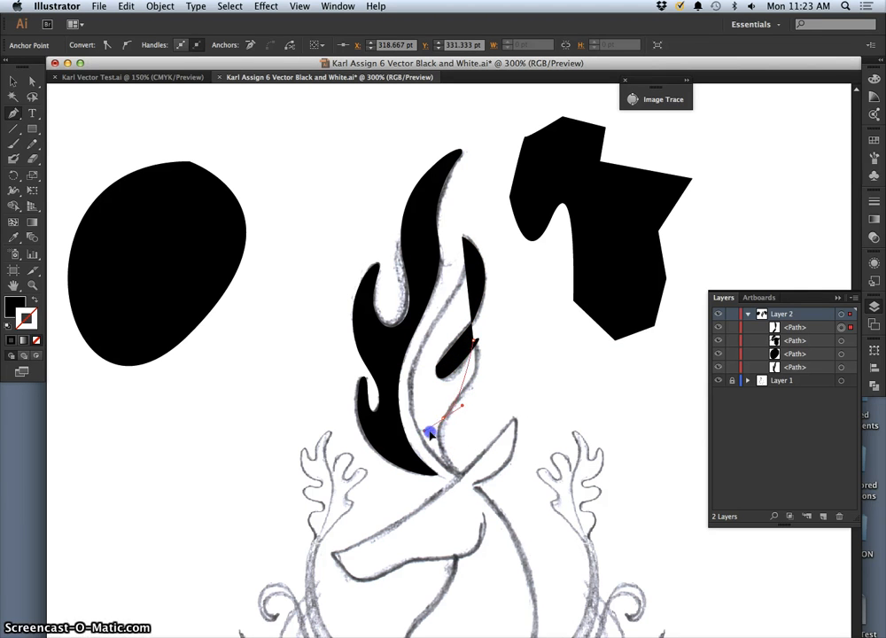
Curve the path around the deer's head top and back up the flame's return edge
left_click_drag(429, 433, 394, 471)
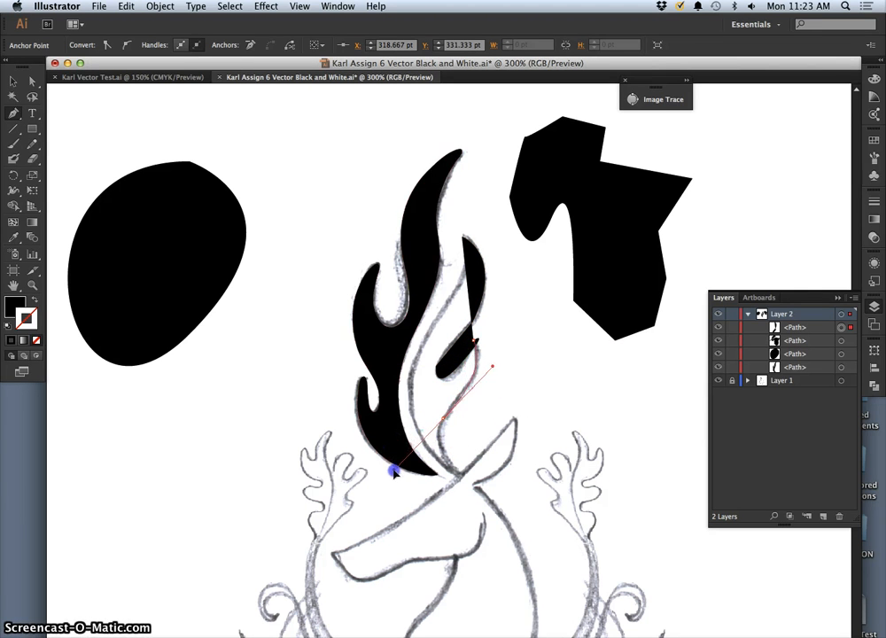
left_click_drag(394, 472, 443, 443)
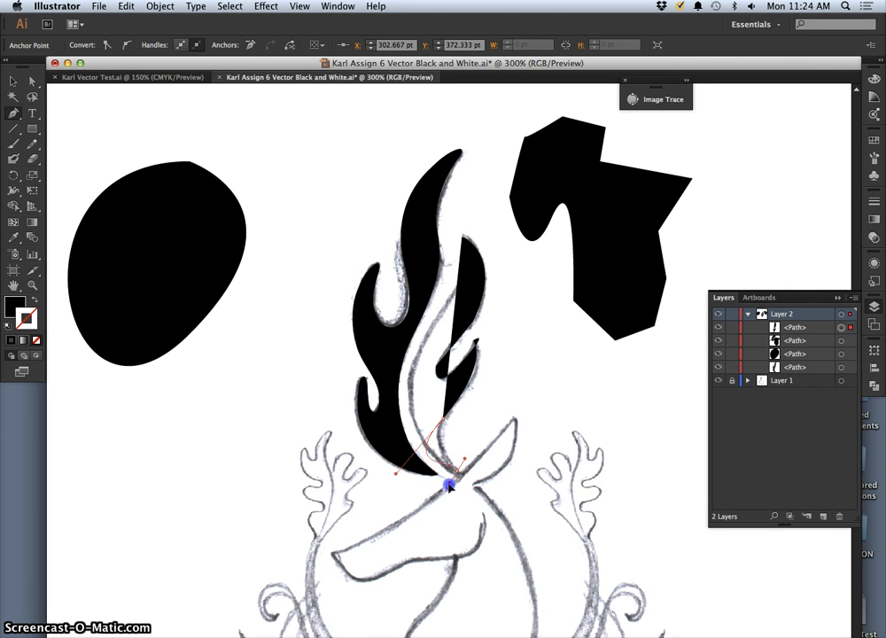
left_click_drag(446, 486, 404, 513)
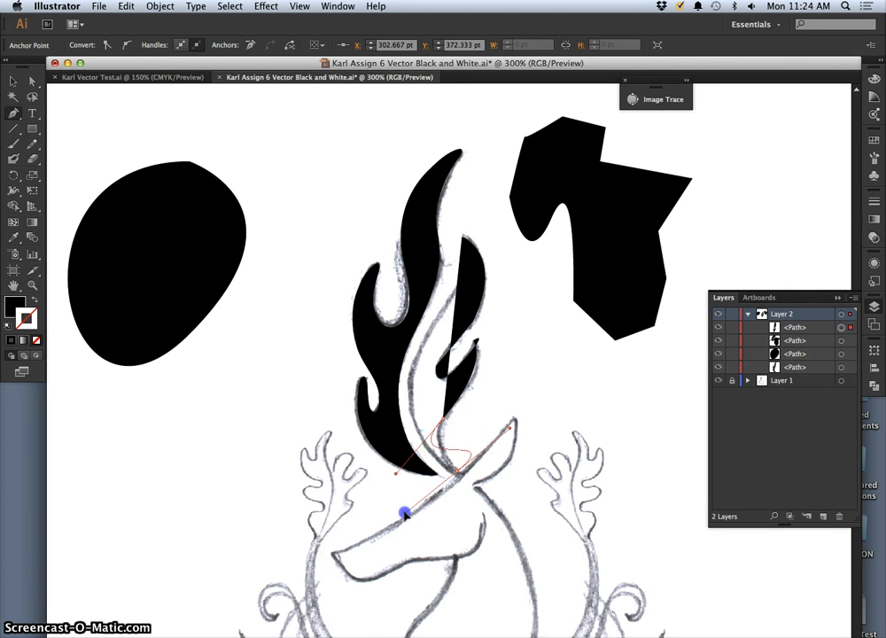
left_click_drag(404, 512, 404, 457)
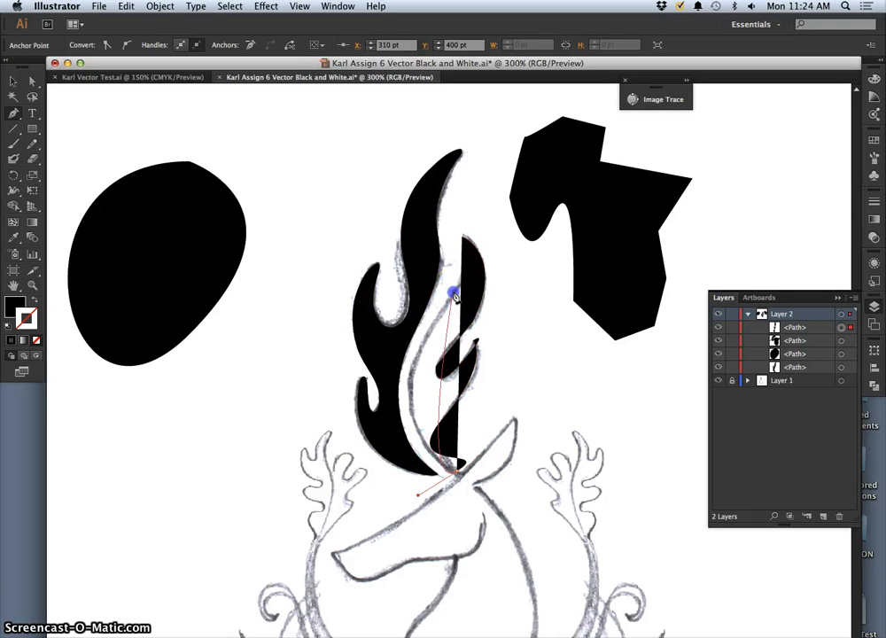
left_click_drag(457, 293, 506, 291)
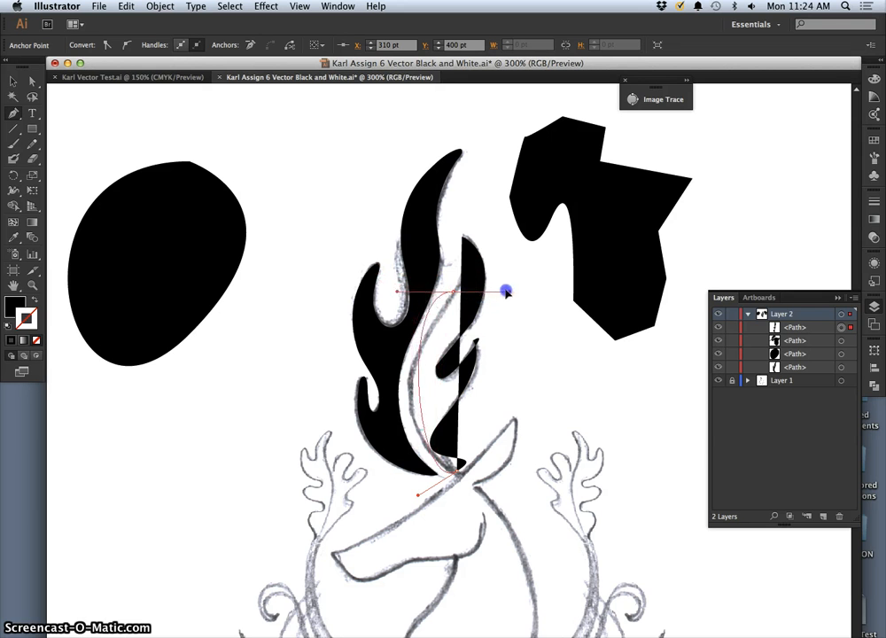
left_click_drag(506, 291, 482, 283)
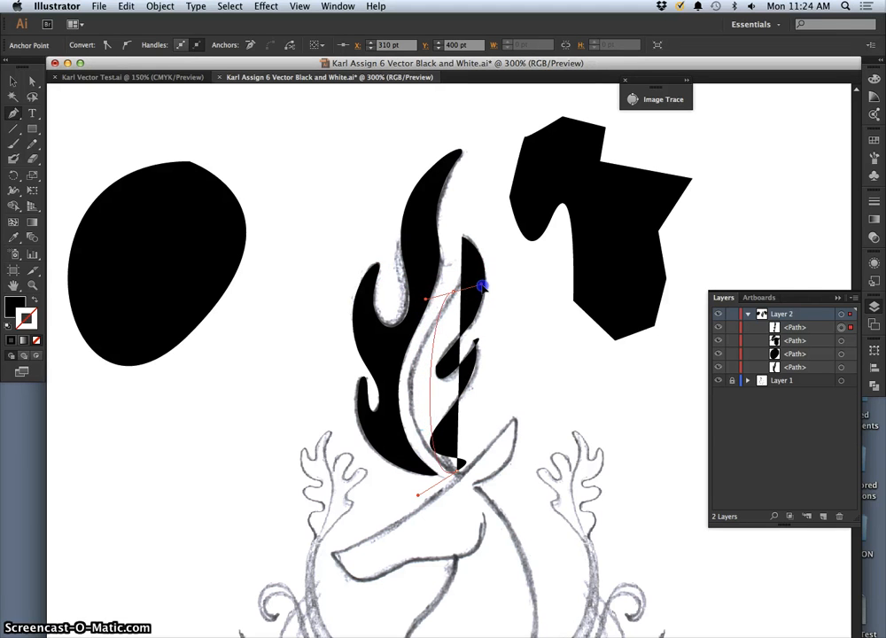
left_click_drag(482, 285, 478, 237)
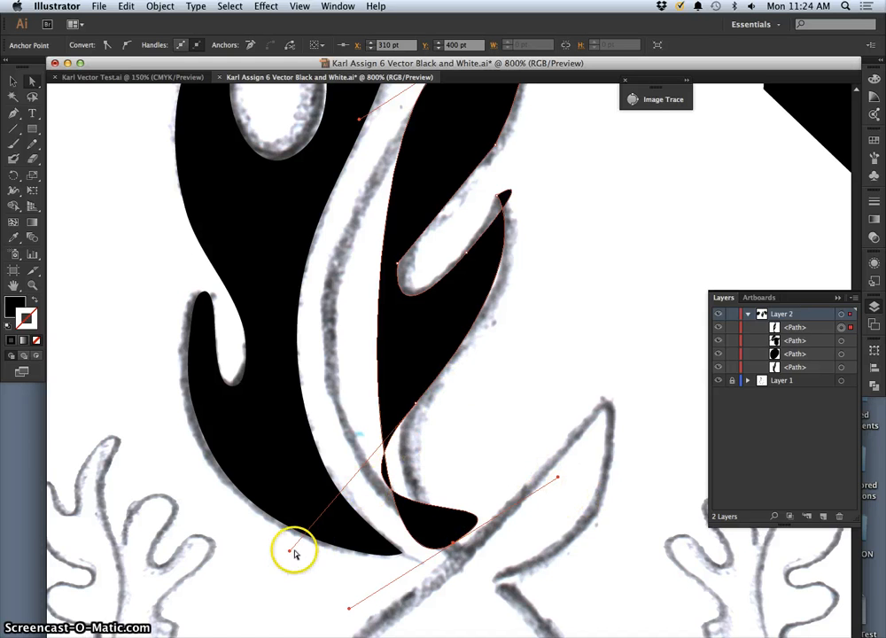
Shape the flame's lower tip and bend the tongue's outer edge to match the sketch
left_click_drag(293, 549, 335, 500)
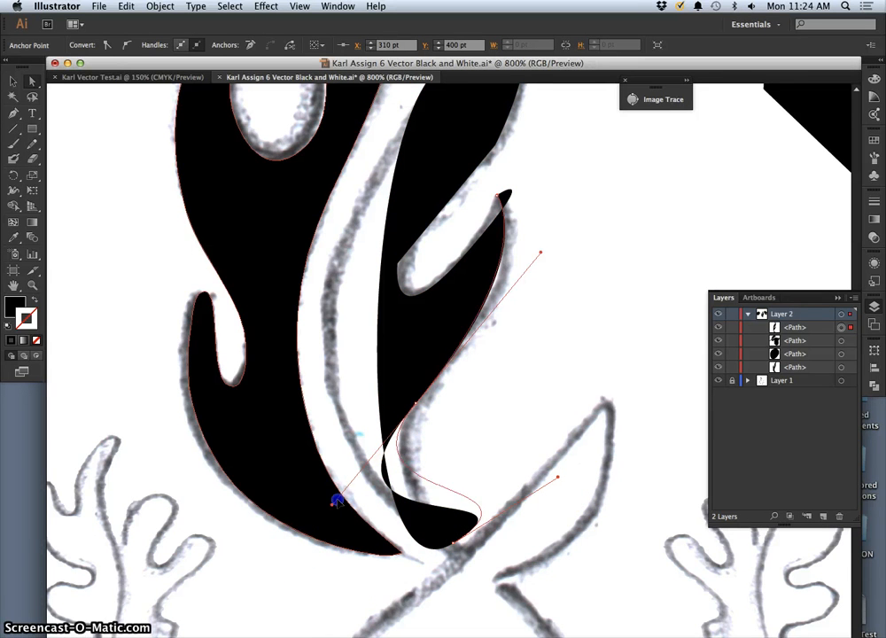
left_click_drag(335, 500, 373, 459)
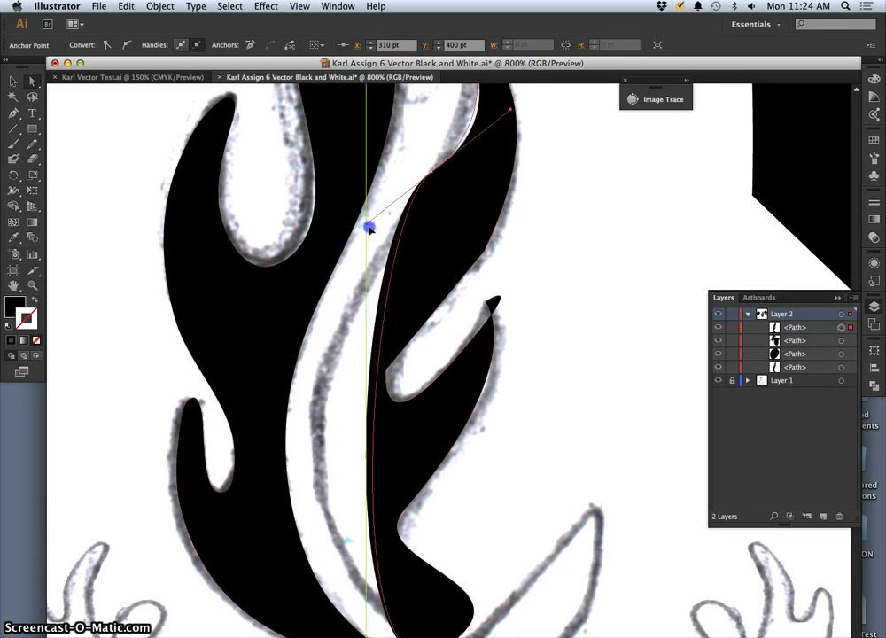
left_click_drag(369, 227, 295, 446)
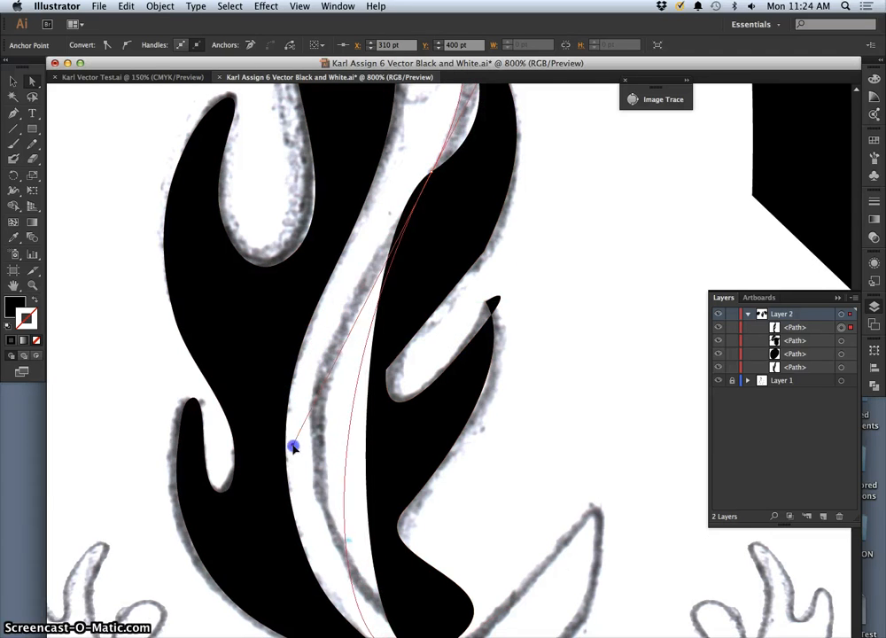
left_click_drag(292, 445, 275, 363)
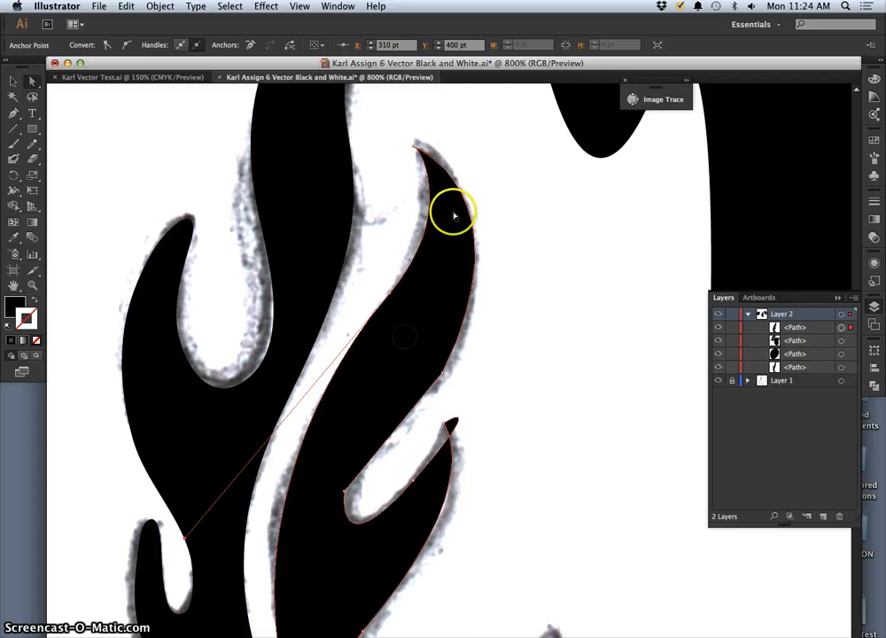
left_click_drag(454, 213, 447, 363)
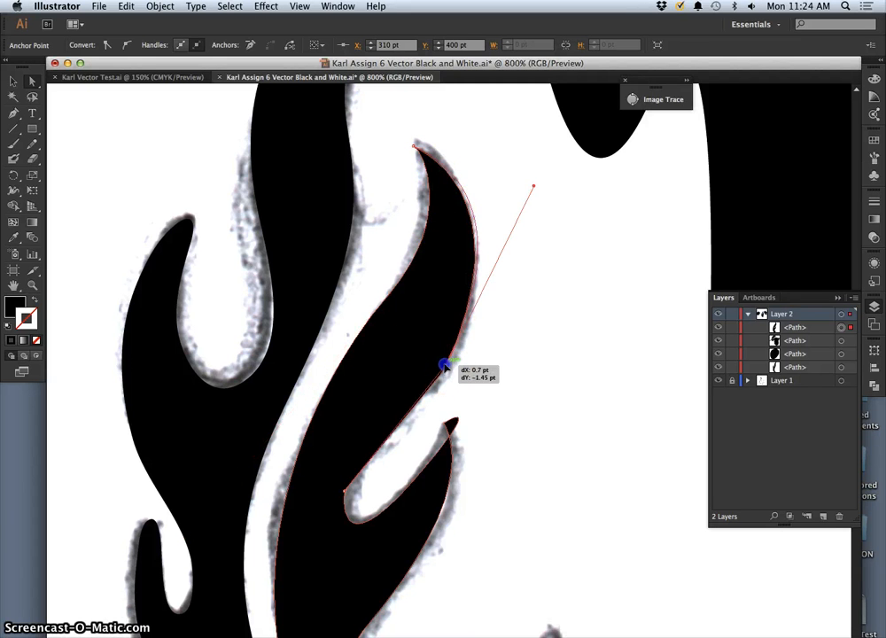
left_click_drag(447, 365, 532, 180)
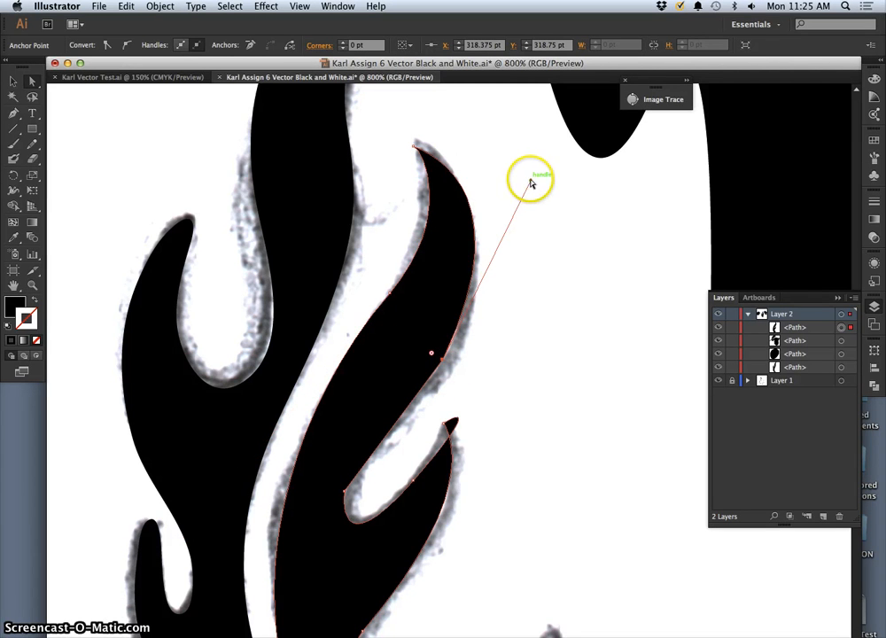
left_click_drag(531, 177, 507, 210)
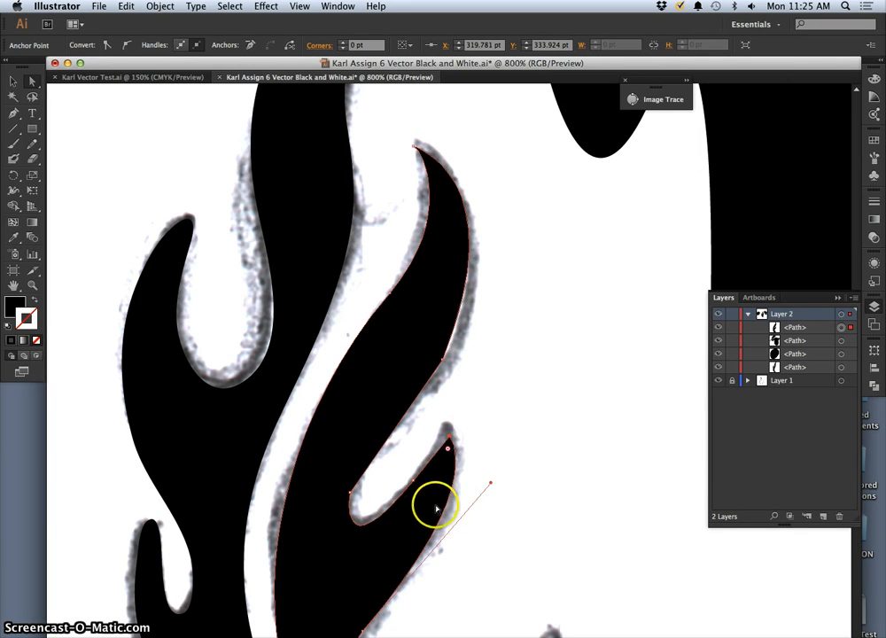
Reshape the lower hook, bottom point and upper tongue's inner curve to the sketch outline
left_click_drag(434, 510, 523, 265)
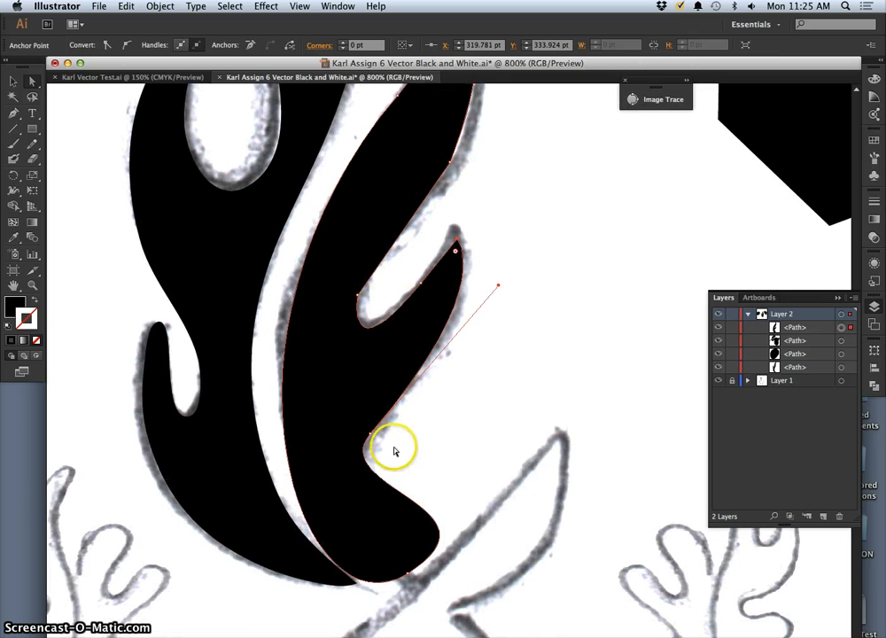
left_click_drag(393, 447, 374, 431)
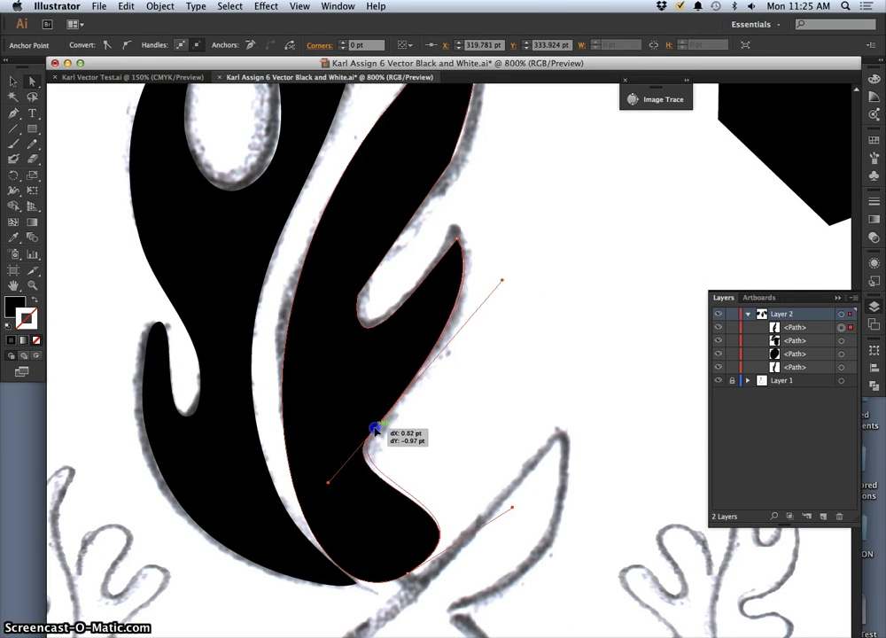
left_click_drag(372, 431, 505, 510)
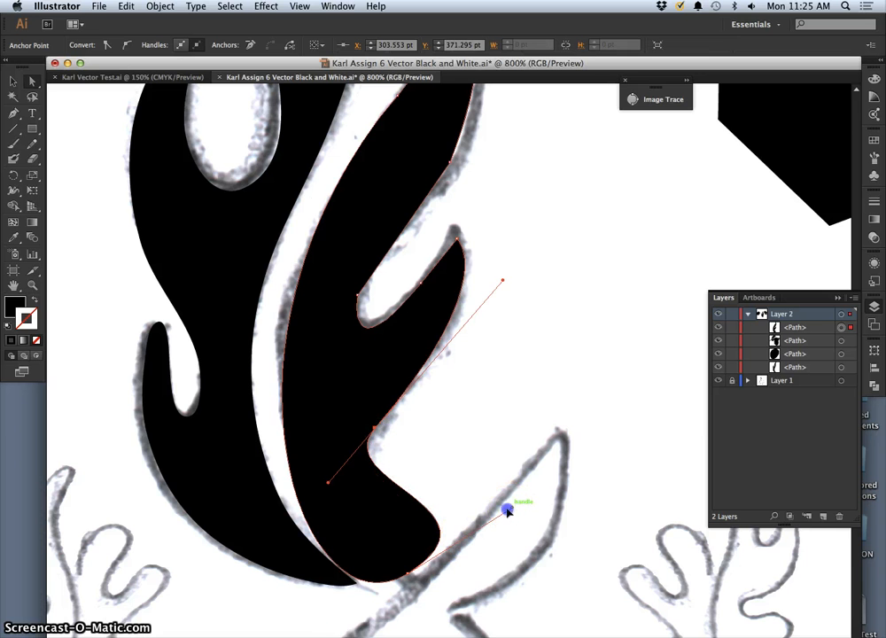
left_click_drag(507, 511, 415, 571)
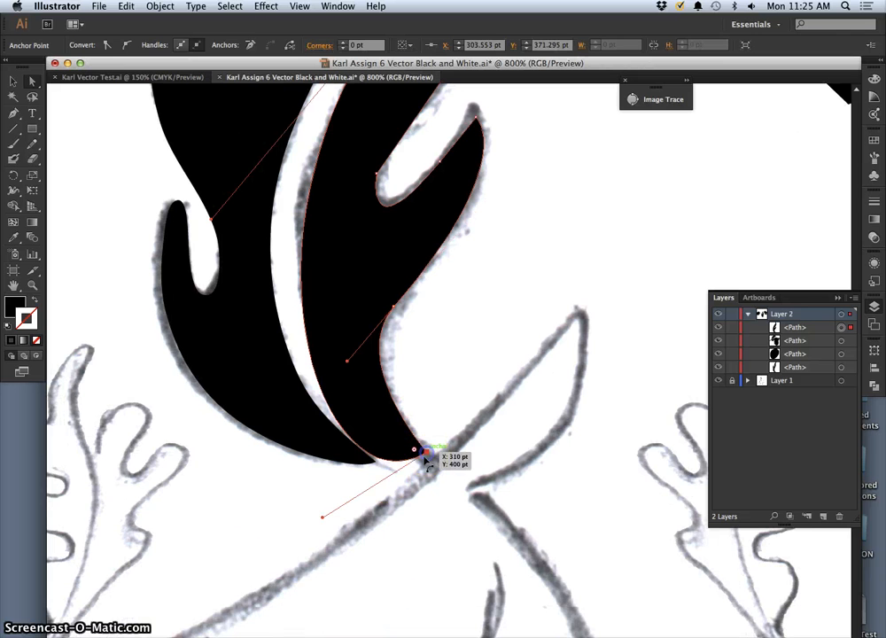
left_click_drag(425, 452, 337, 464)
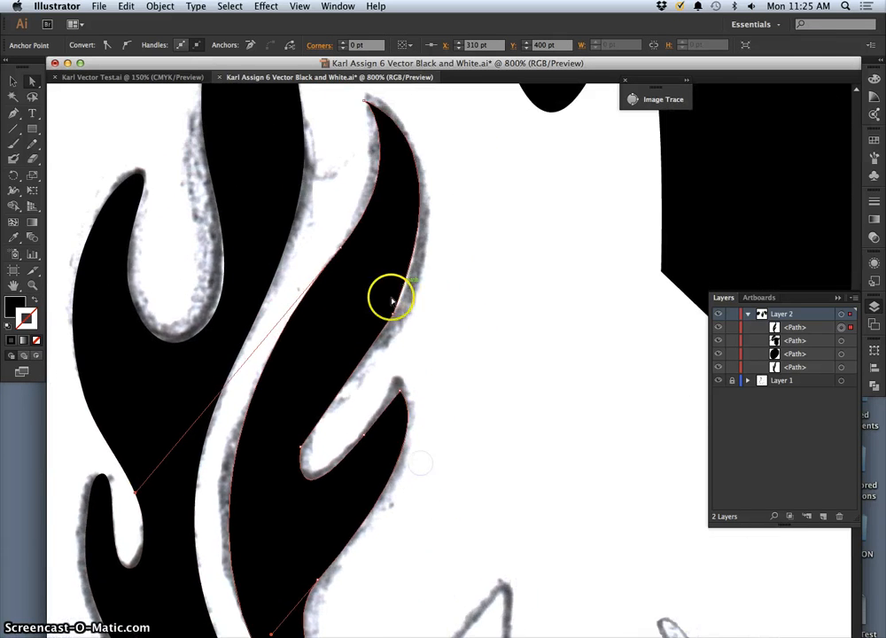
left_click_drag(390, 298, 305, 452)
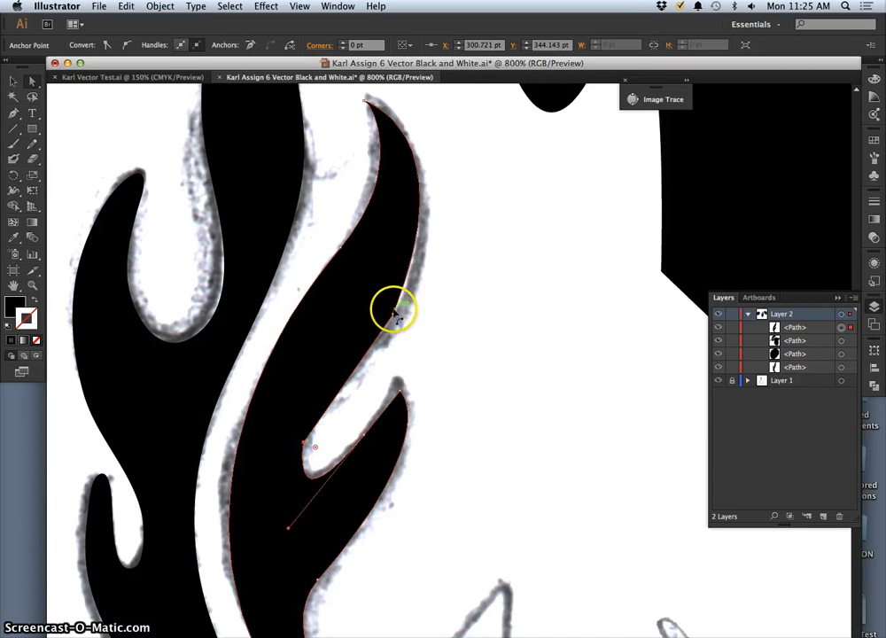
left_click_drag(399, 310, 475, 131)
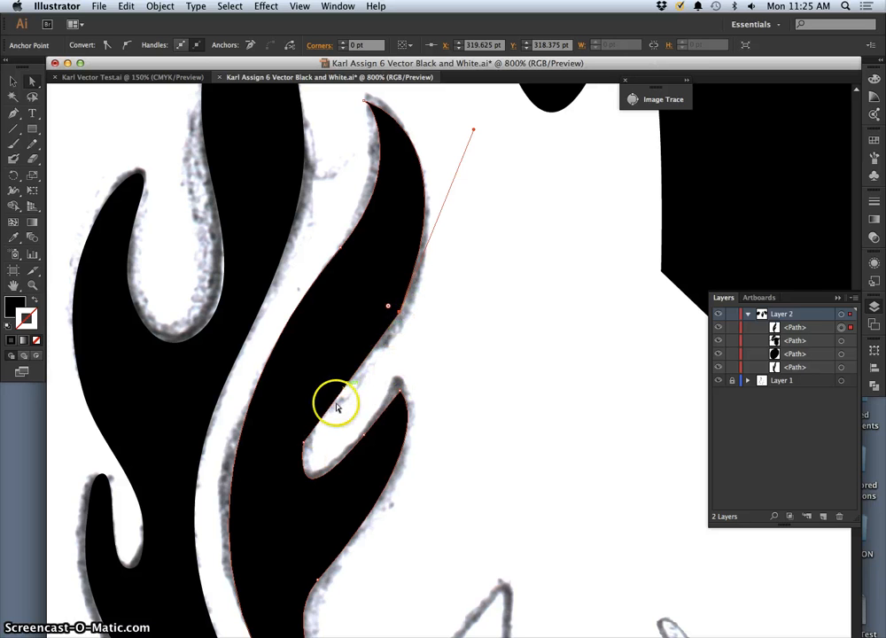
mouse_move(475, 133)
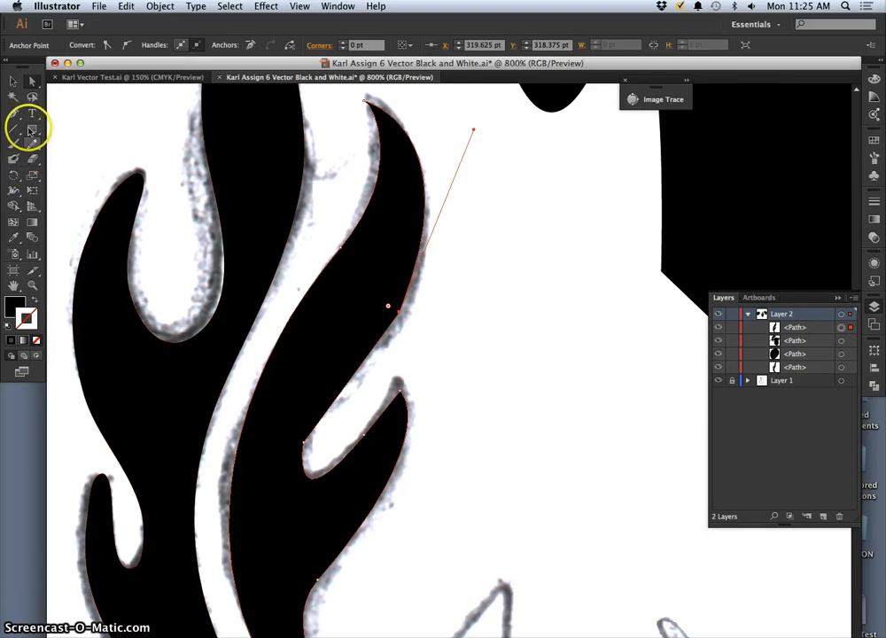
Select the flame path and switch to the Pencil tool for freehand edge redrawing
left_click(14, 113)
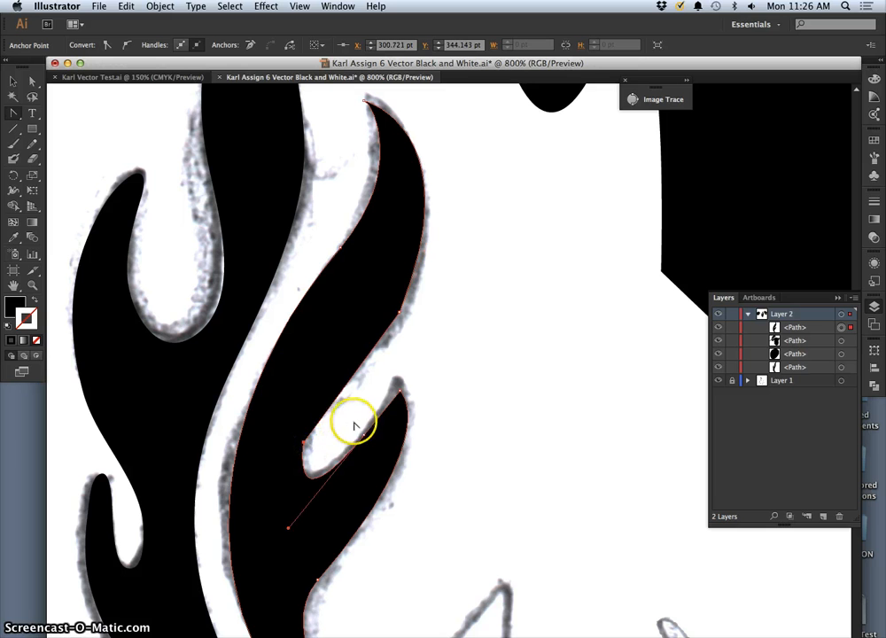
mouse_move(329, 433)
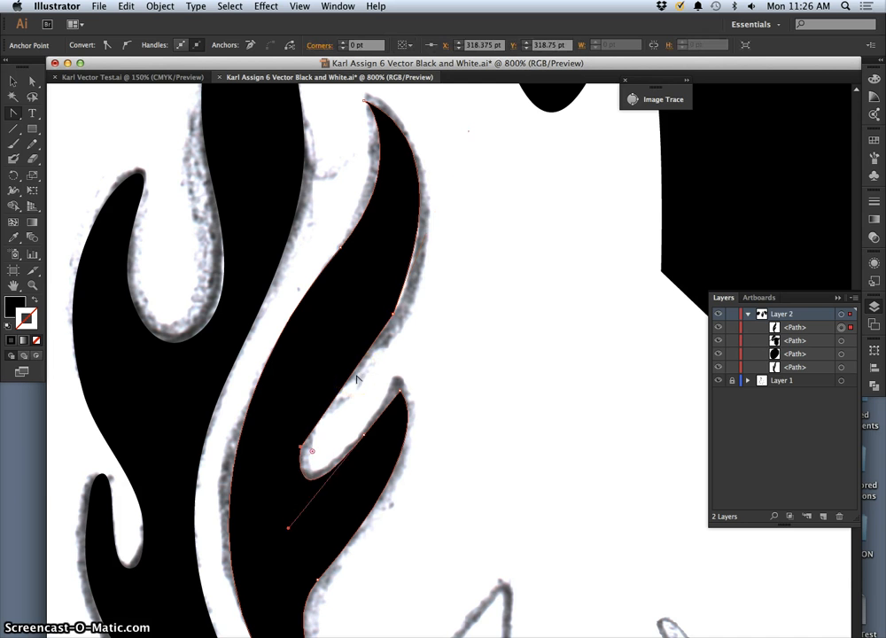
left_click(358, 368)
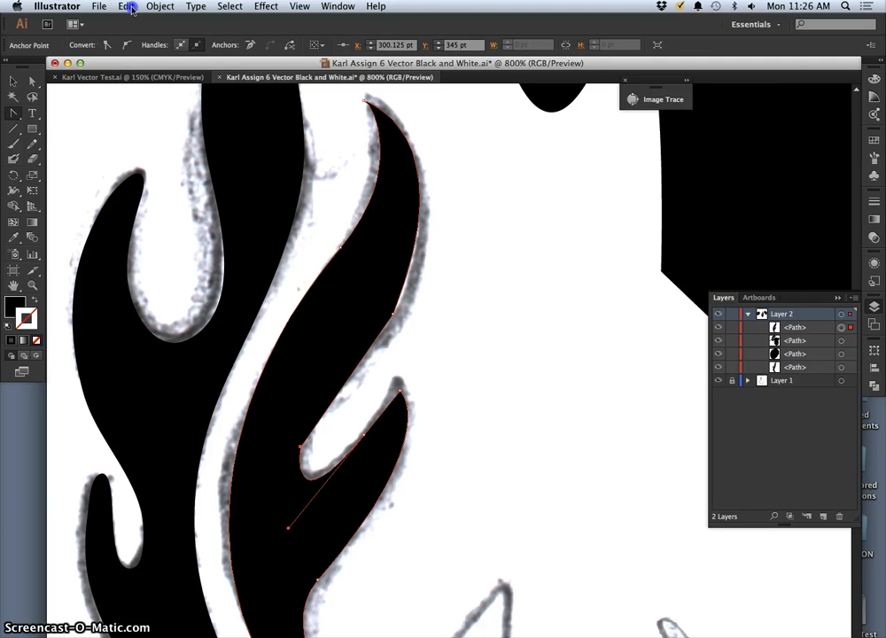
left_click(126, 7)
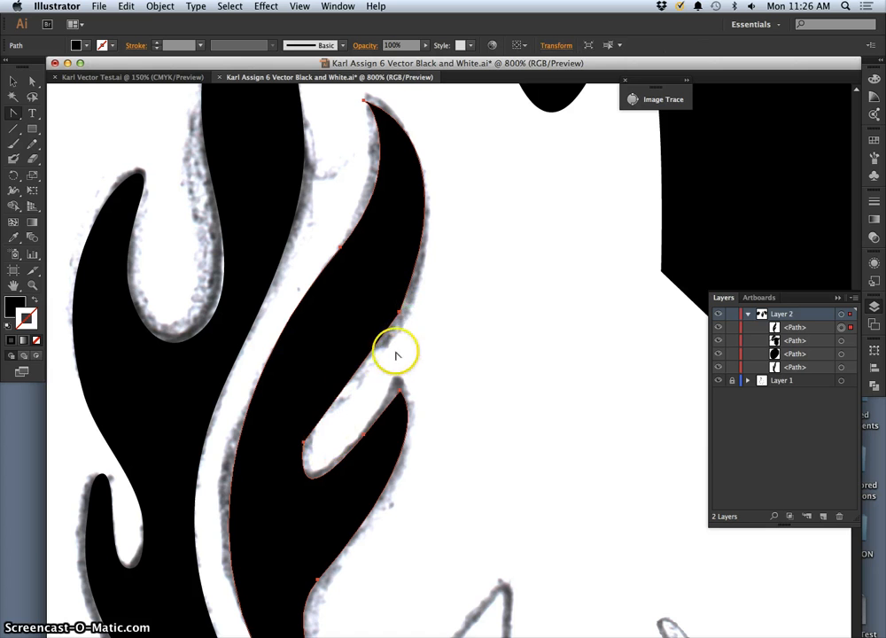
mouse_move(440, 344)
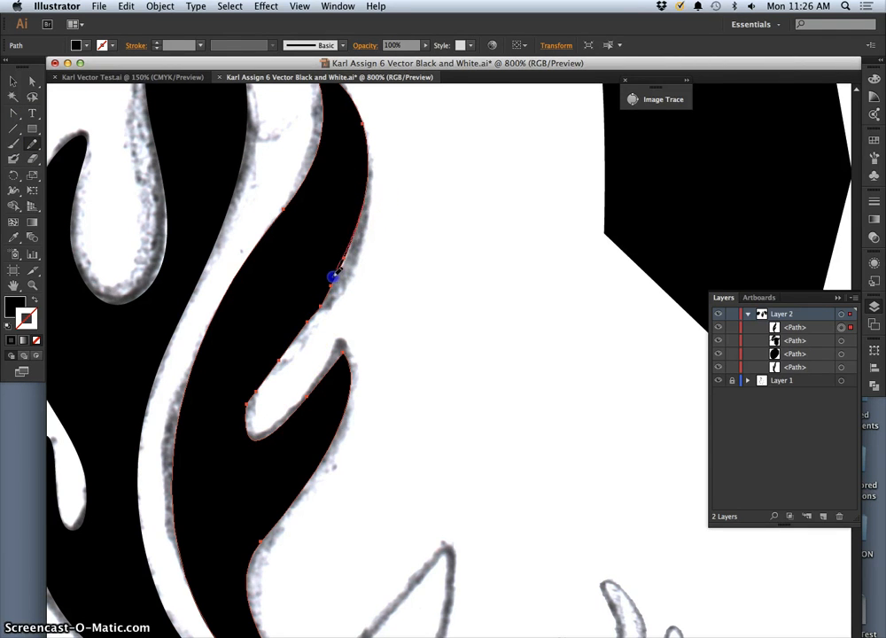
Redraw the flame tongues' inner and outer edges freehand so they hug the sketch
left_click_drag(334, 276, 257, 394)
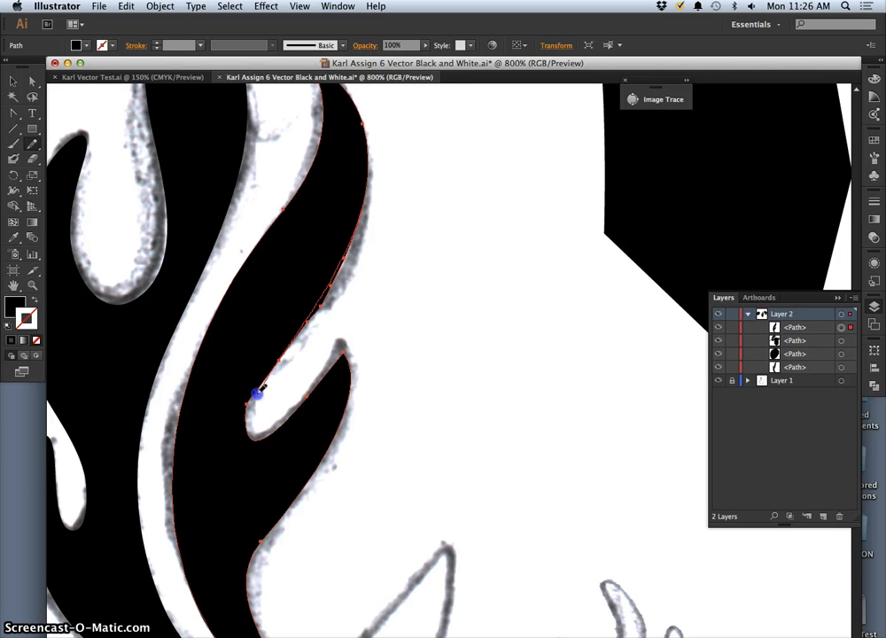
left_click_drag(257, 394, 257, 440)
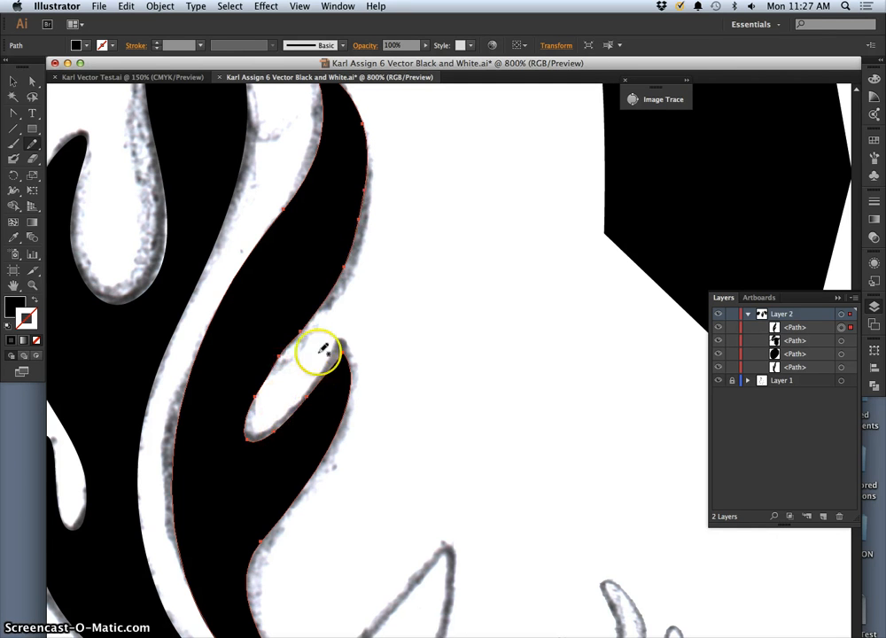
mouse_move(363, 128)
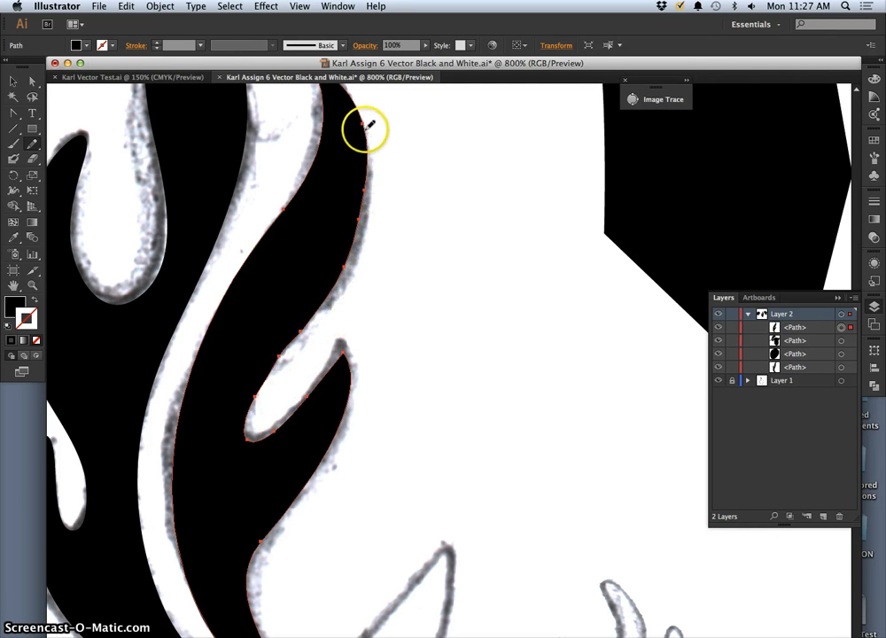
left_click(335, 280)
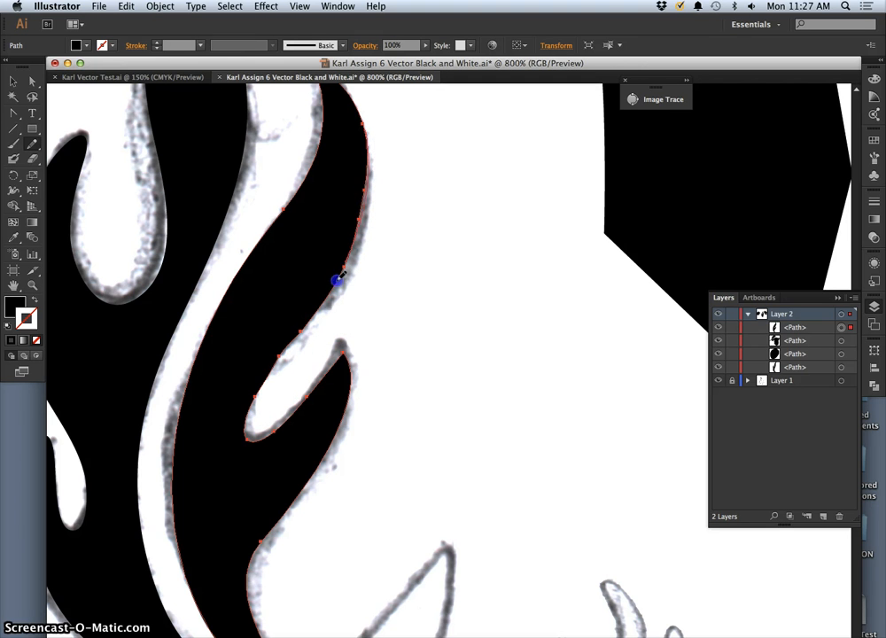
left_click_drag(335, 280, 241, 436)
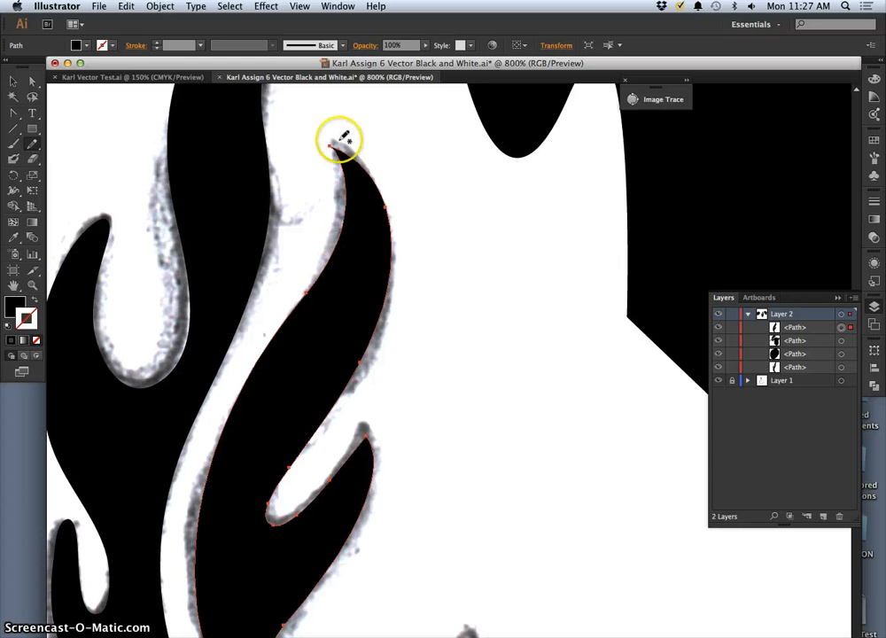
mouse_move(340, 358)
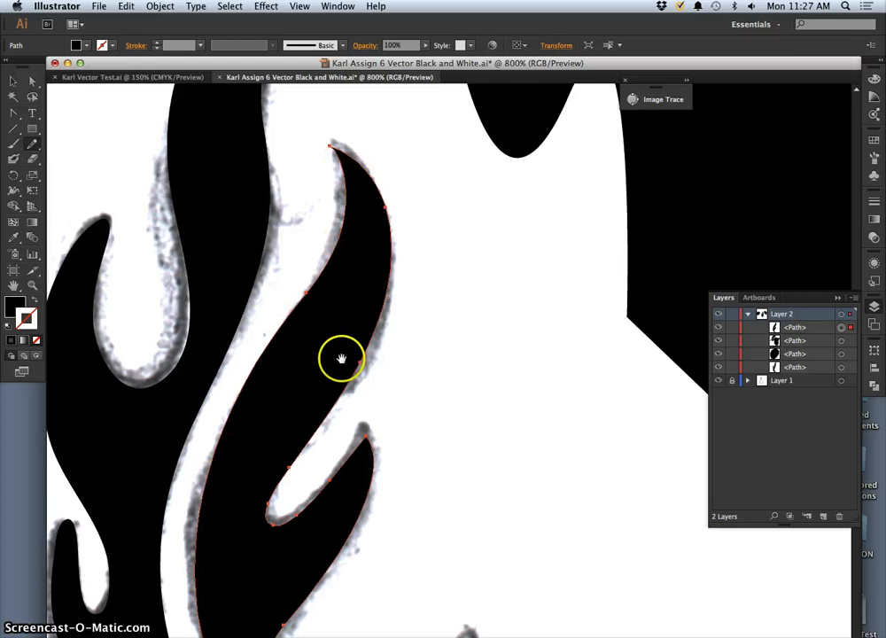
left_click_drag(341, 358, 227, 441)
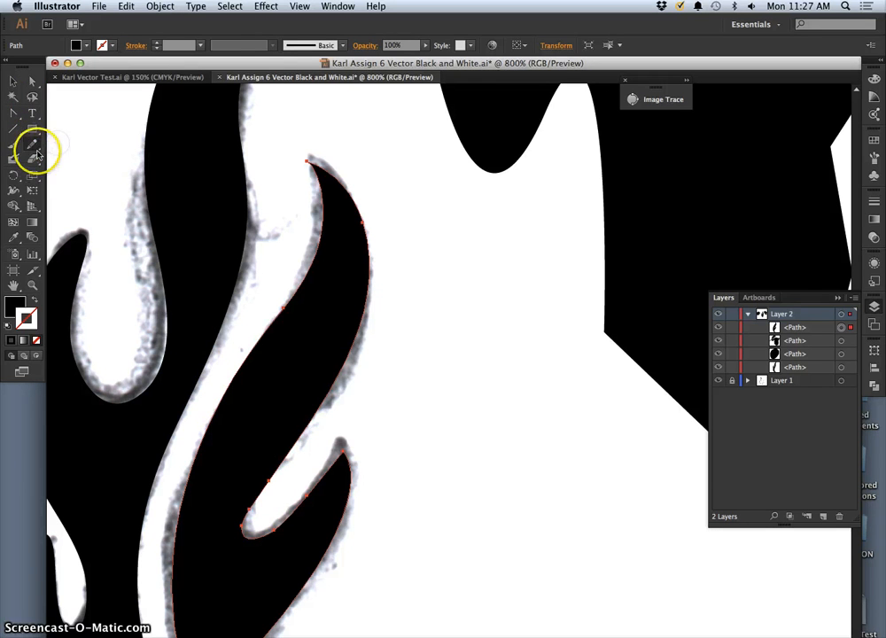
Set Pencil Tool fidelity midway toward Smooth and close the options
double_click(32, 149)
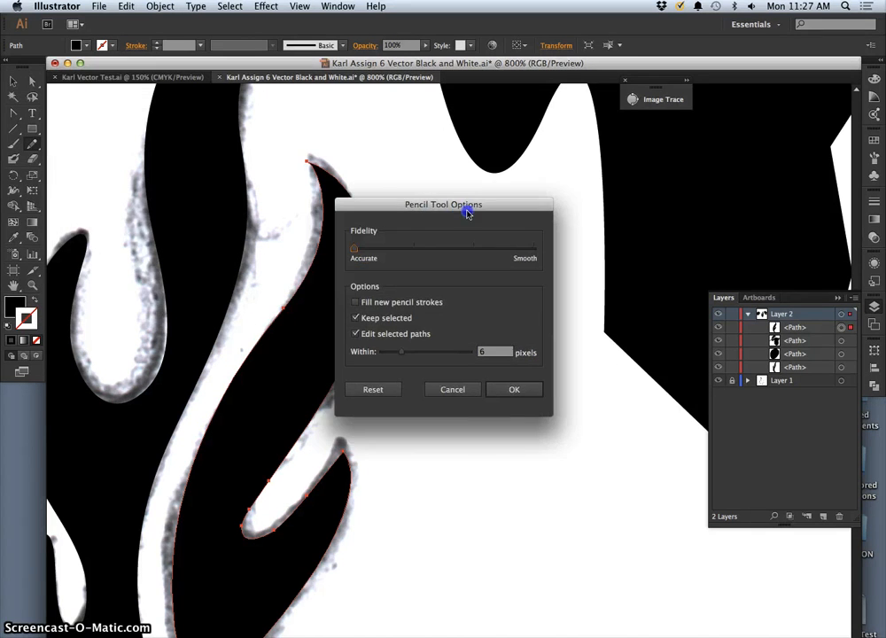
left_click_drag(443, 204, 496, 217)
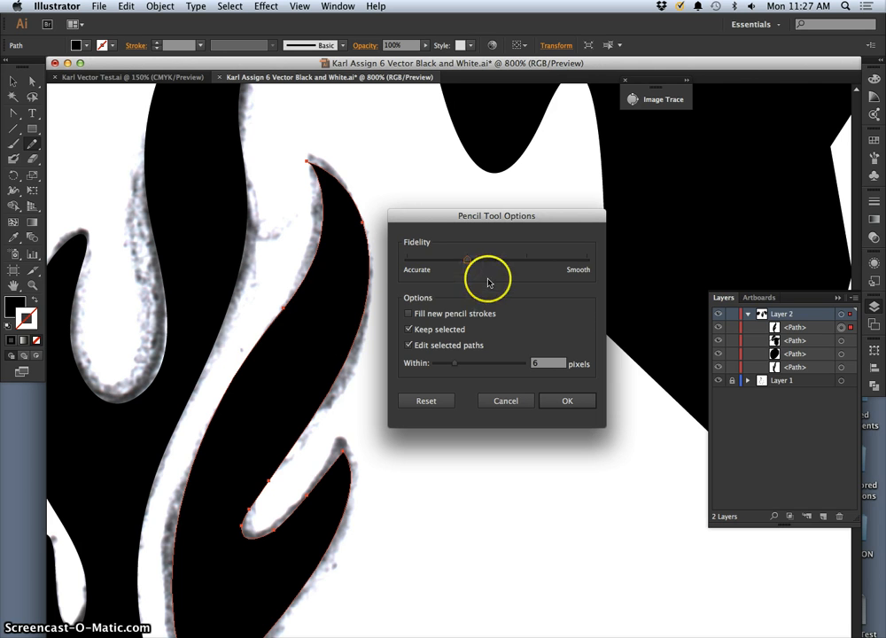
left_click_drag(468, 259, 525, 266)
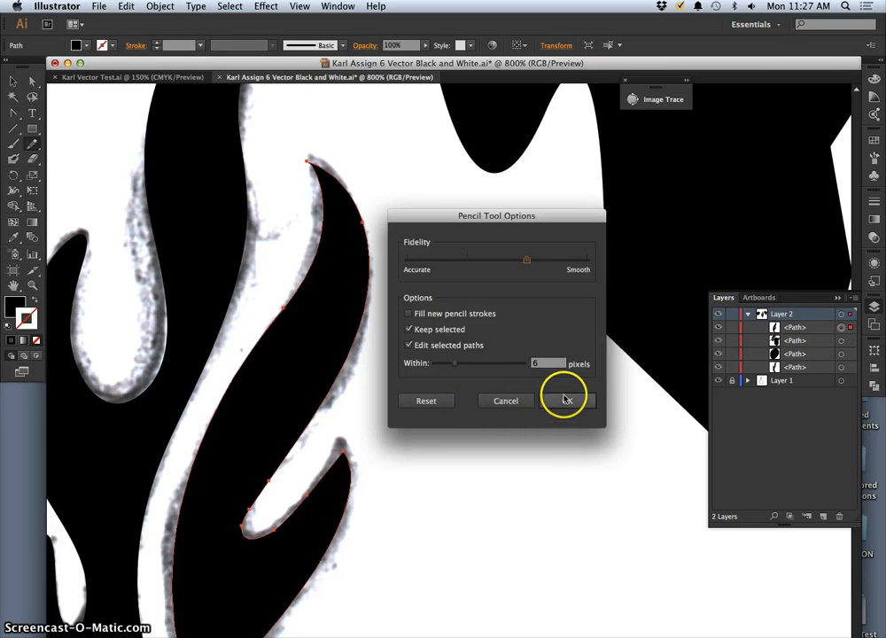
mouse_move(505, 388)
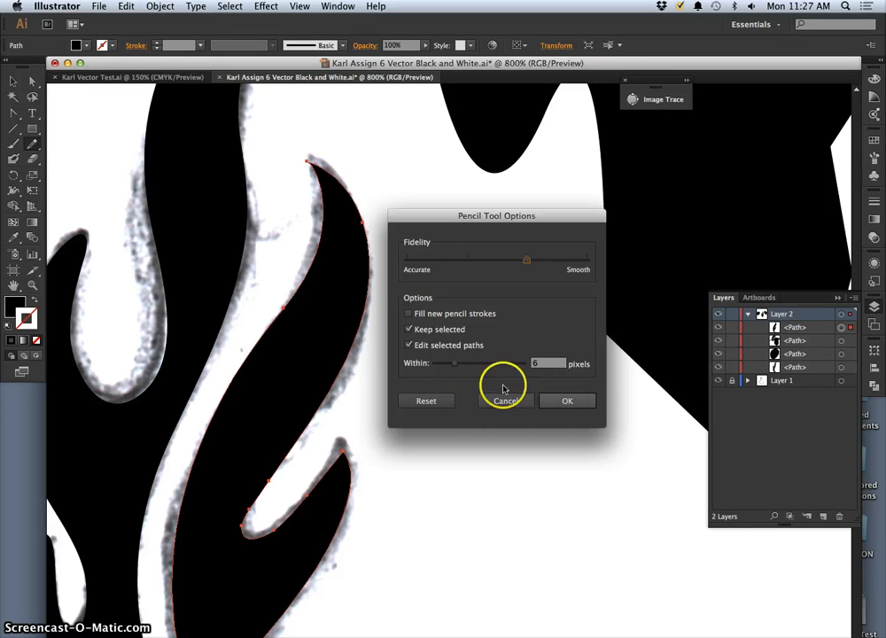
left_click(505, 401)
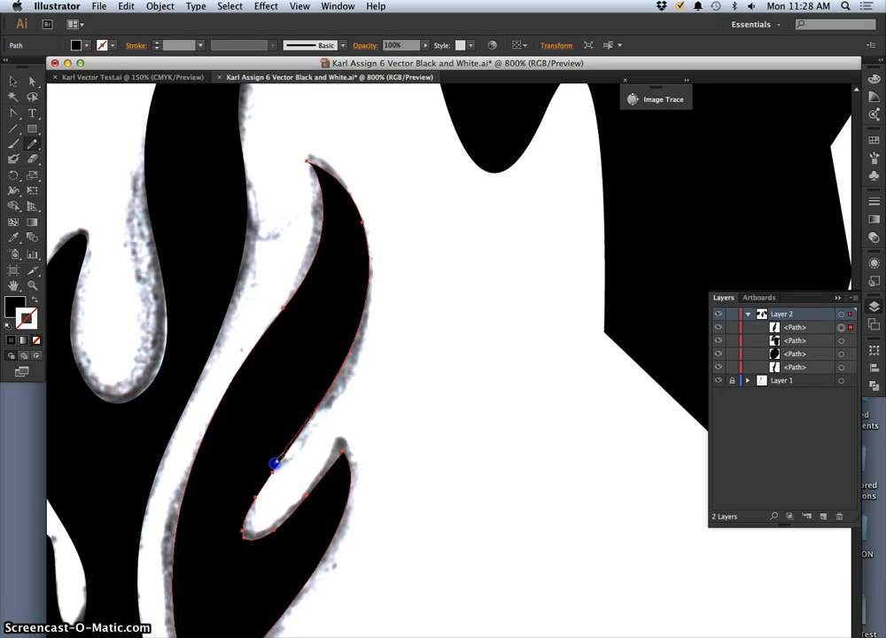
Redraw the flame tongue's edge, lower hooked tip and inner curve freehand with the smoother setting
left_click_drag(275, 464, 255, 539)
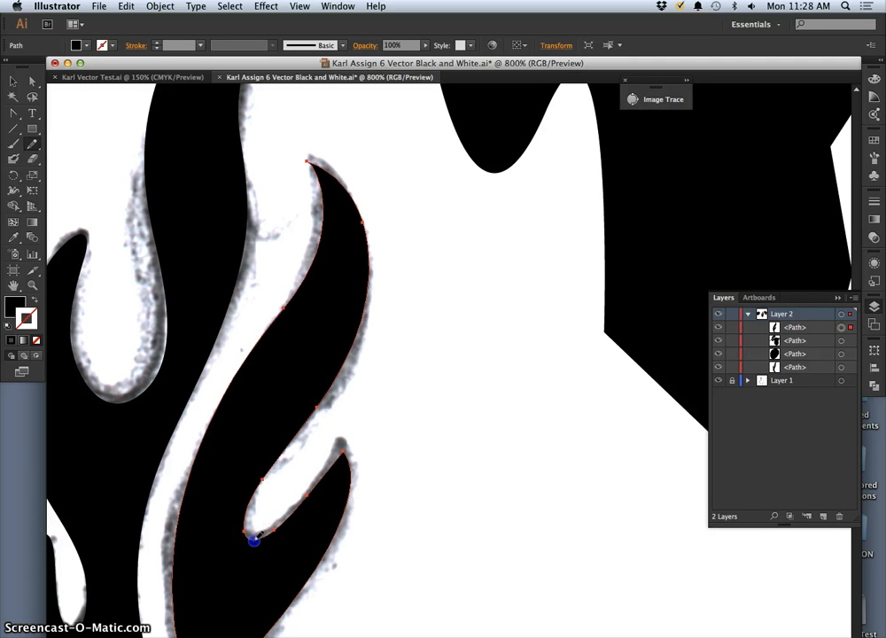
left_click_drag(252, 539, 335, 447)
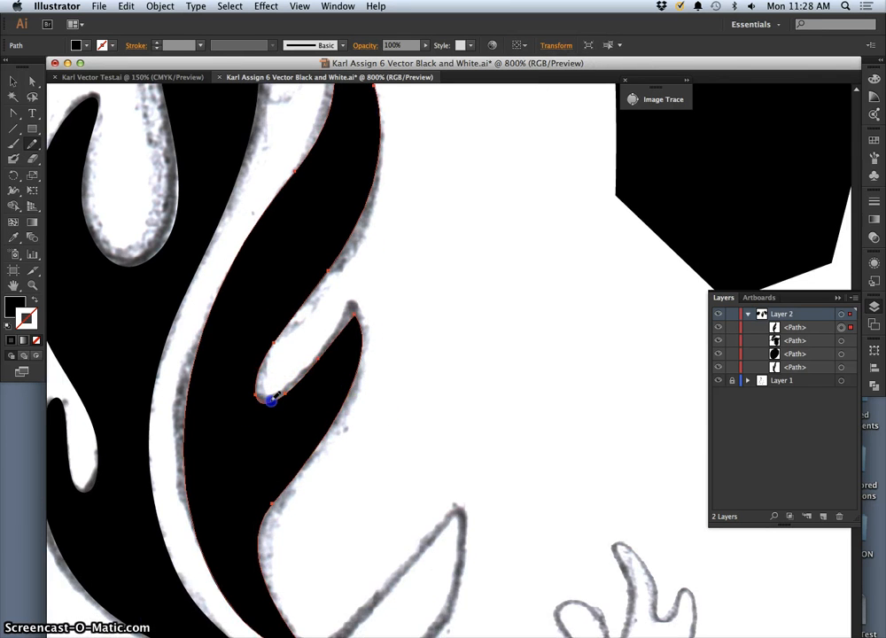
left_click_drag(269, 401, 347, 309)
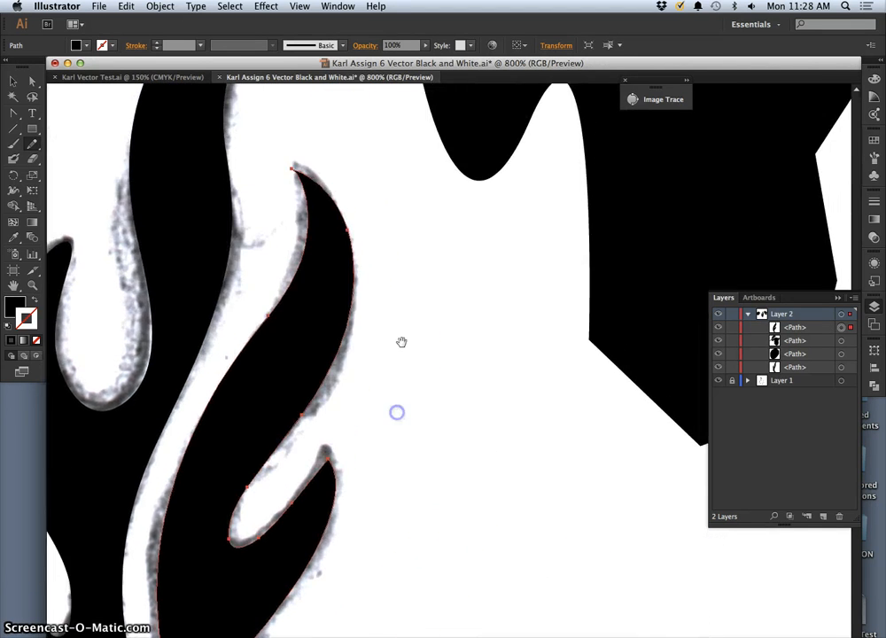
mouse_move(401, 397)
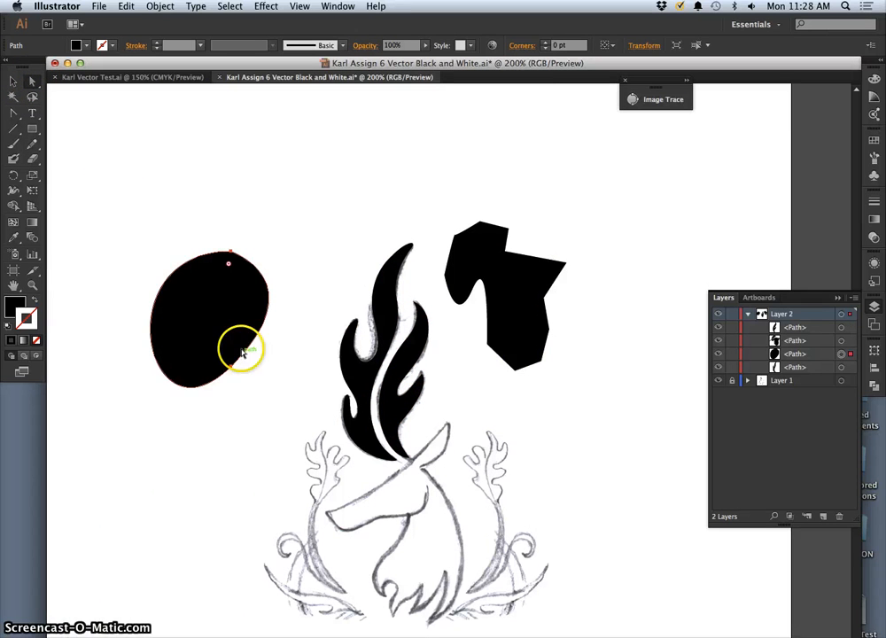
Delete the practice shapes, hide sketch Layer 1 and zoom in on the lone black flame
key("Delete")
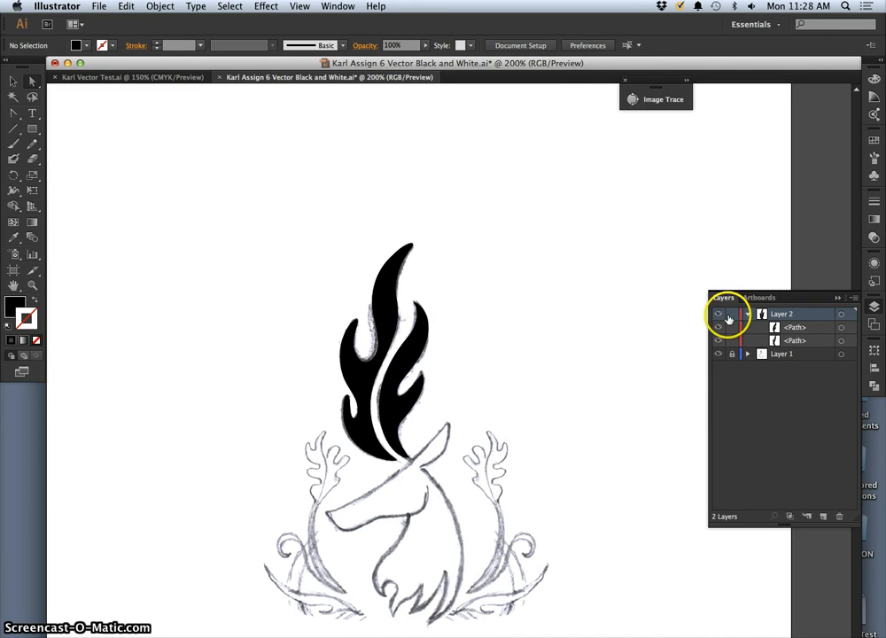
left_click(720, 355)
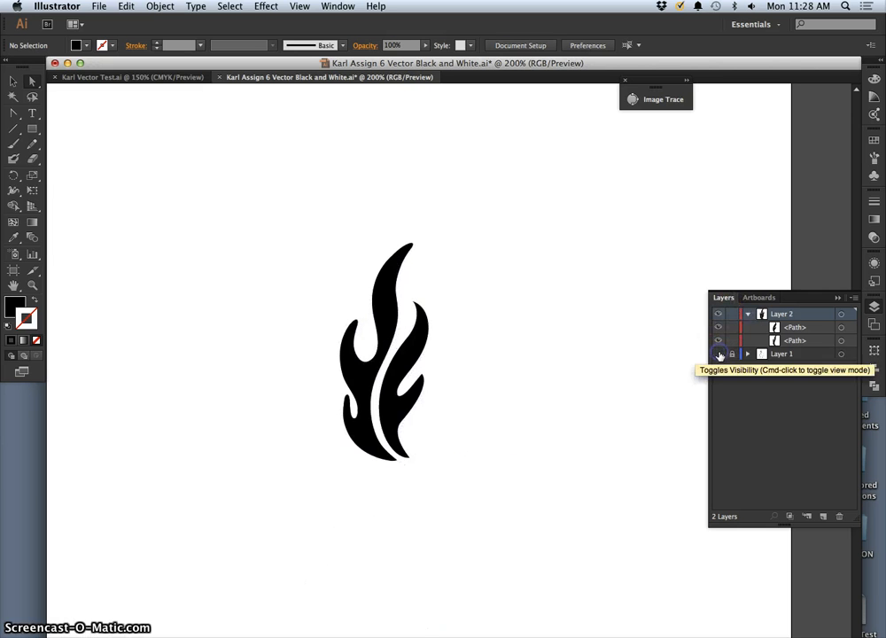
left_click(720, 355)
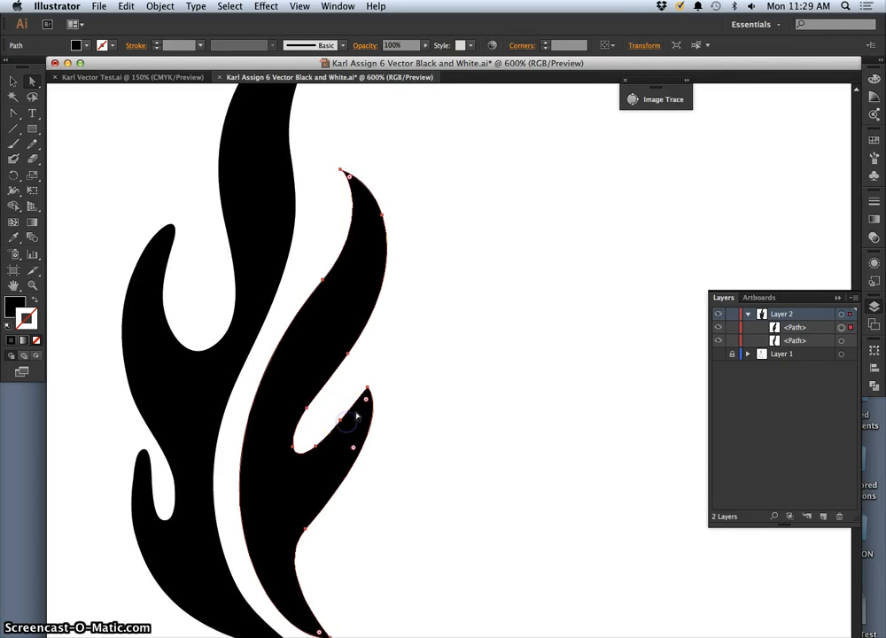
mouse_move(51, 167)
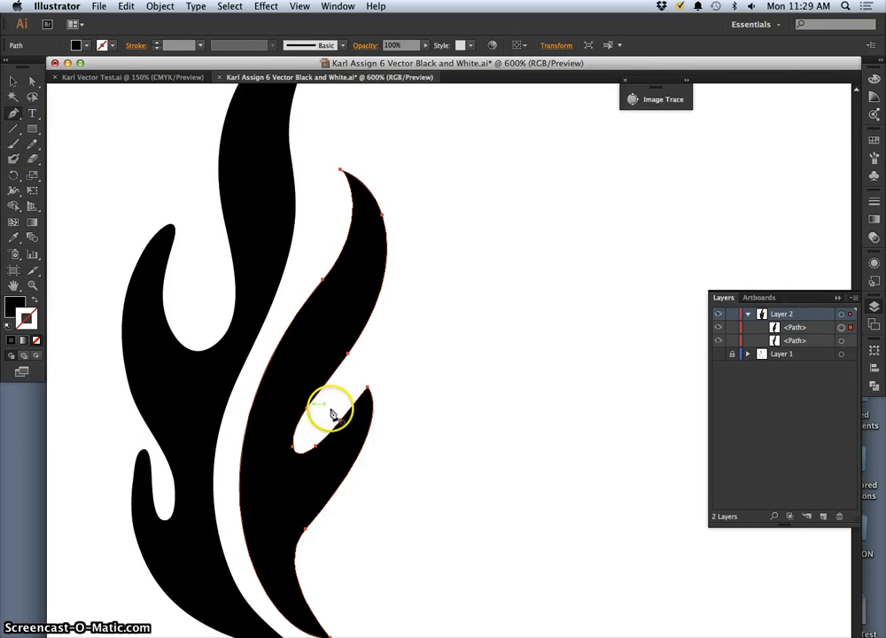
Convert the flame curl's tip to a corner point and pull its handles into a cleaner pointed curve
left_click_drag(333, 412, 399, 419)
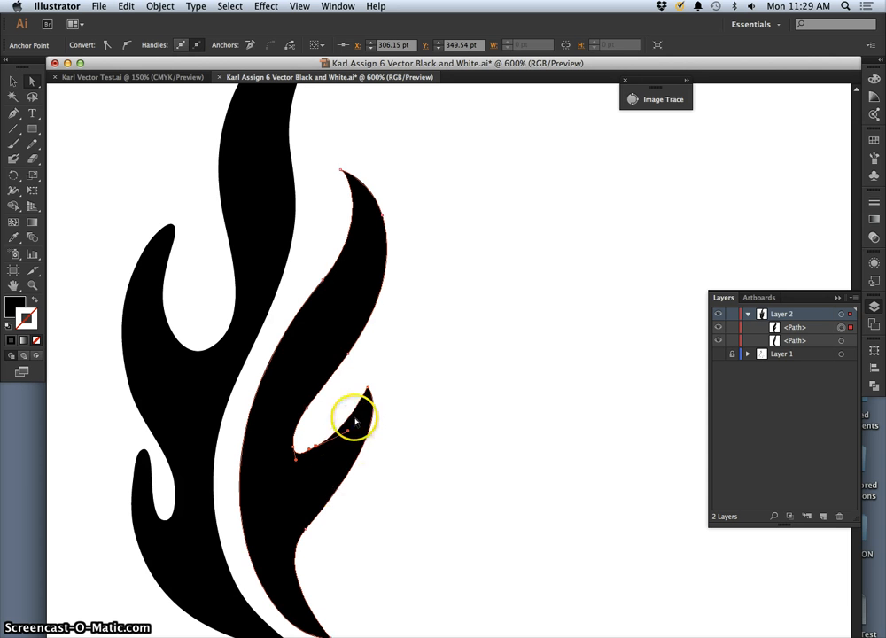
left_click(383, 543)
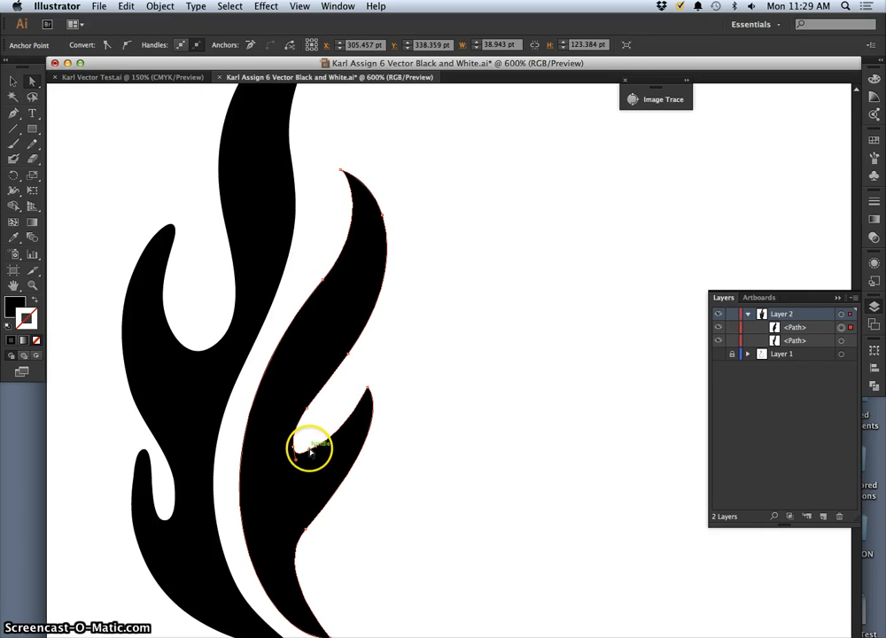
left_click_drag(305, 454, 362, 390)
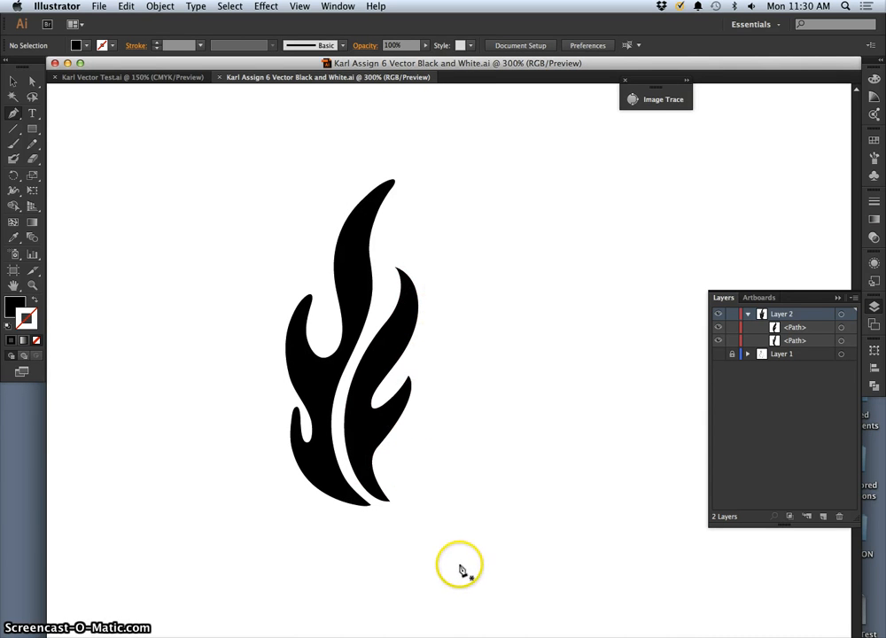
mouse_move(434, 442)
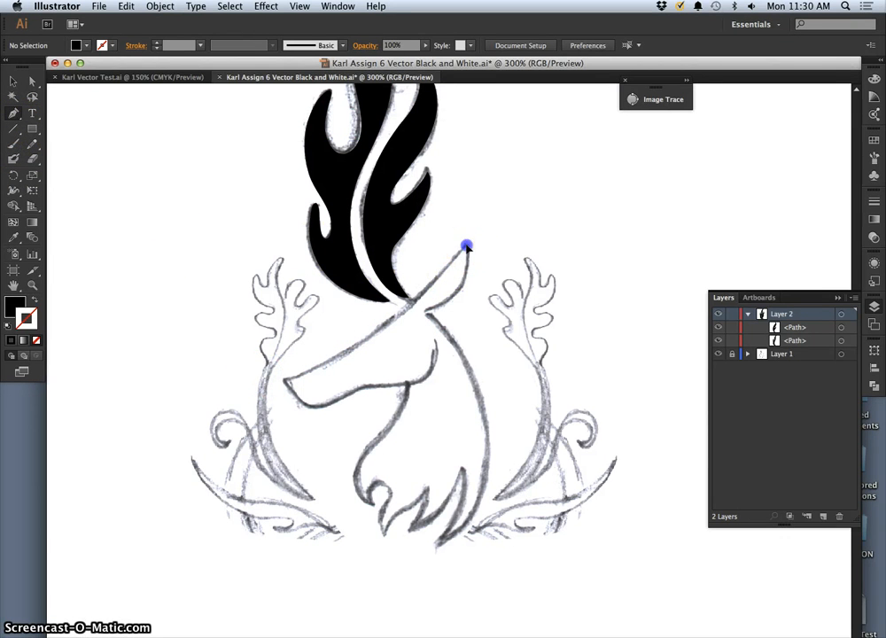
Place the snout anchor from the head top and curve the snout's upper edge
left_click_drag(468, 245, 286, 383)
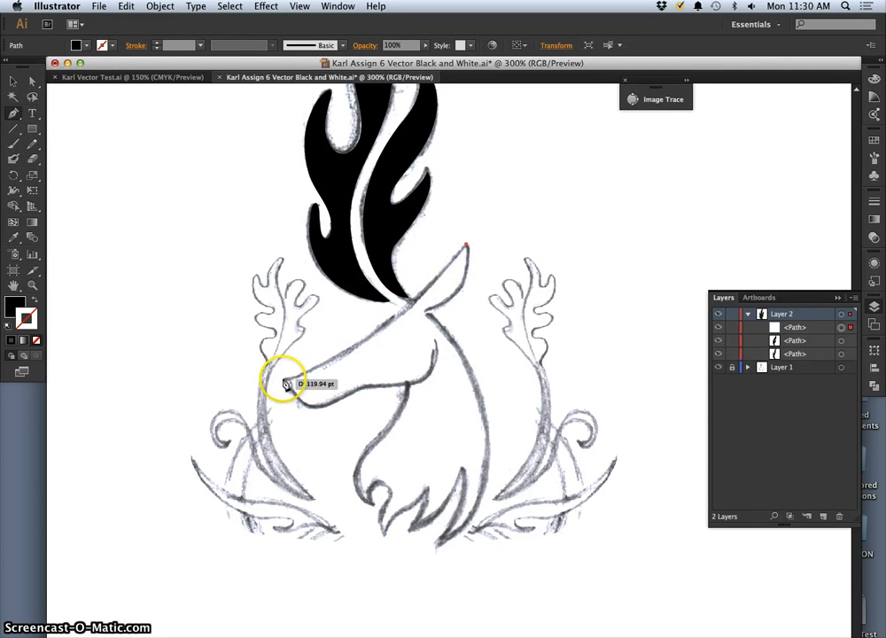
left_click_drag(283, 381, 227, 386)
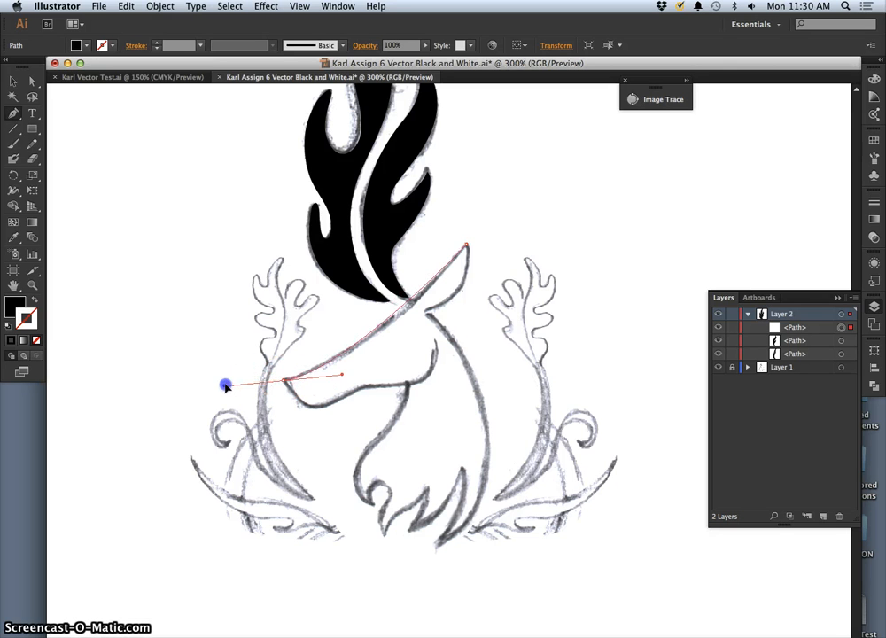
left_click_drag(227, 386, 202, 393)
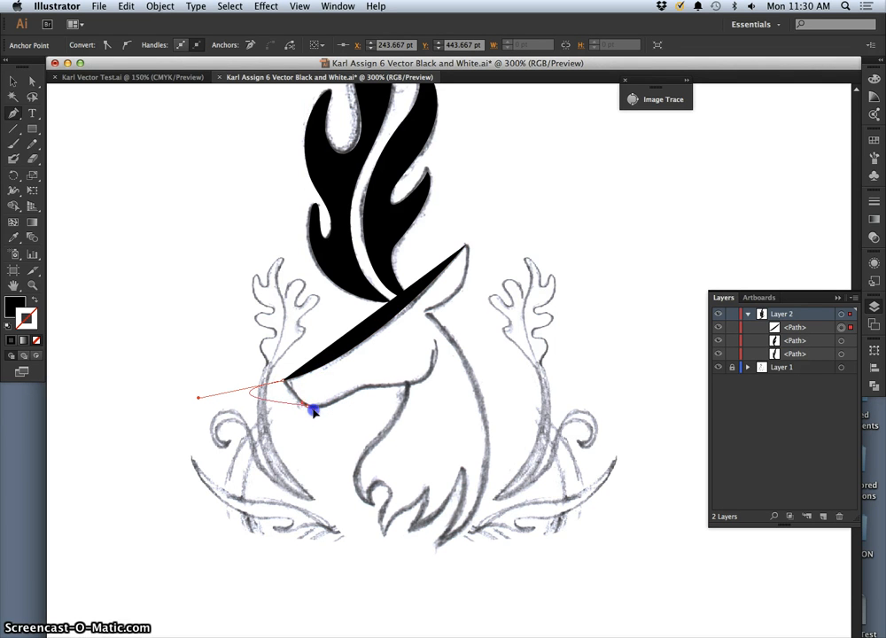
Add a point under the snout, shape its underside curve and sharpen the snout tip corner
left_click_drag(311, 412, 284, 383)
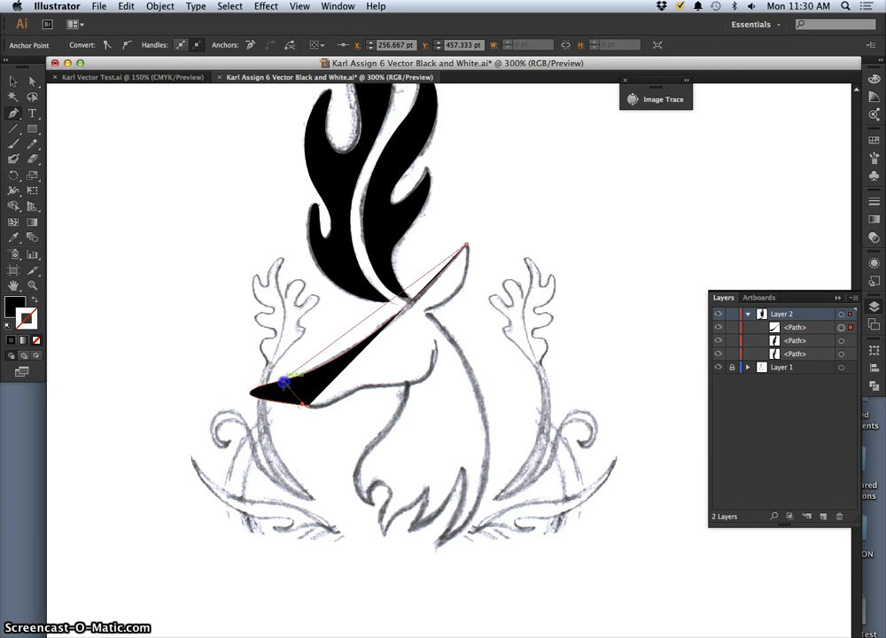
left_click_drag(287, 381, 305, 406)
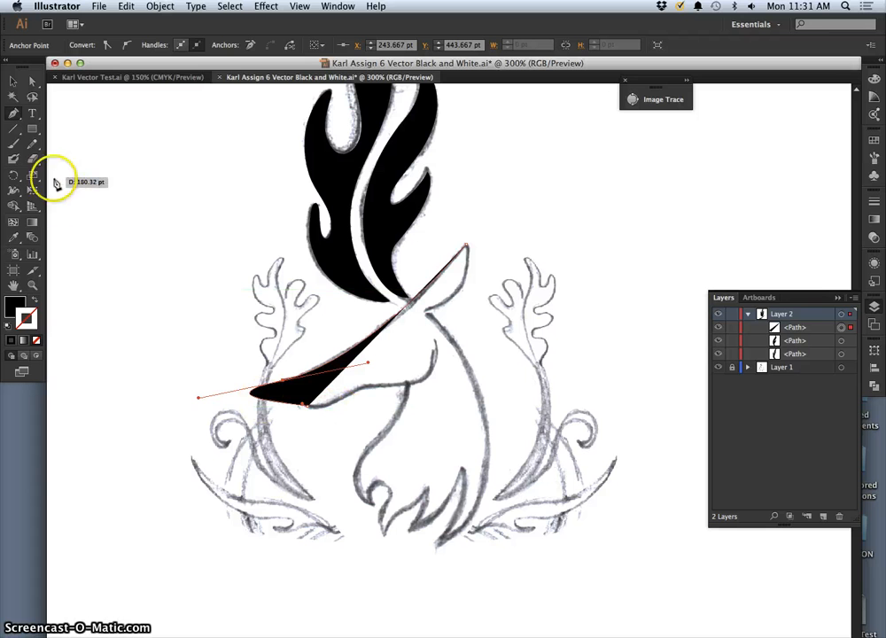
left_click_drag(57, 181, 222, 397)
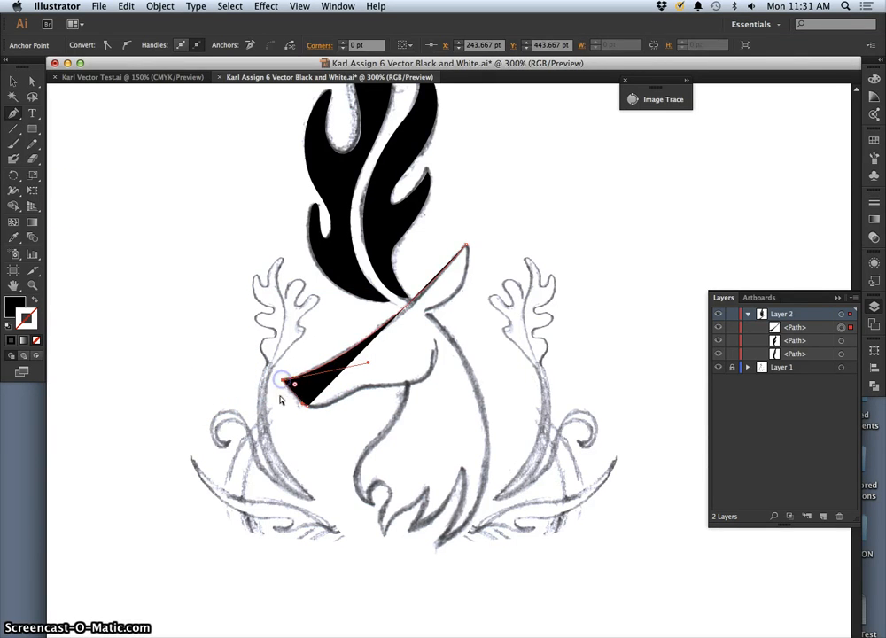
left_click_drag(284, 383, 316, 425)
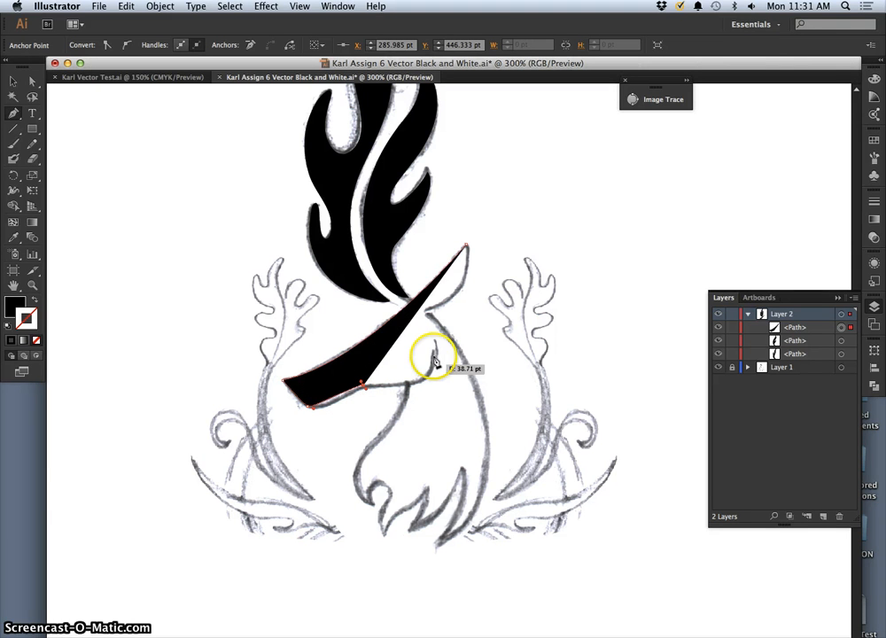
Add jaw-line anchors curving toward the neck and refine the jaw's lower edge onto the sketch
left_click_drag(434, 358, 434, 351)
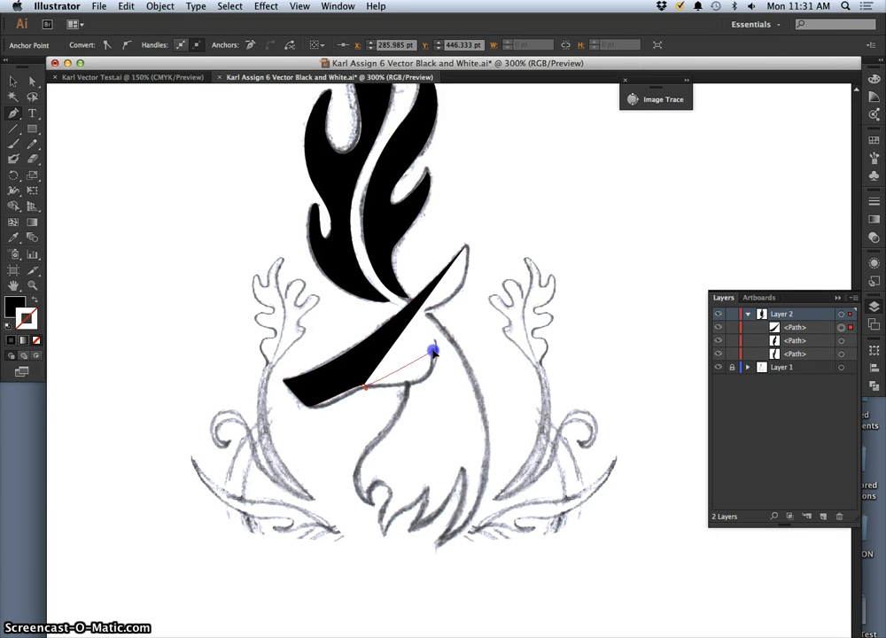
left_click_drag(434, 351, 411, 317)
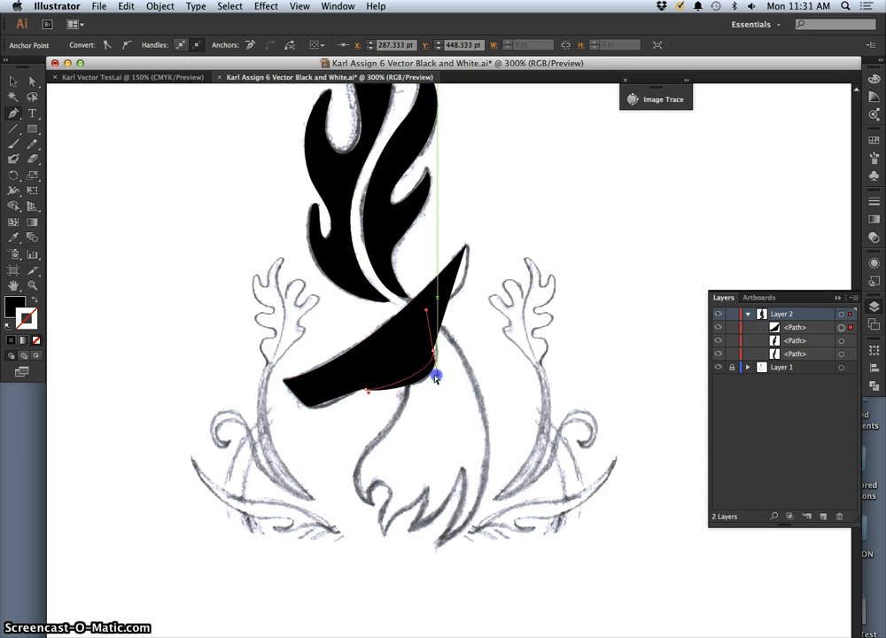
left_click_drag(435, 371, 440, 372)
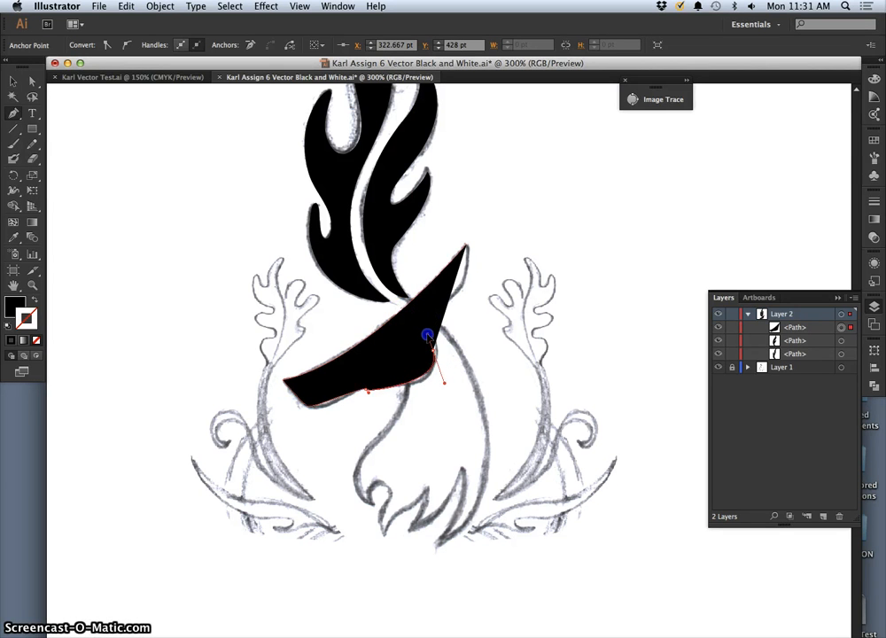
left_click_drag(429, 335, 433, 348)
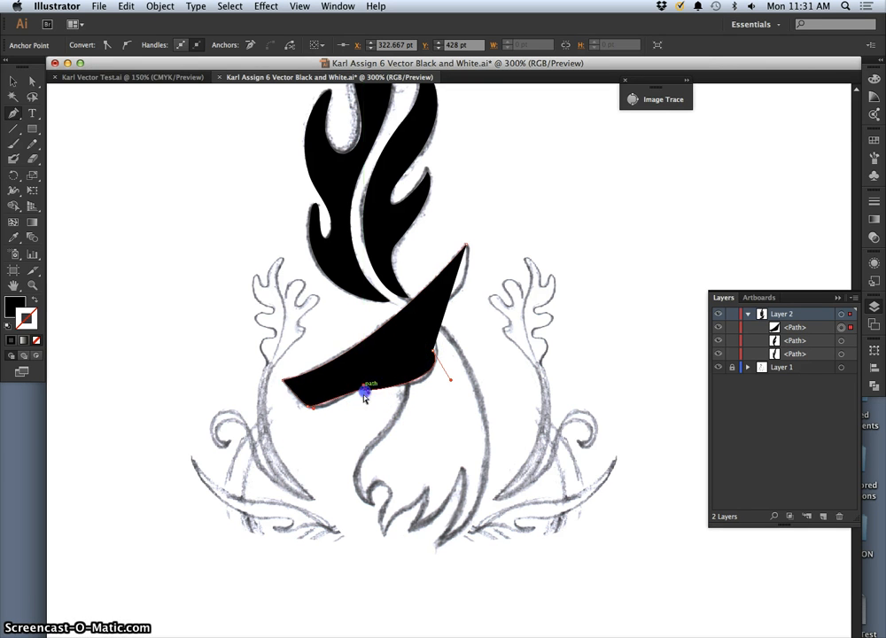
left_click_drag(364, 390, 316, 408)
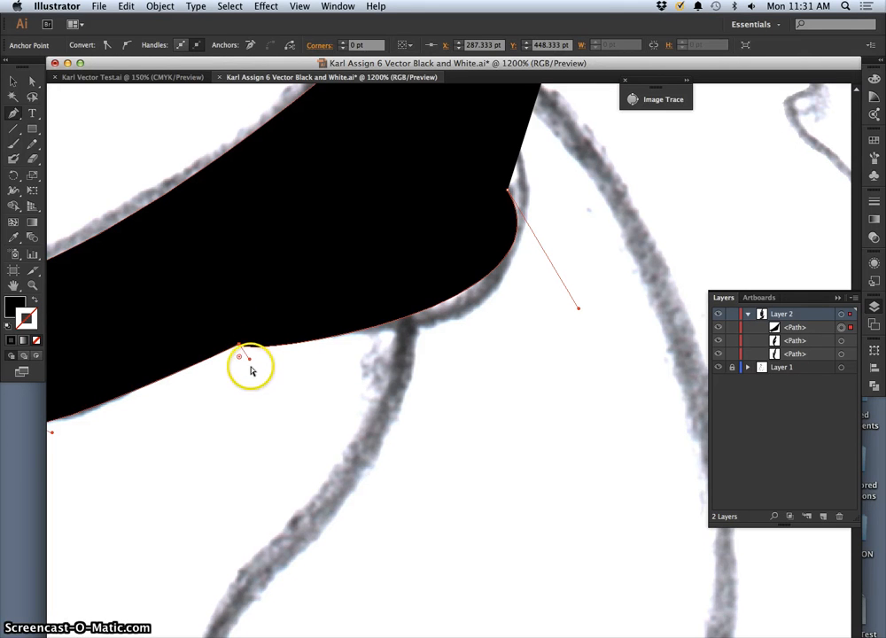
Smooth the curve under the jaw and move the jaw anchor onto the sketch line
left_click_drag(252, 358, 248, 363)
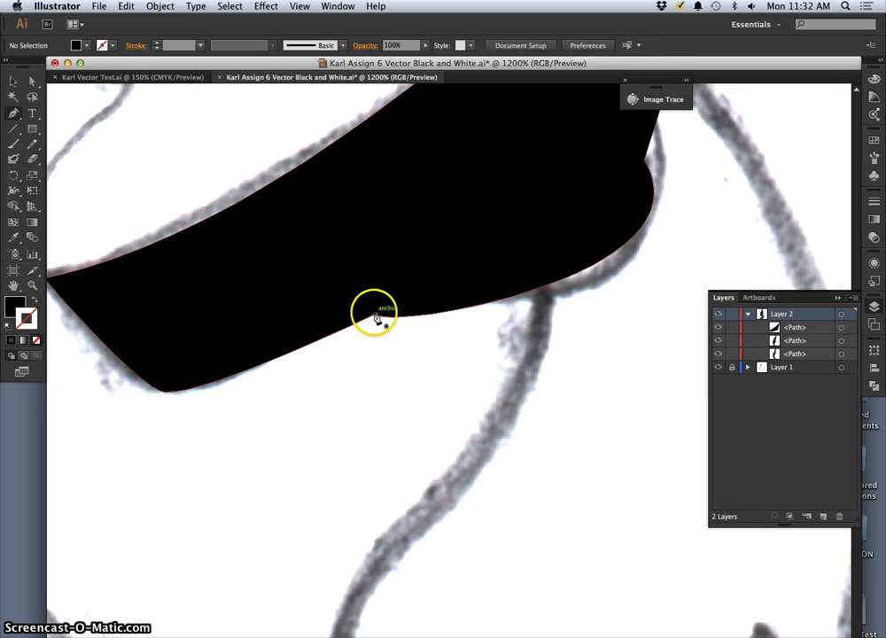
left_click(375, 319)
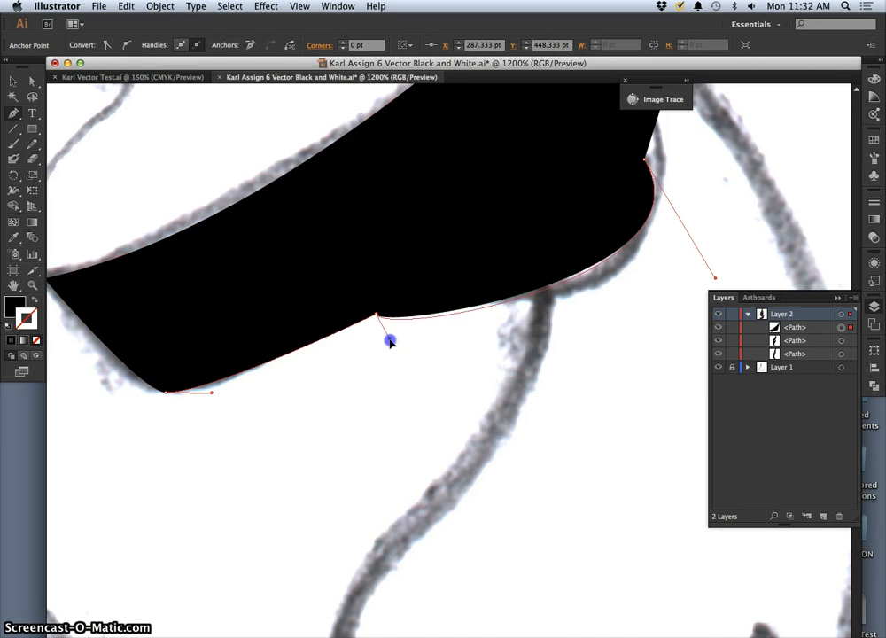
left_click_drag(390, 341, 363, 329)
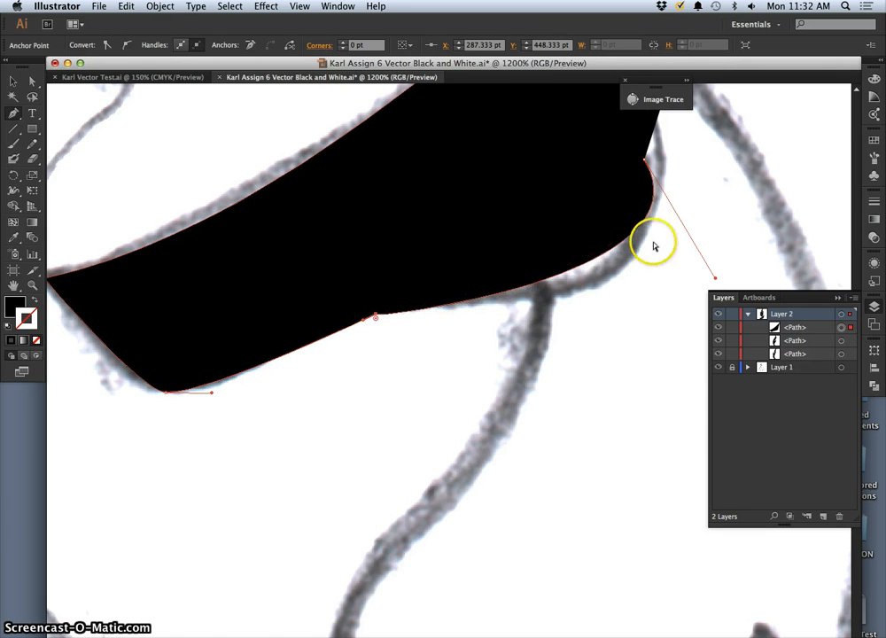
Bend the jaw's back-corner curve with longer handles so it follows the sketch into the neck
left_click_drag(654, 245, 700, 334)
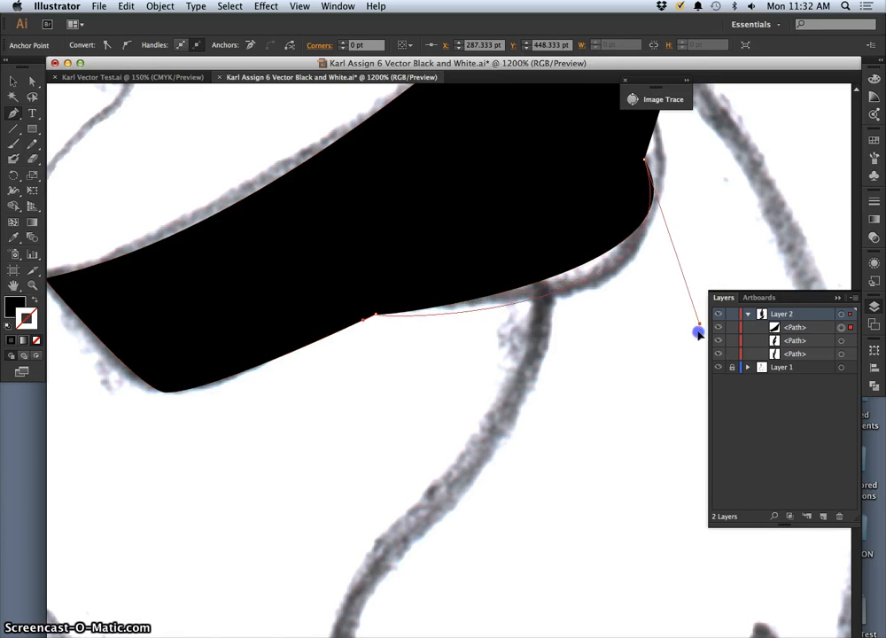
left_click_drag(701, 334, 804, 242)
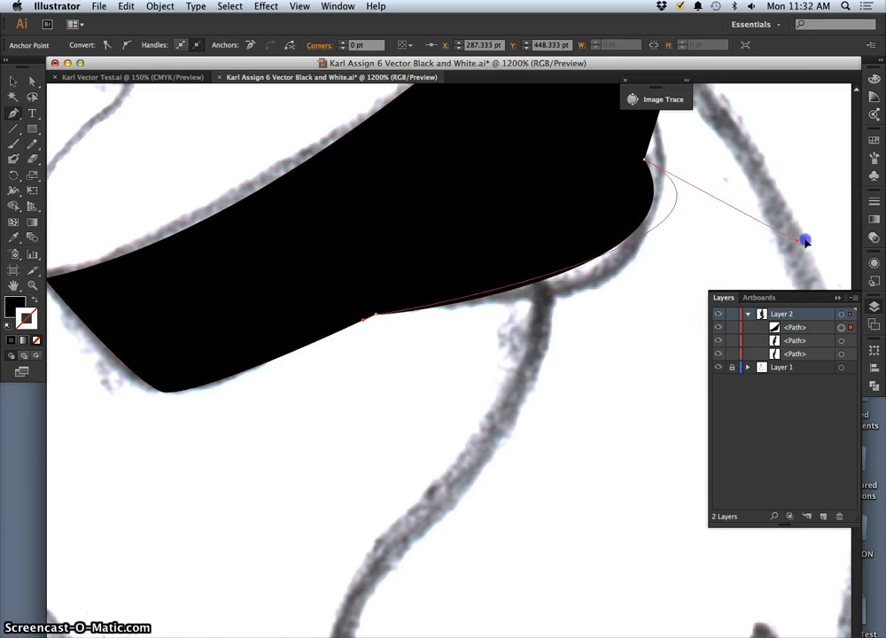
left_click_drag(801, 241, 705, 163)
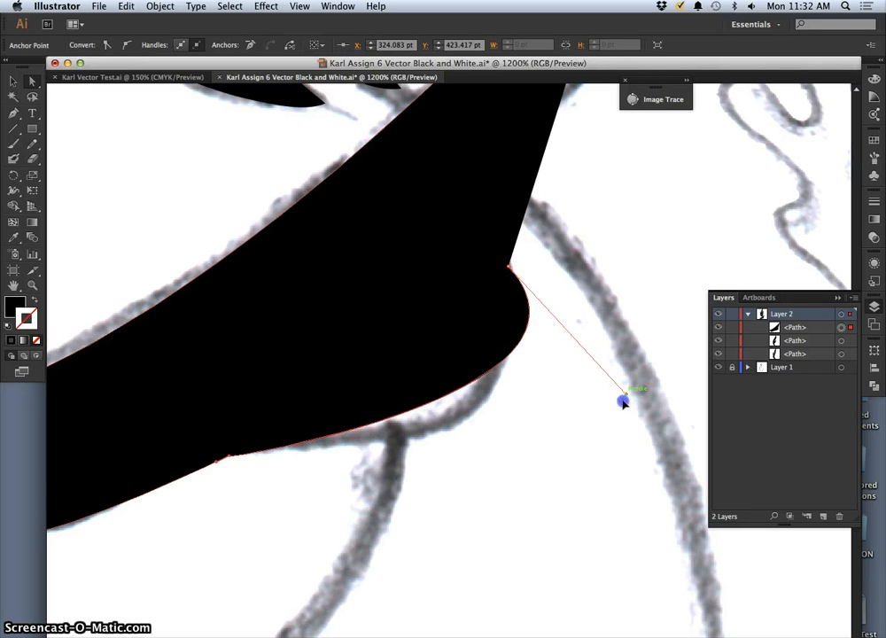
left_click_drag(624, 401, 561, 473)
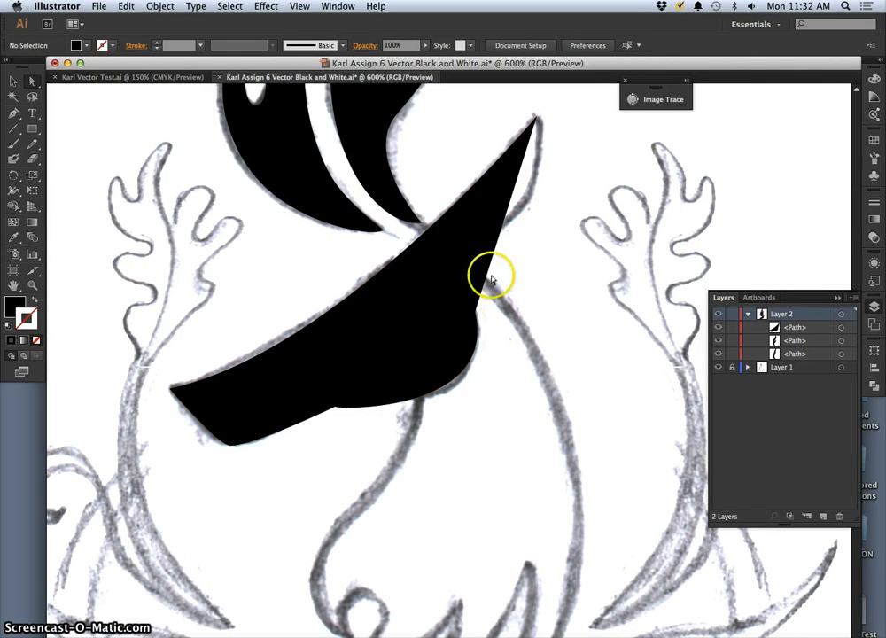
mouse_move(434, 322)
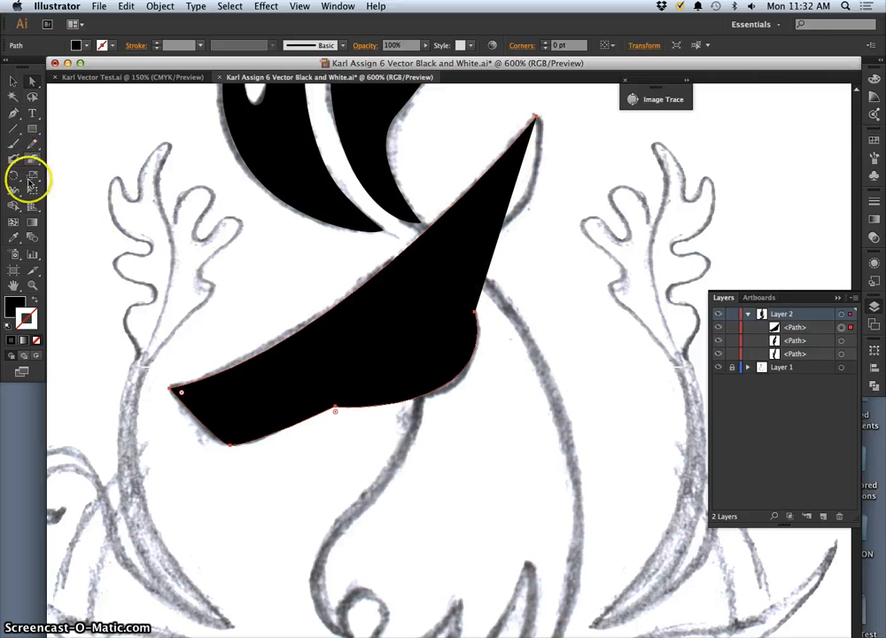
mouse_move(457, 287)
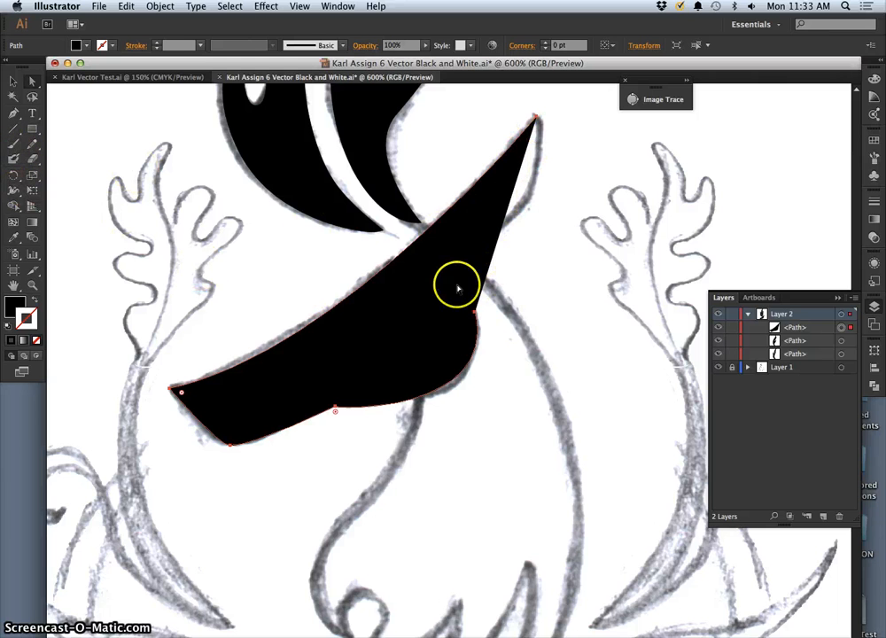